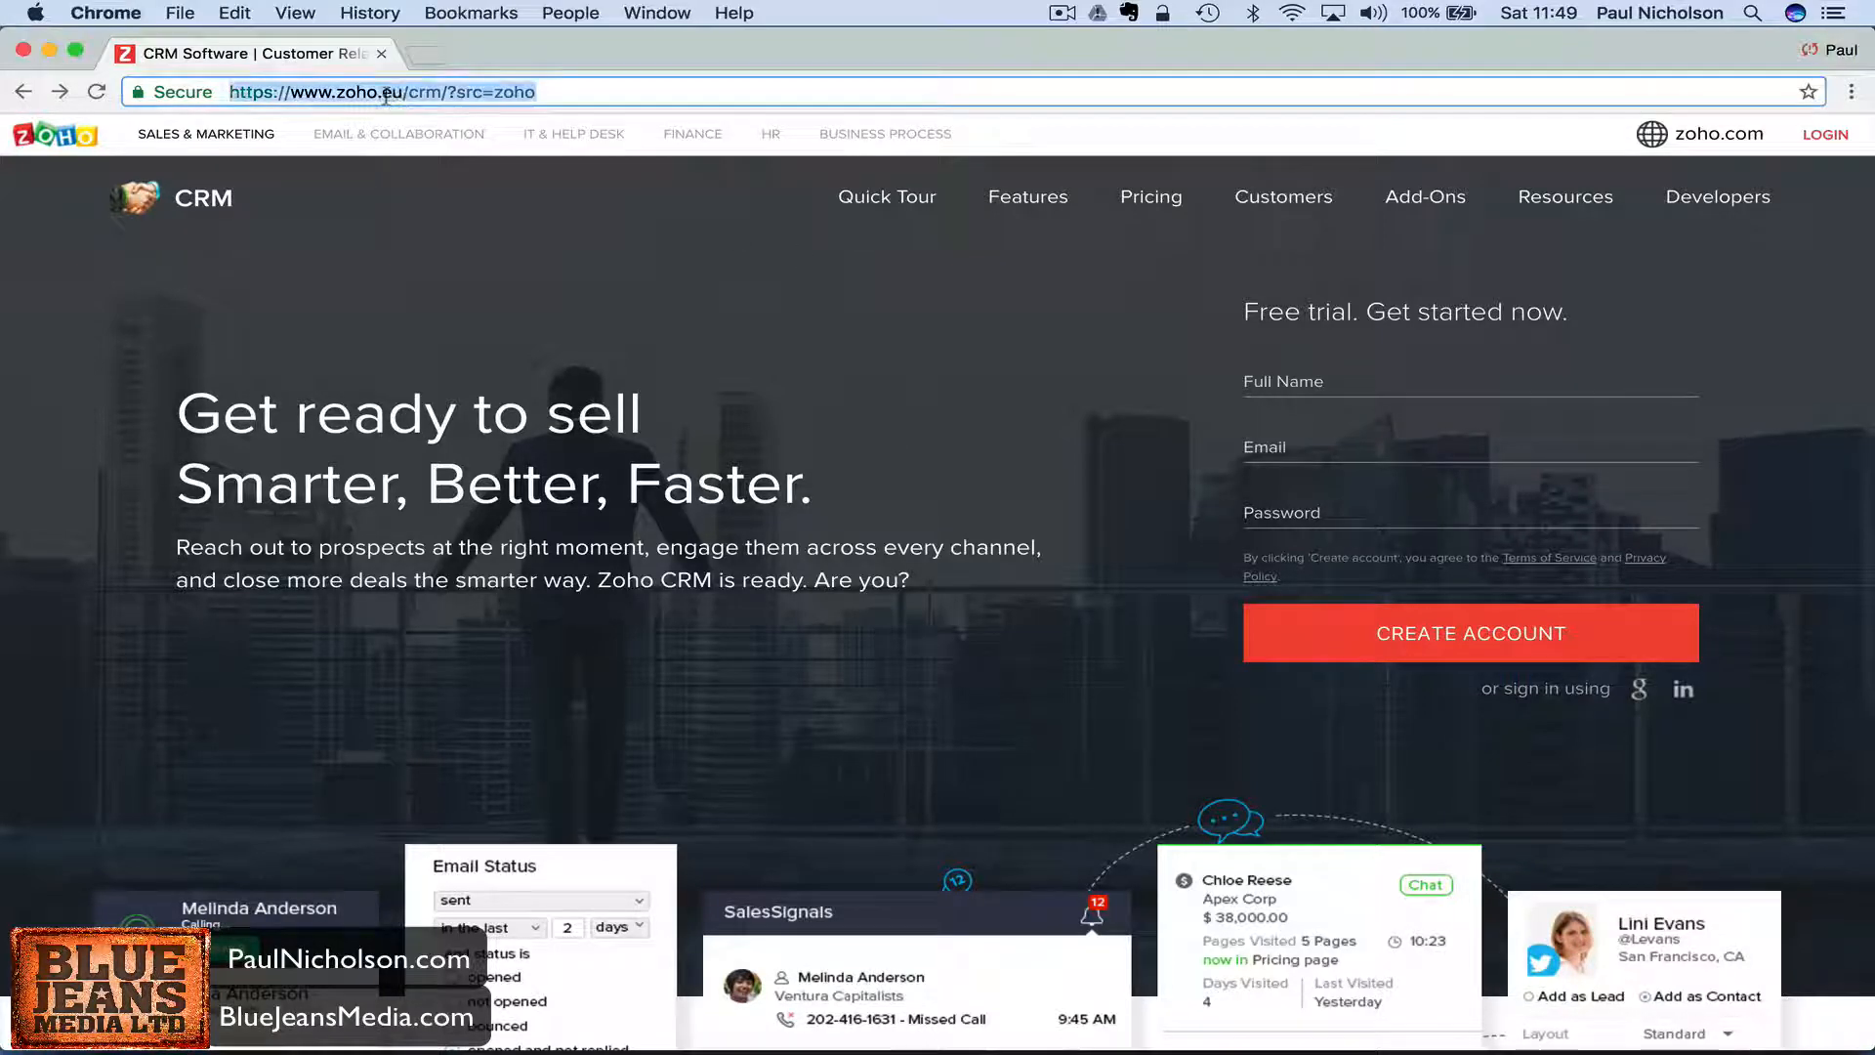
Go to zoho.com, dismiss the cookie notice, and open the CRM product page.
type("https://www.zoho.co")
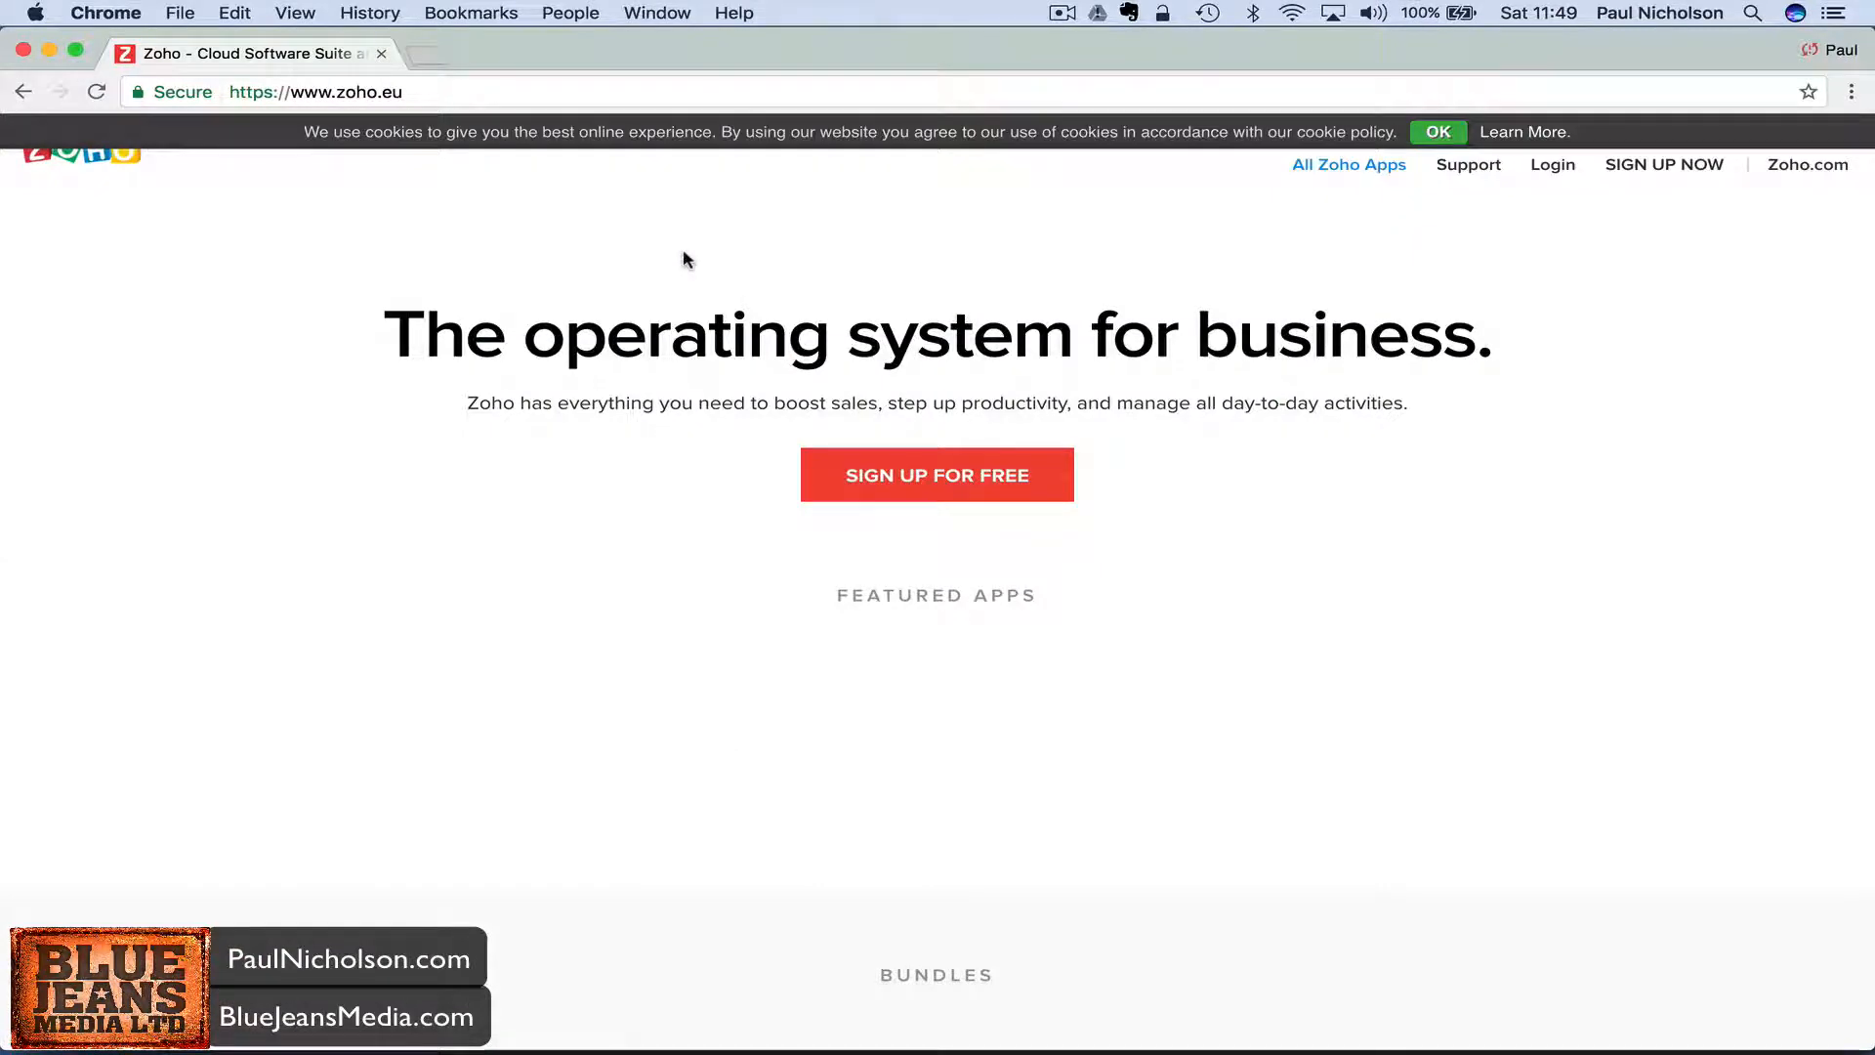
left_click(1437, 132)
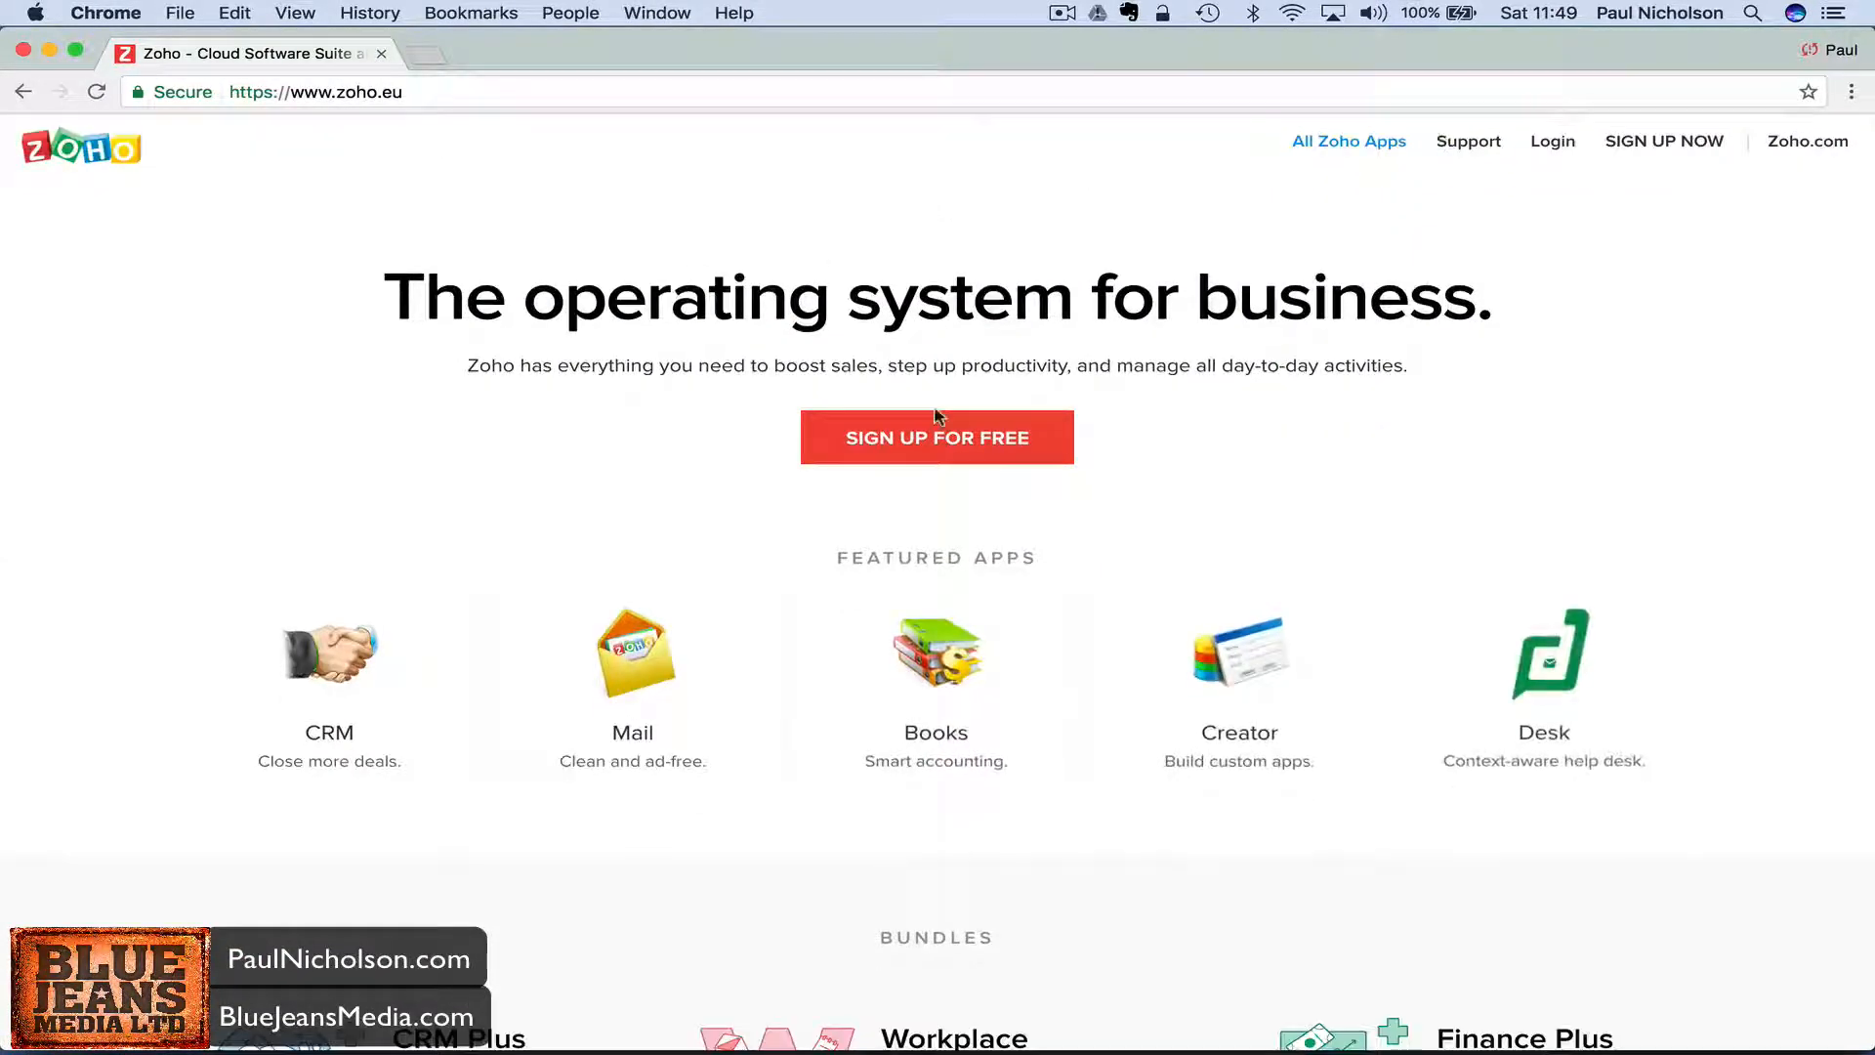
left_click(330, 654)
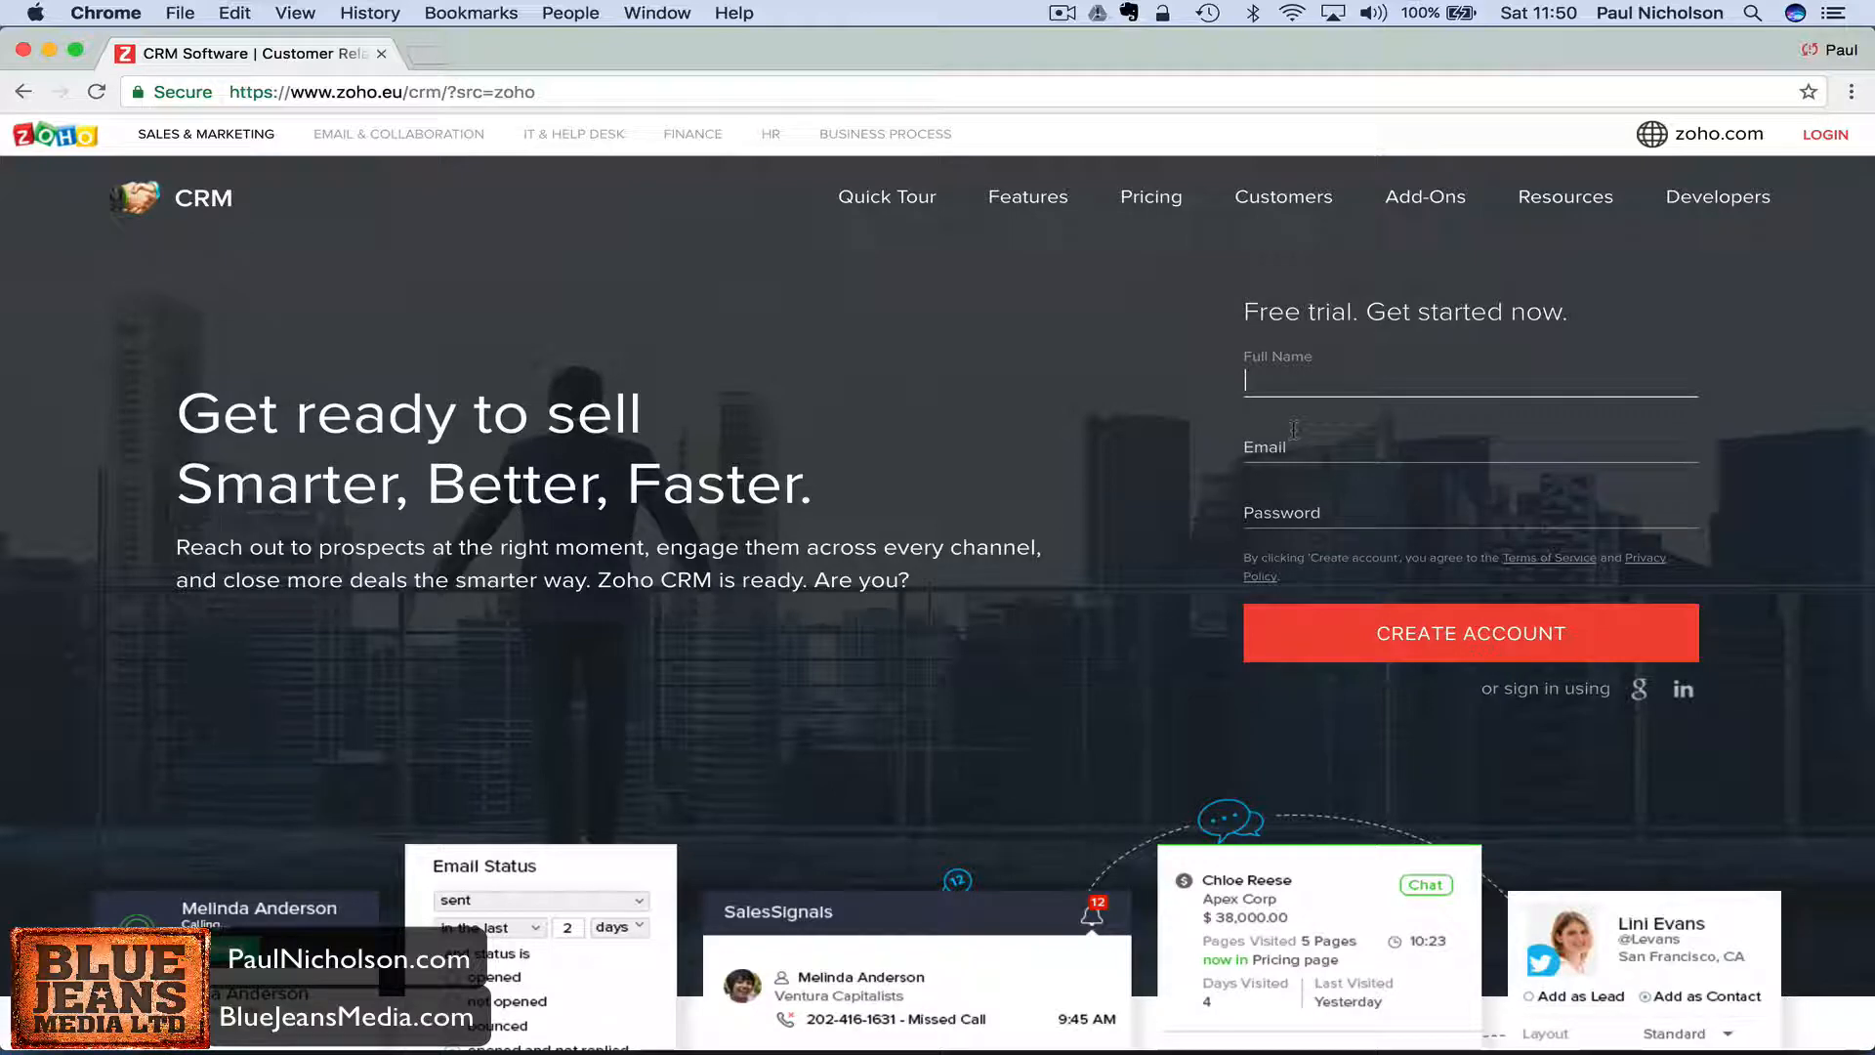
Sign up for the free trial with name Paul, a bluejeans work email and password.
type("Paul Nicholson")
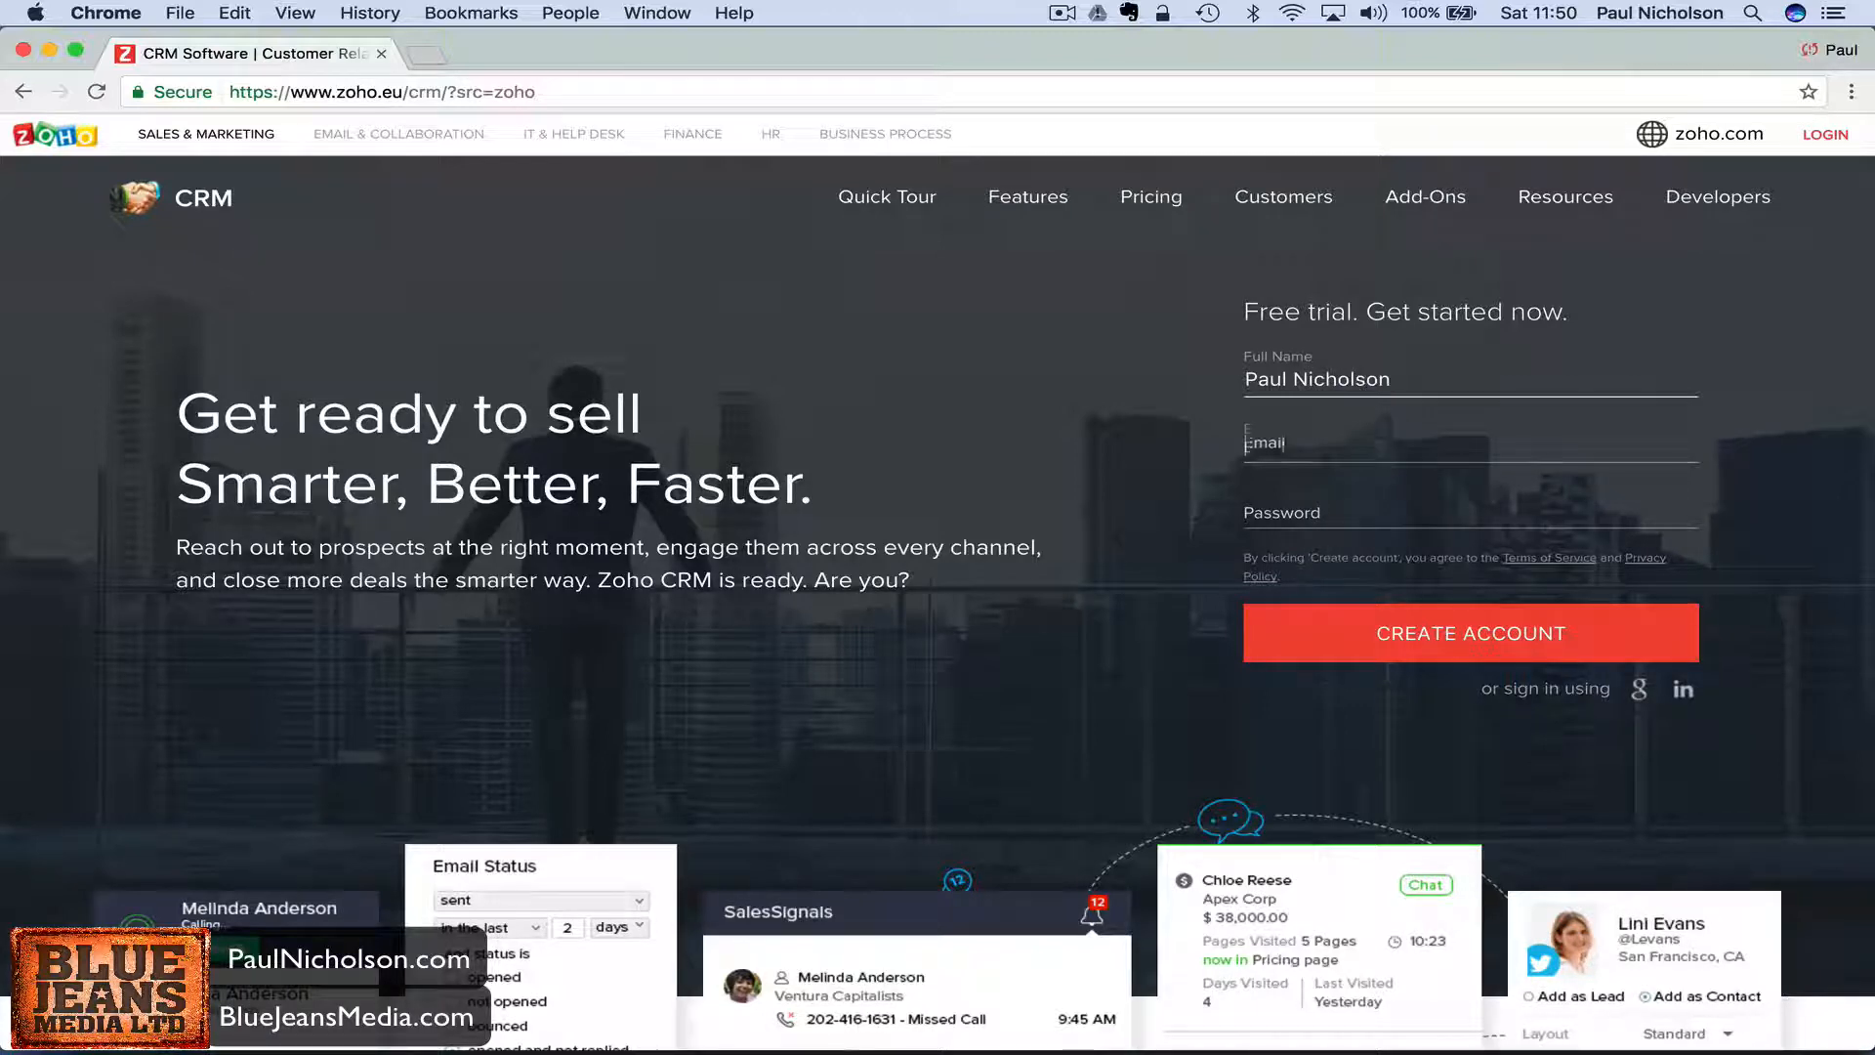
type("securt")
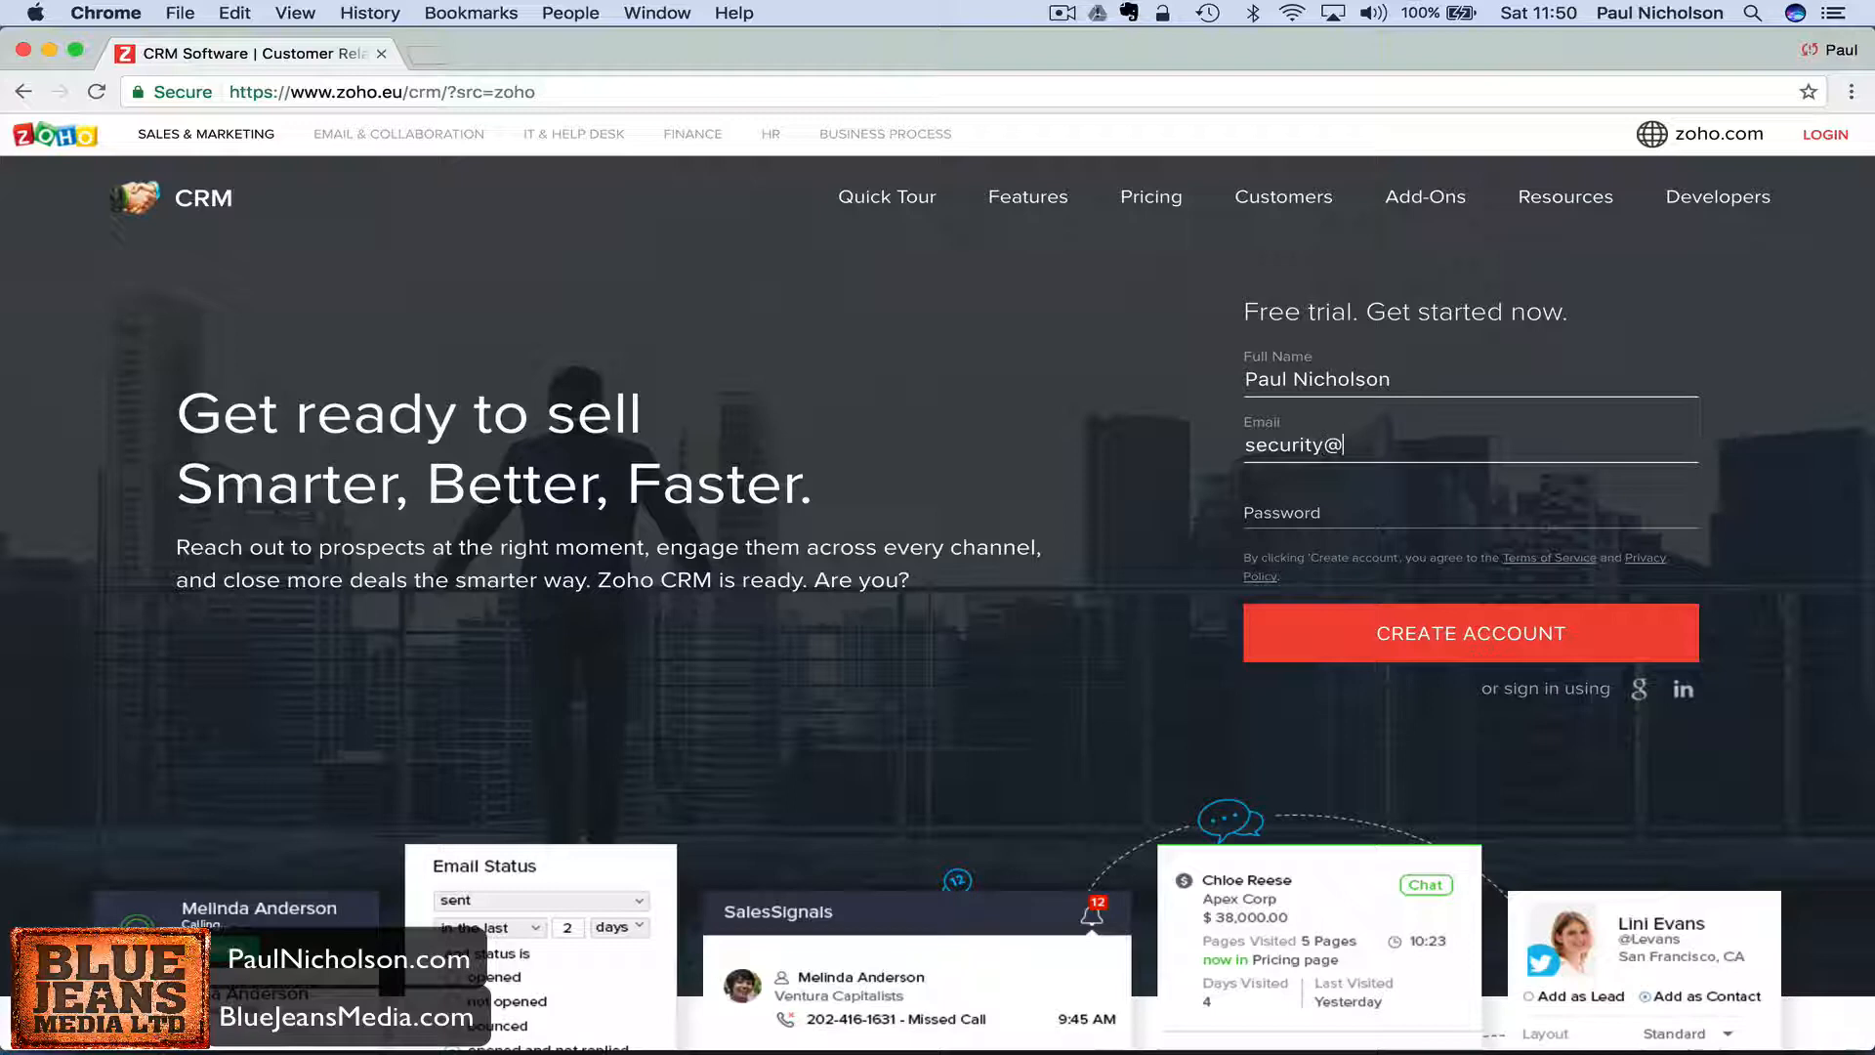
type("blueh")
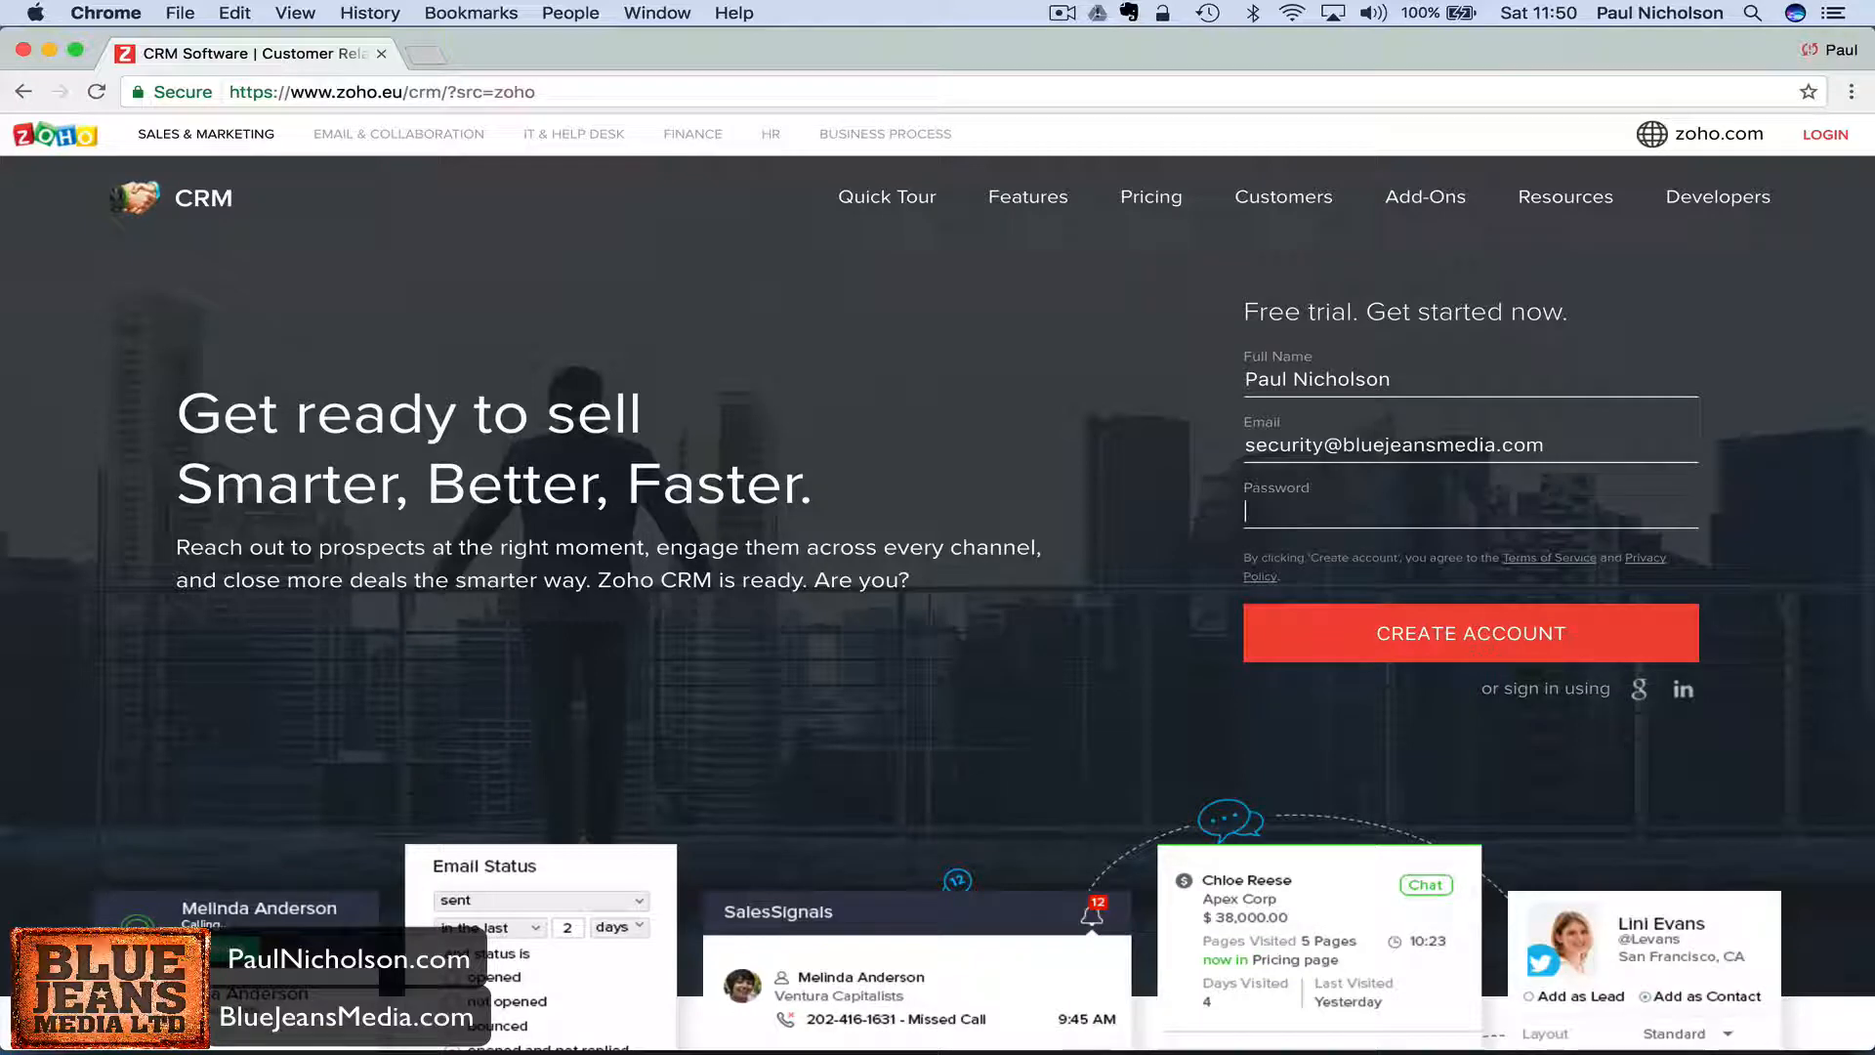
type("•••••")
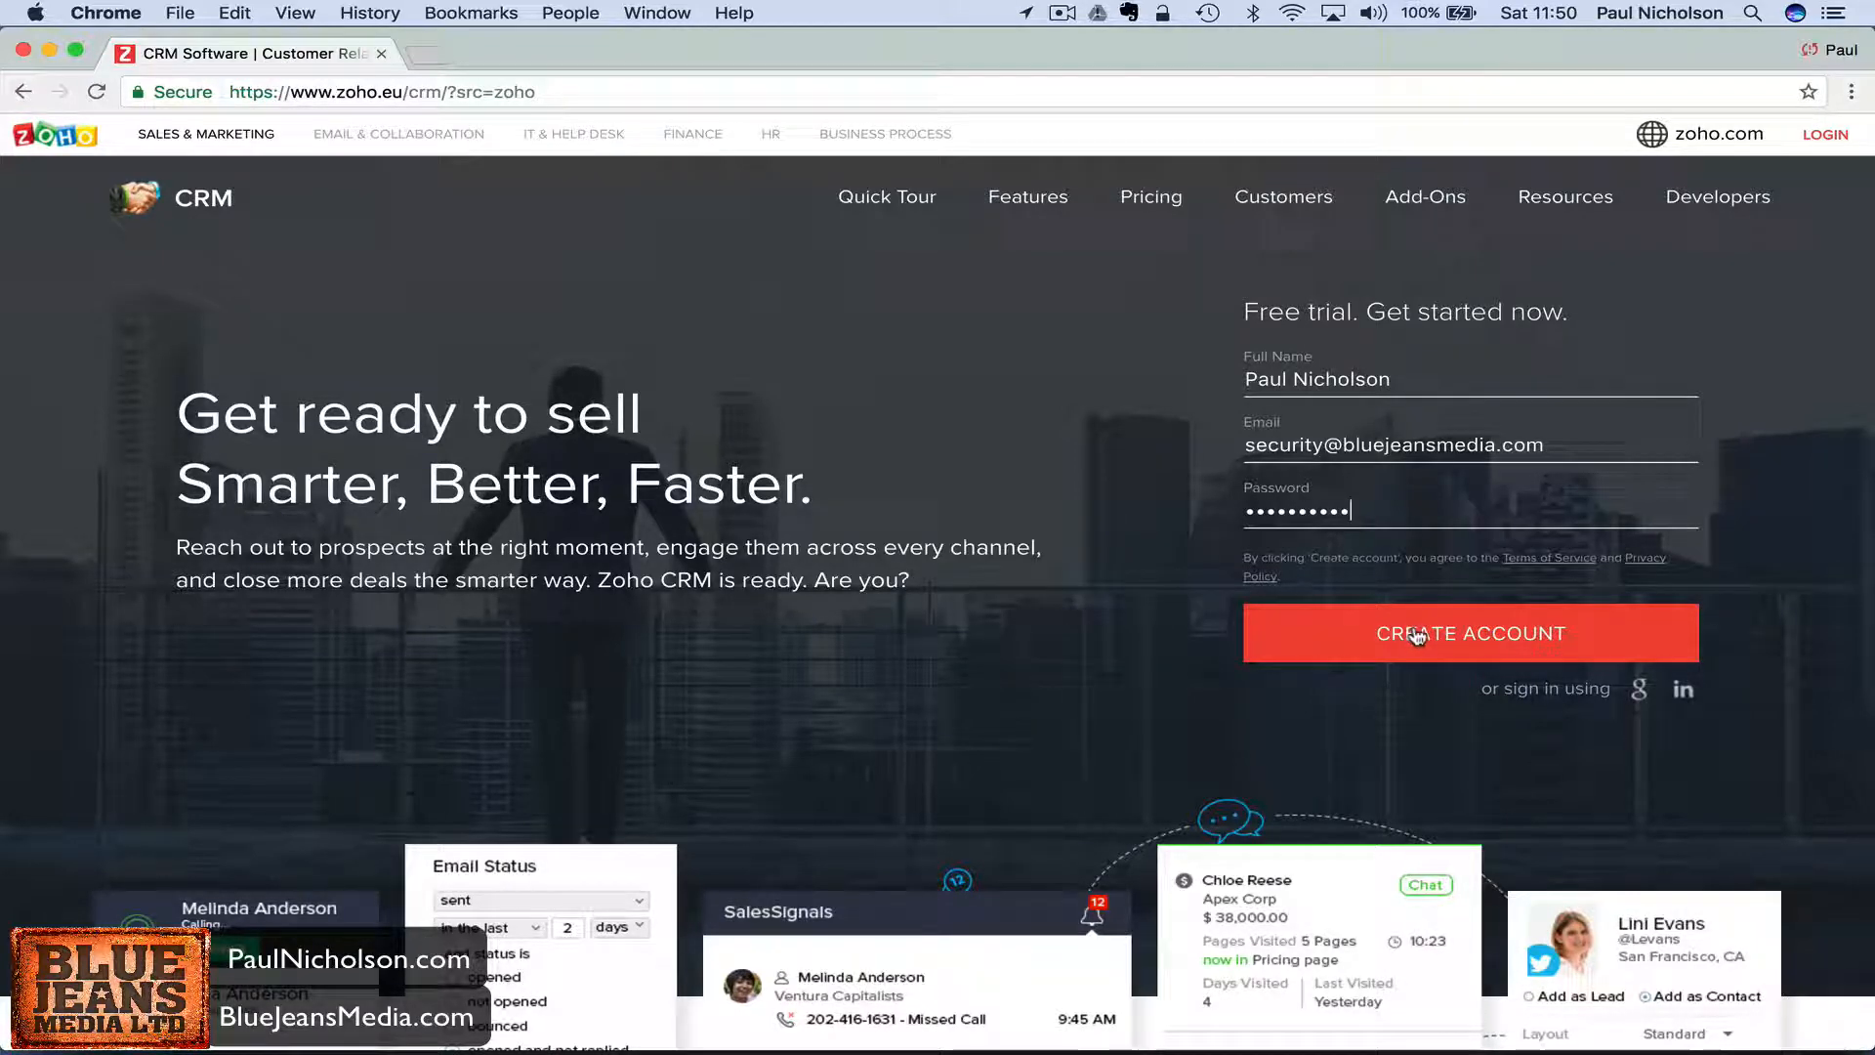
left_click(1470, 633)
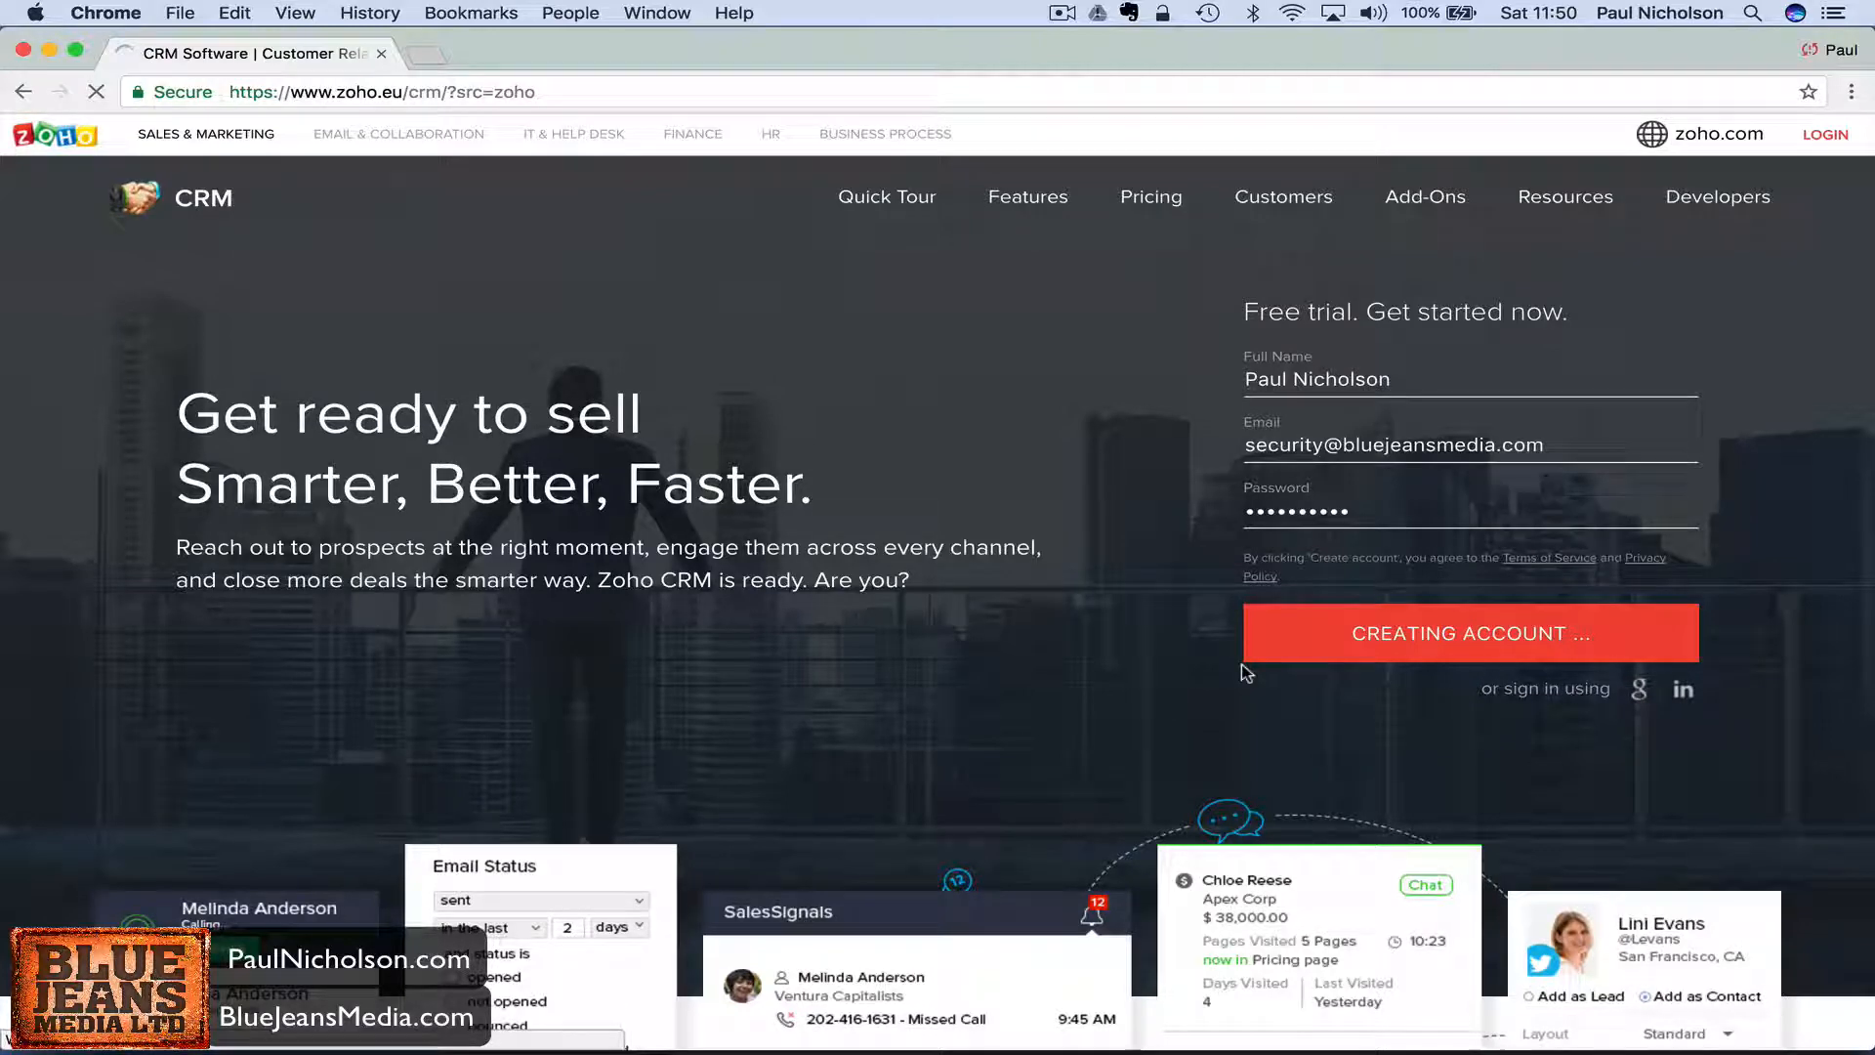
left_click(1470, 633)
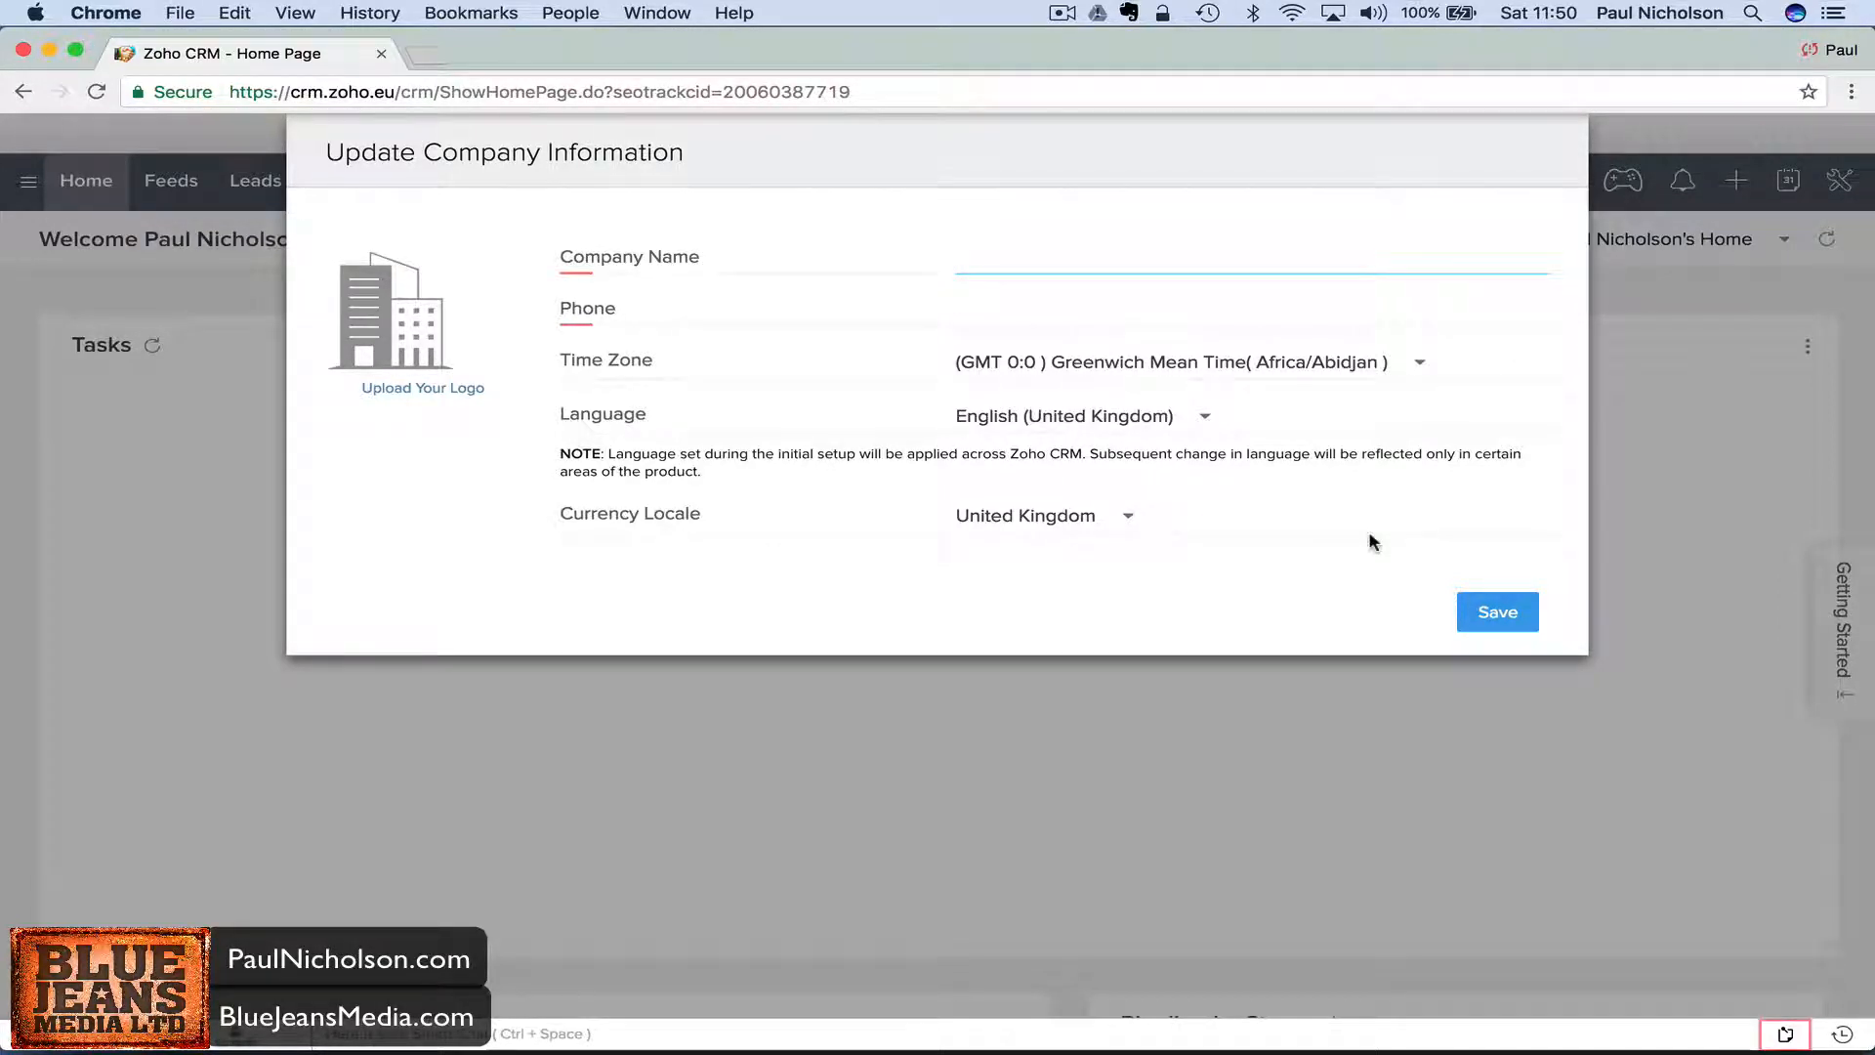
type("Blue S")
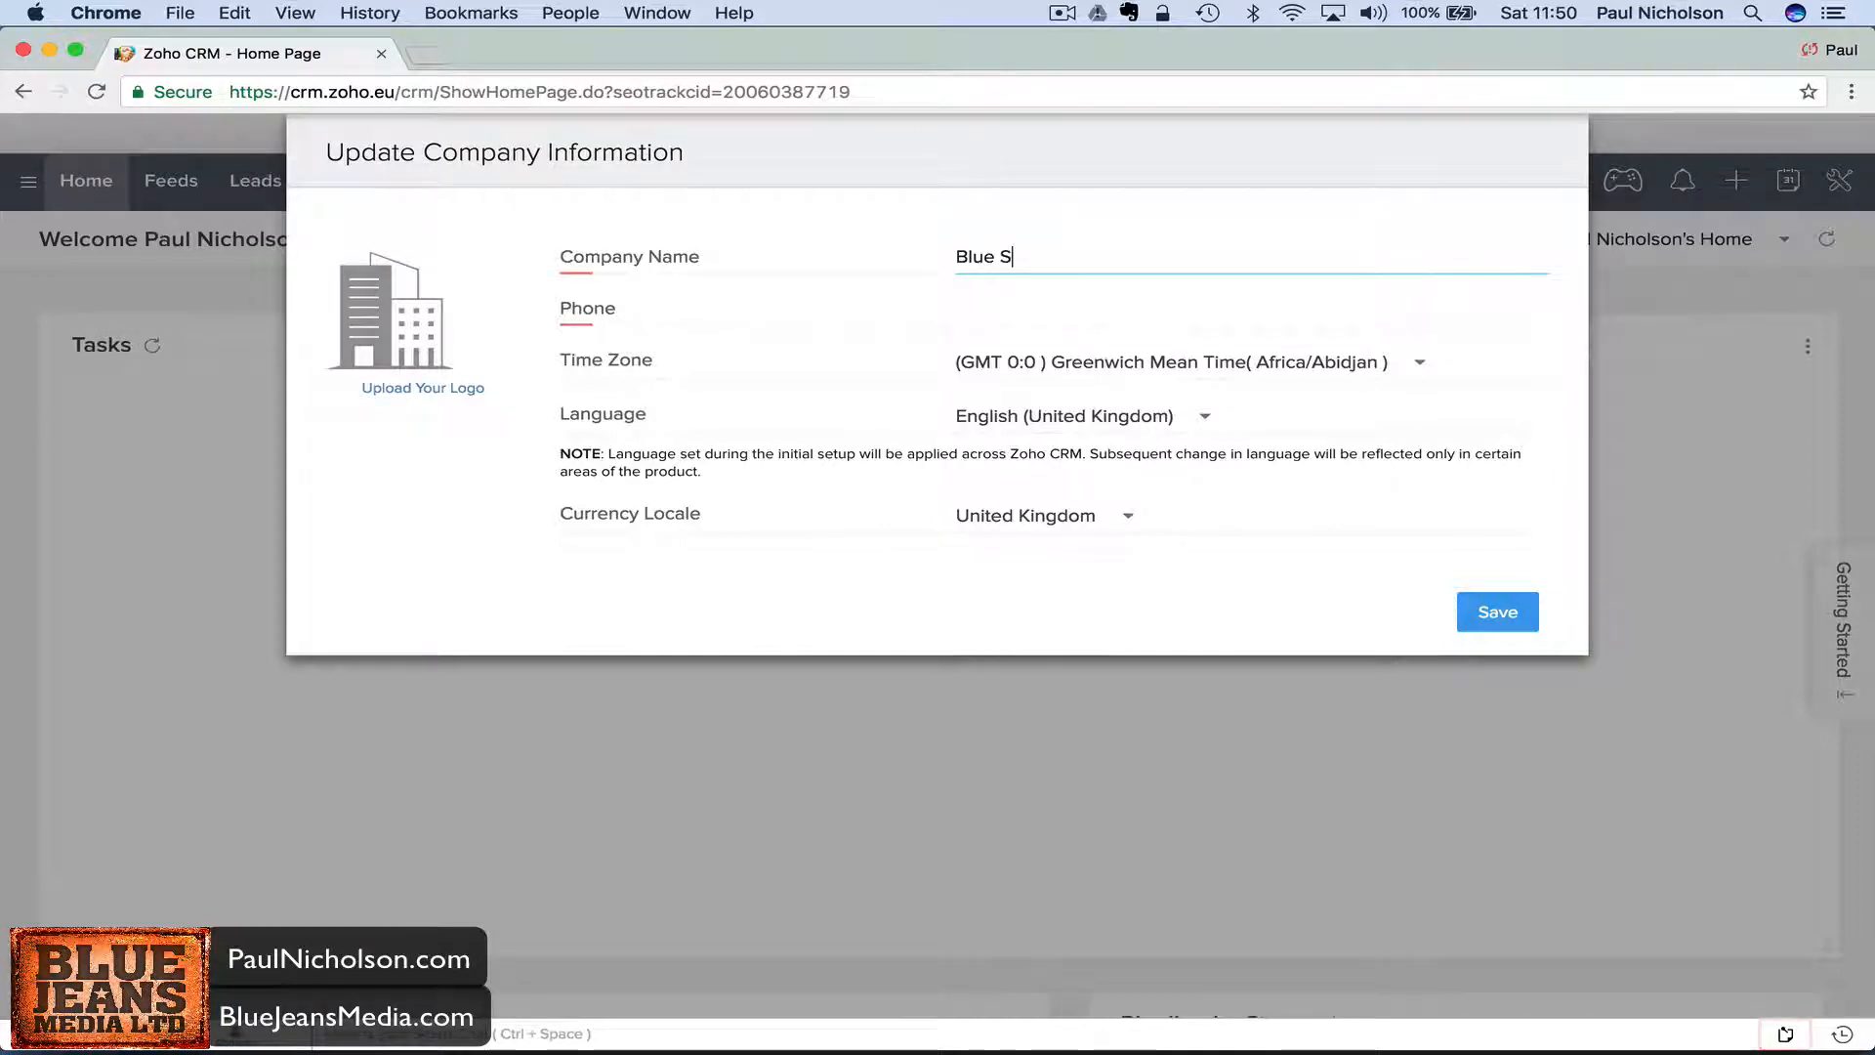
type("Jeans")
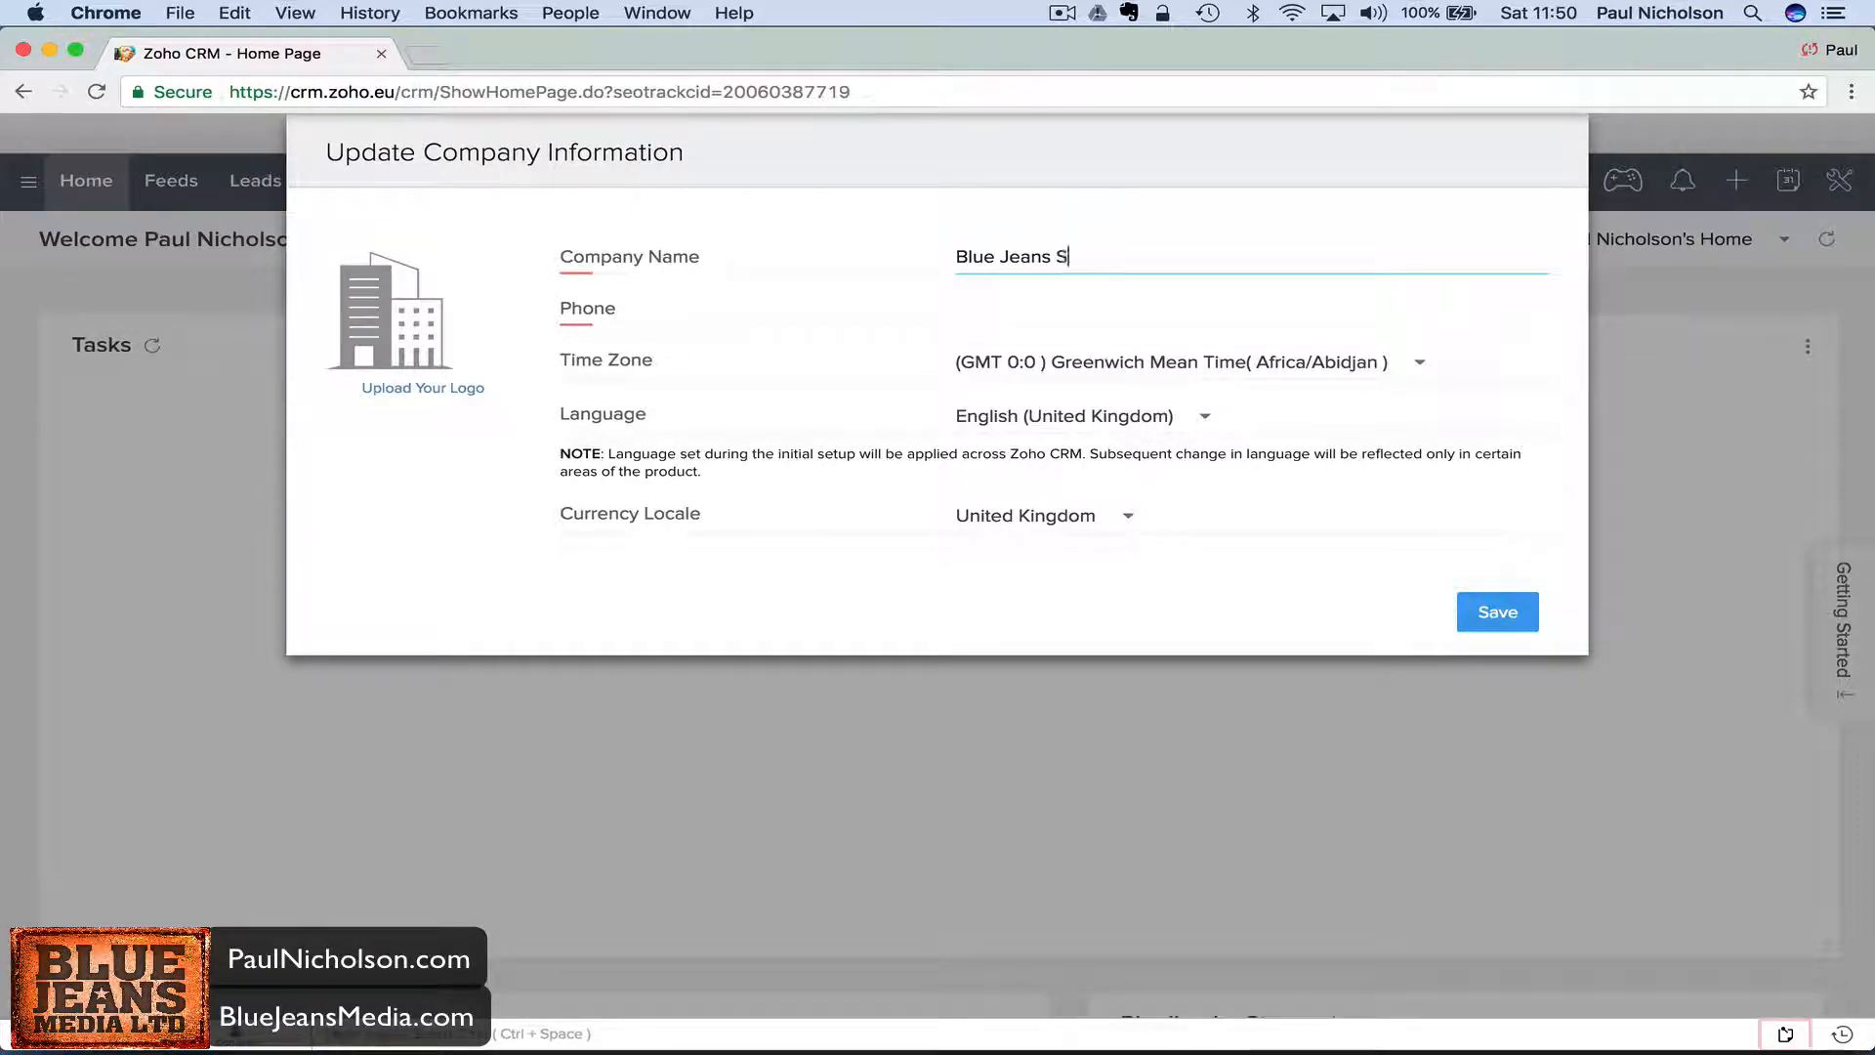
type("ecurity")
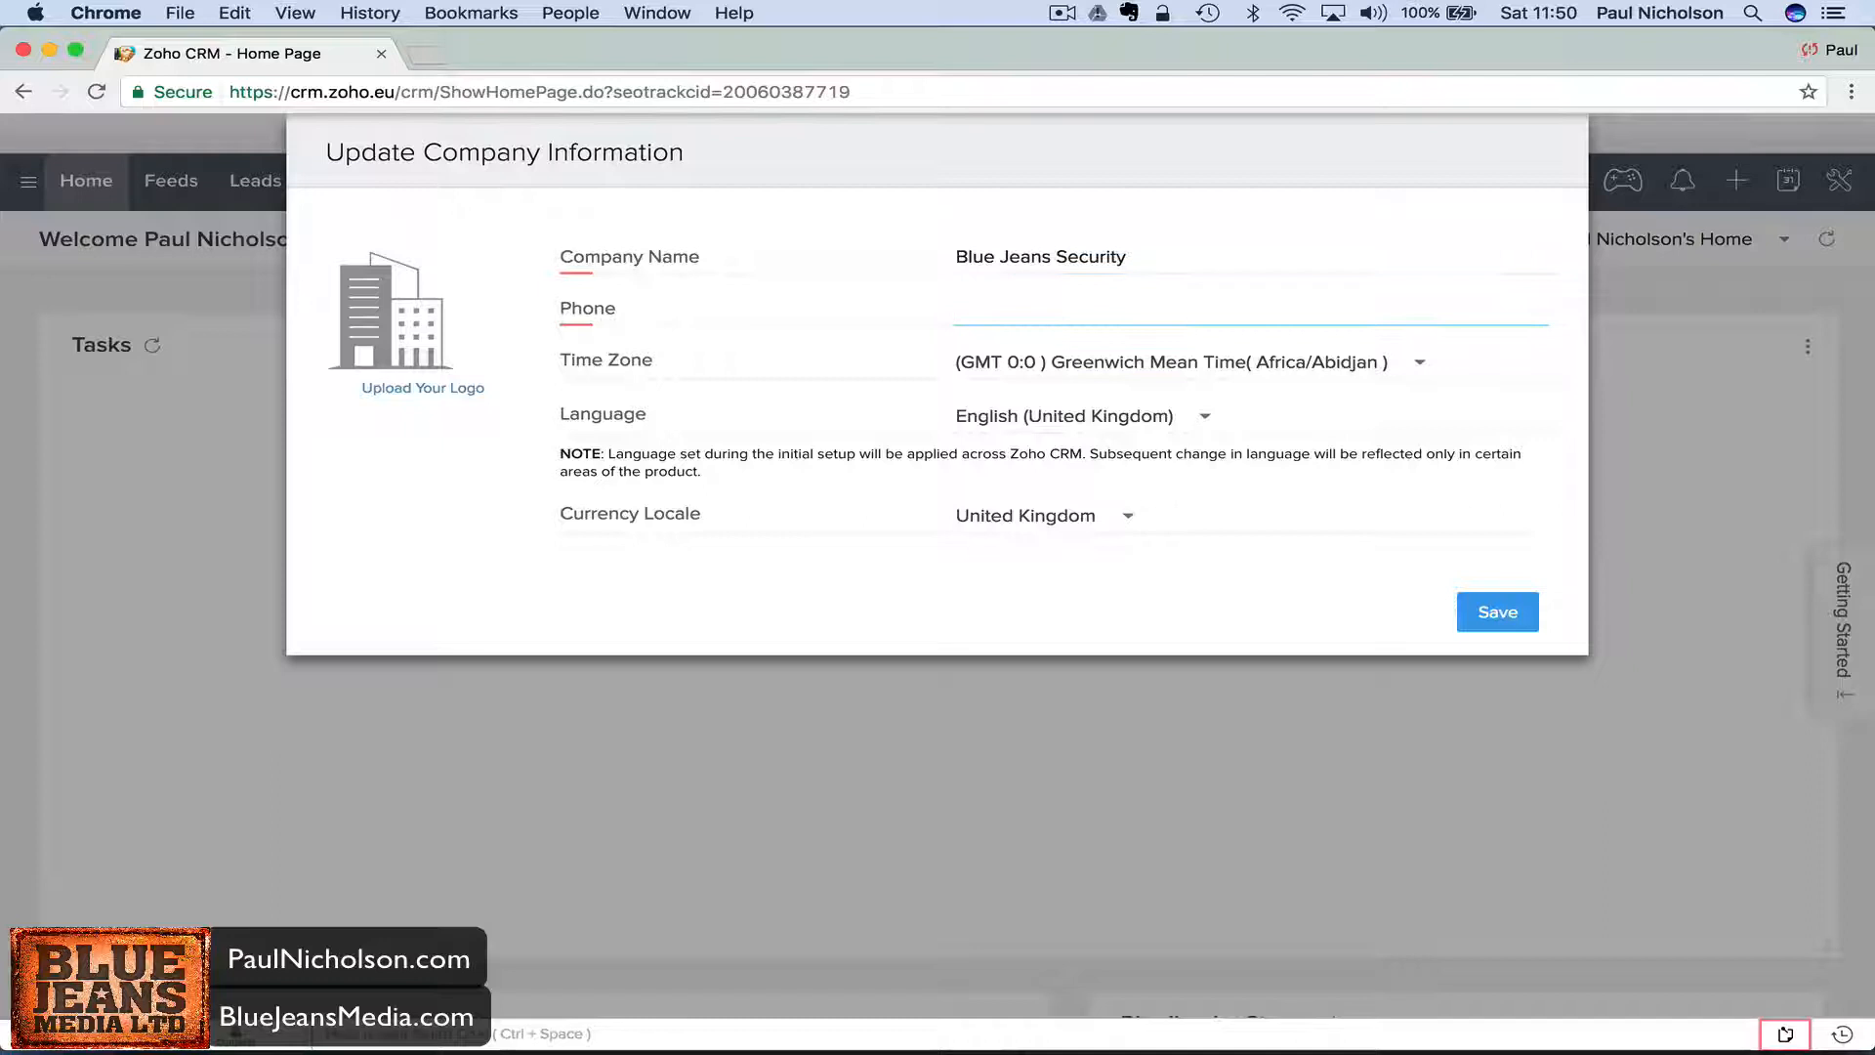
type("0800")
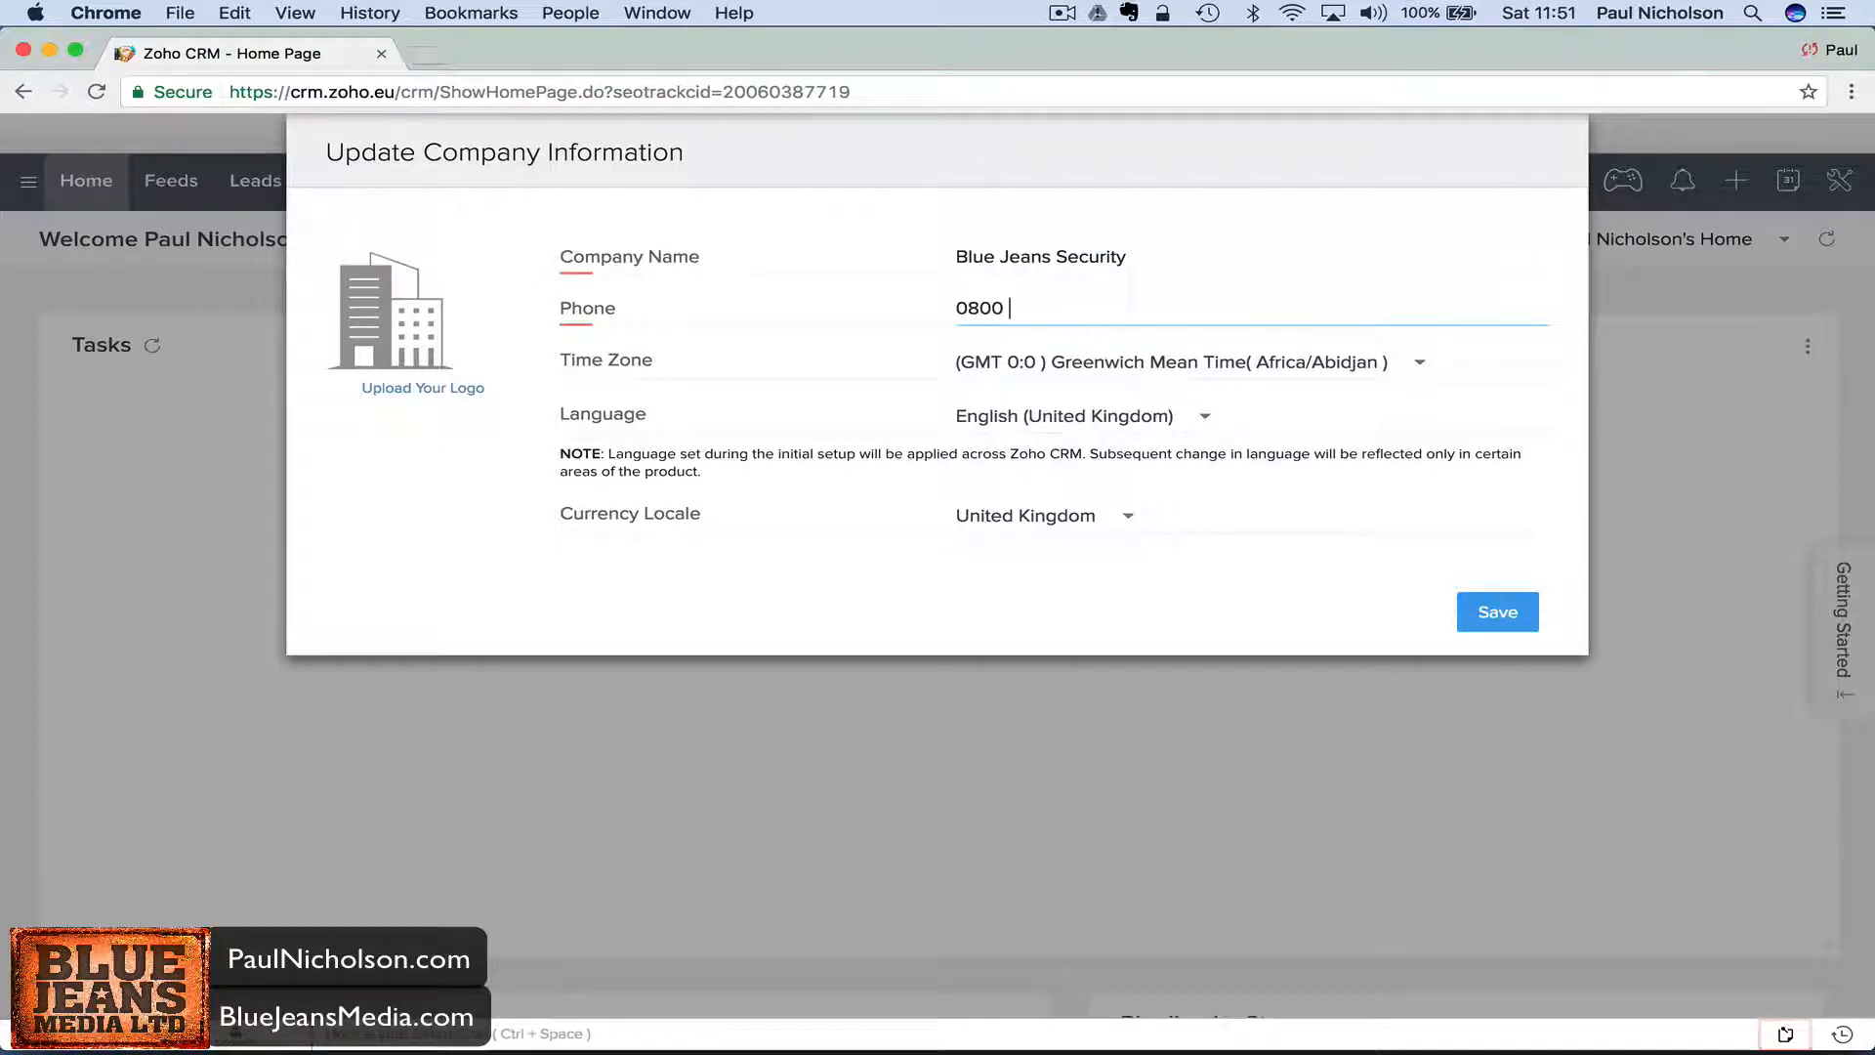
type("1777169")
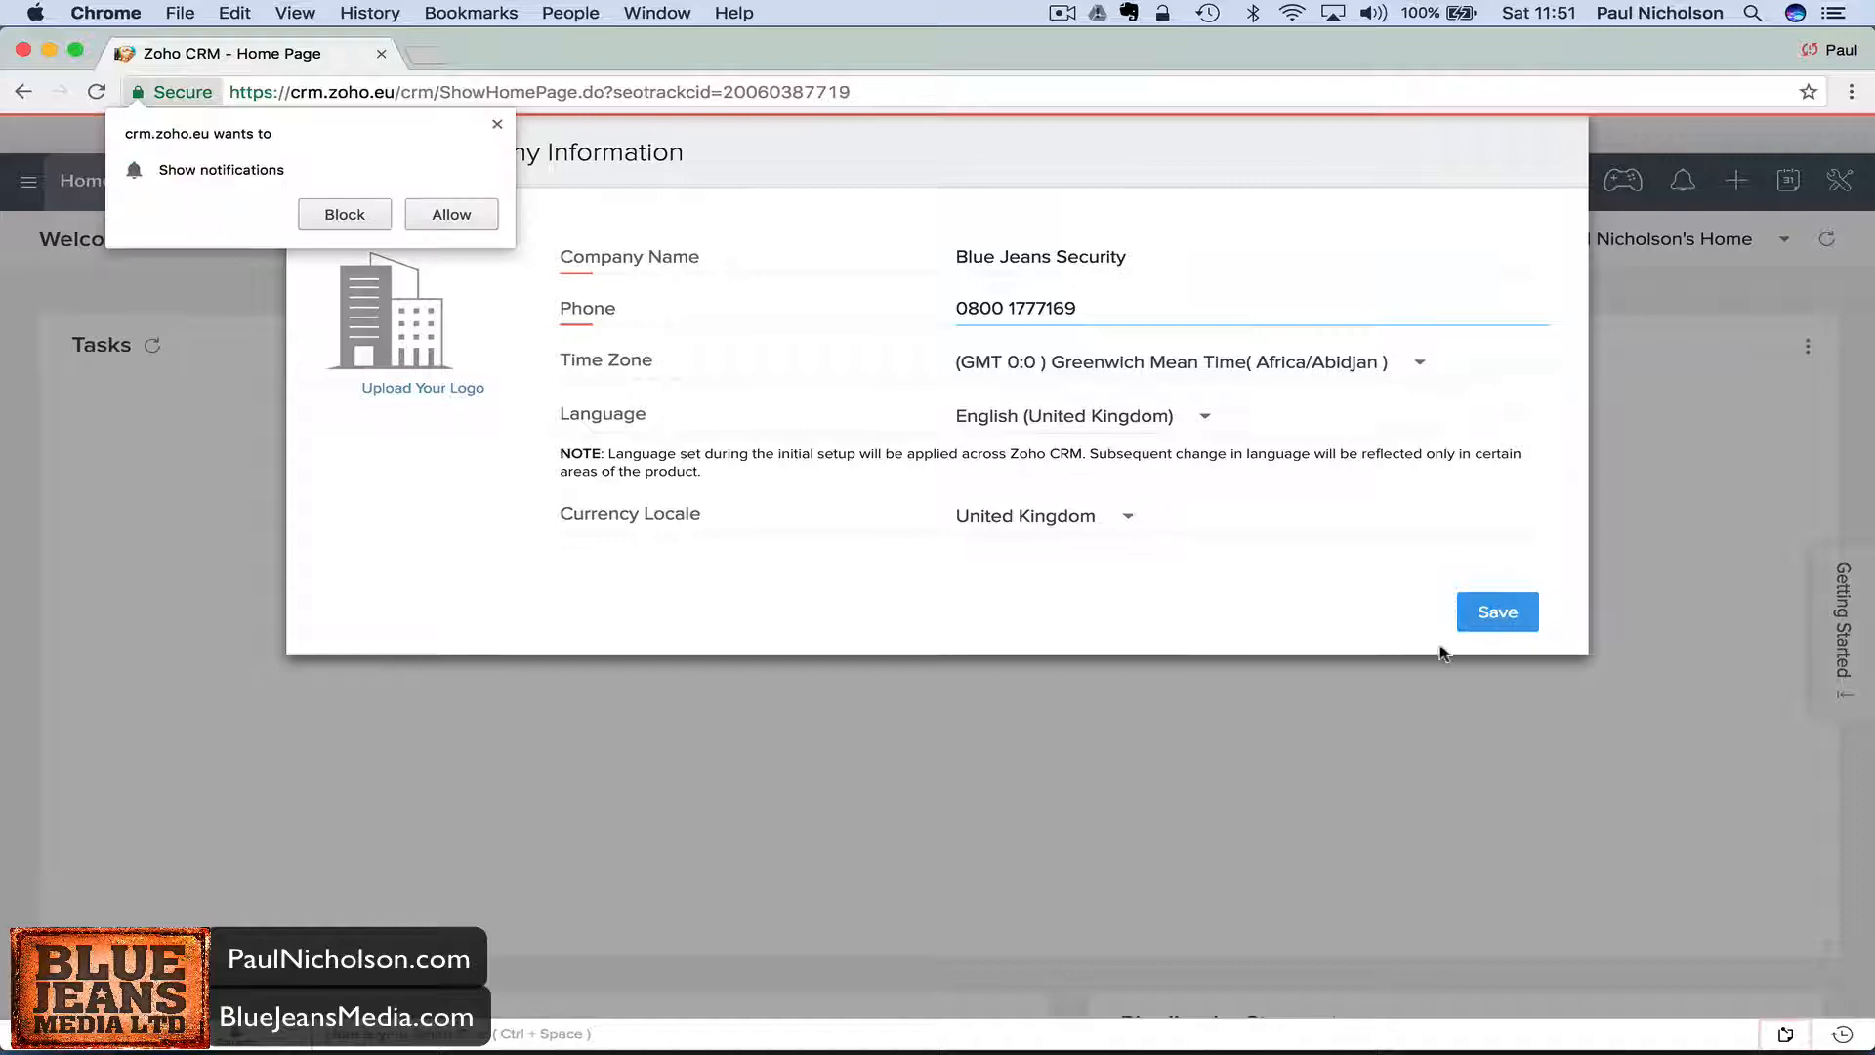
left_click(1496, 611)
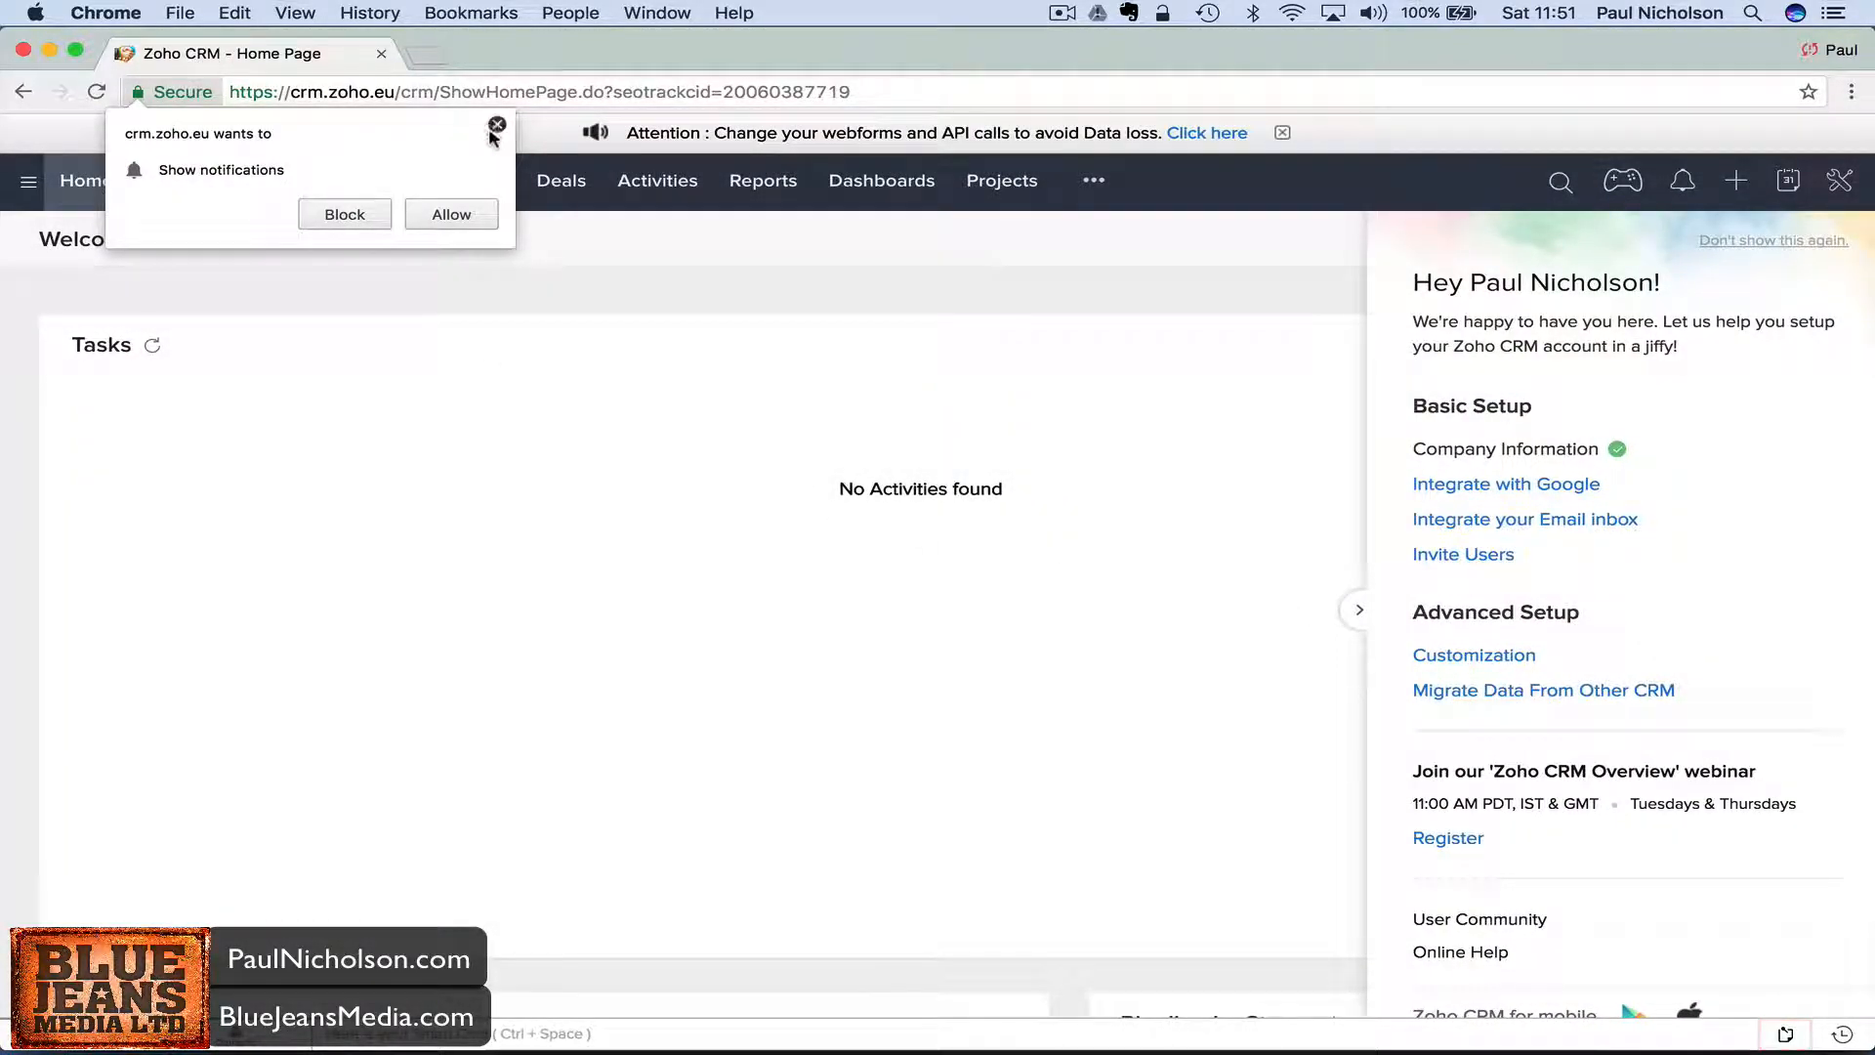
left_click(497, 126)
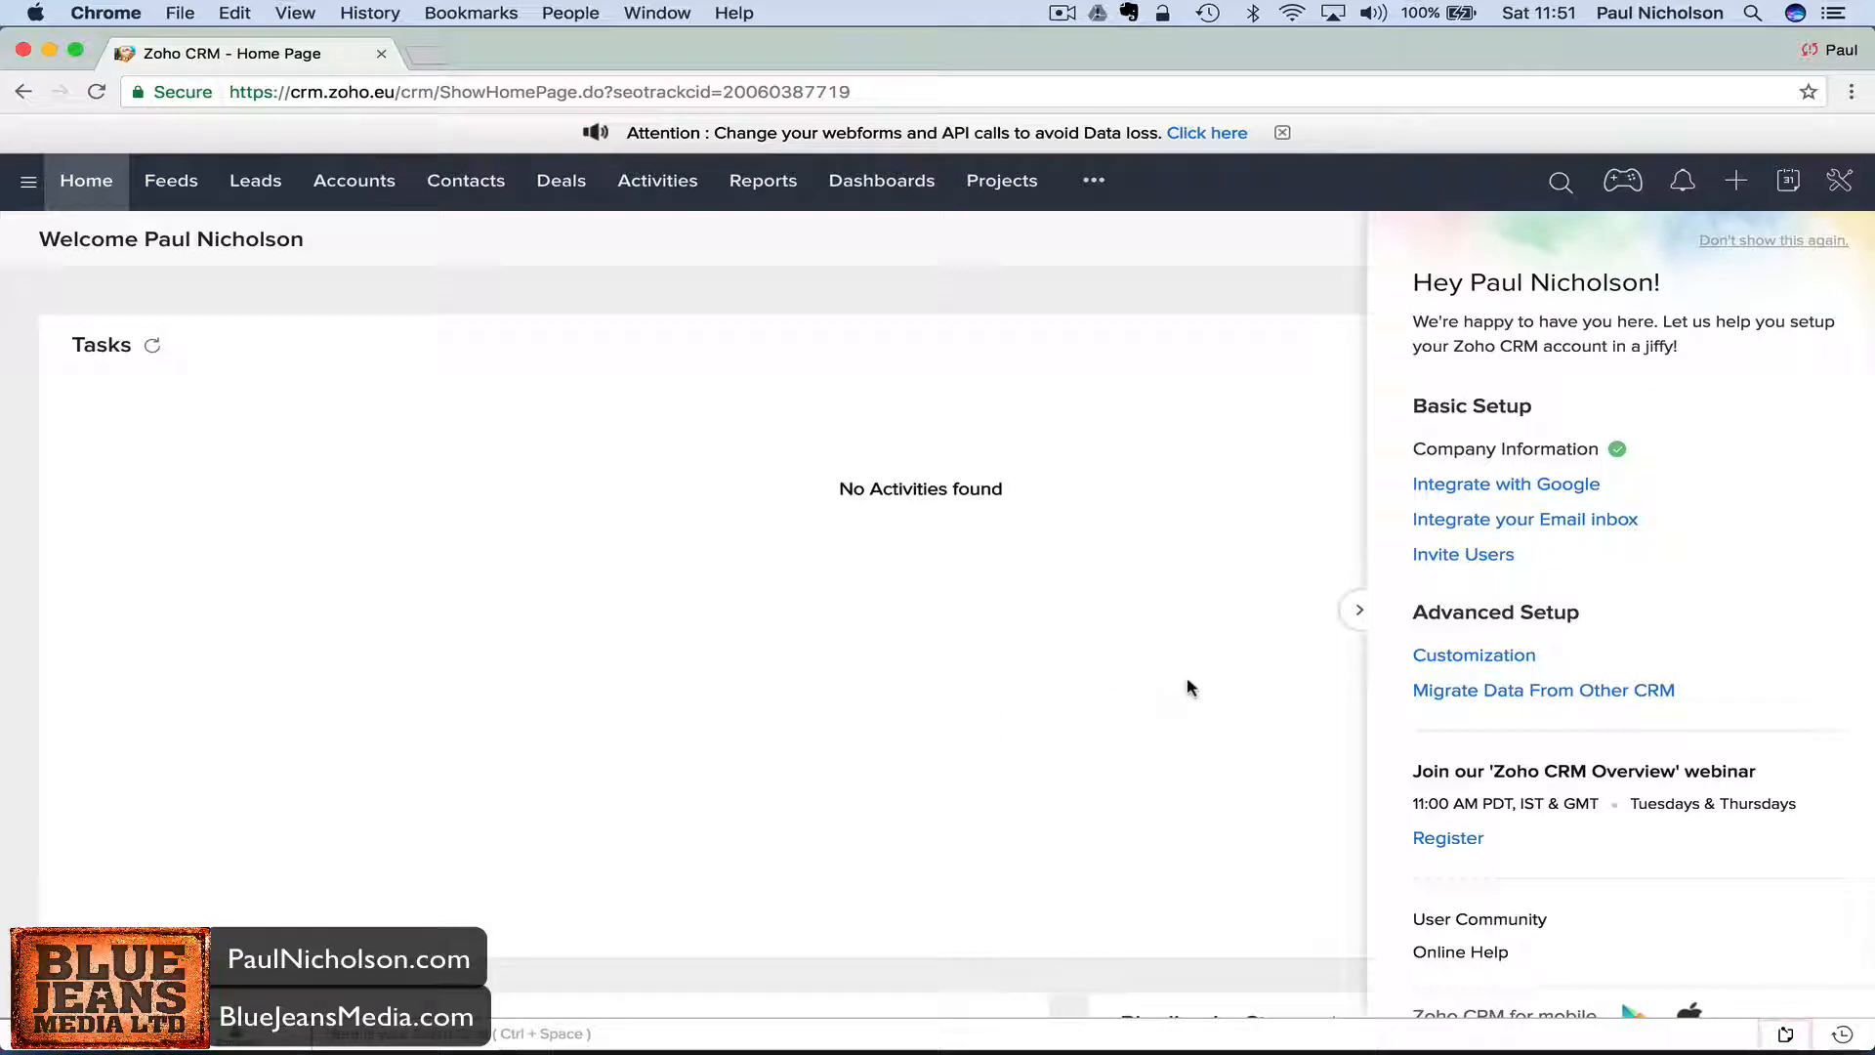
mouse_move(1332, 616)
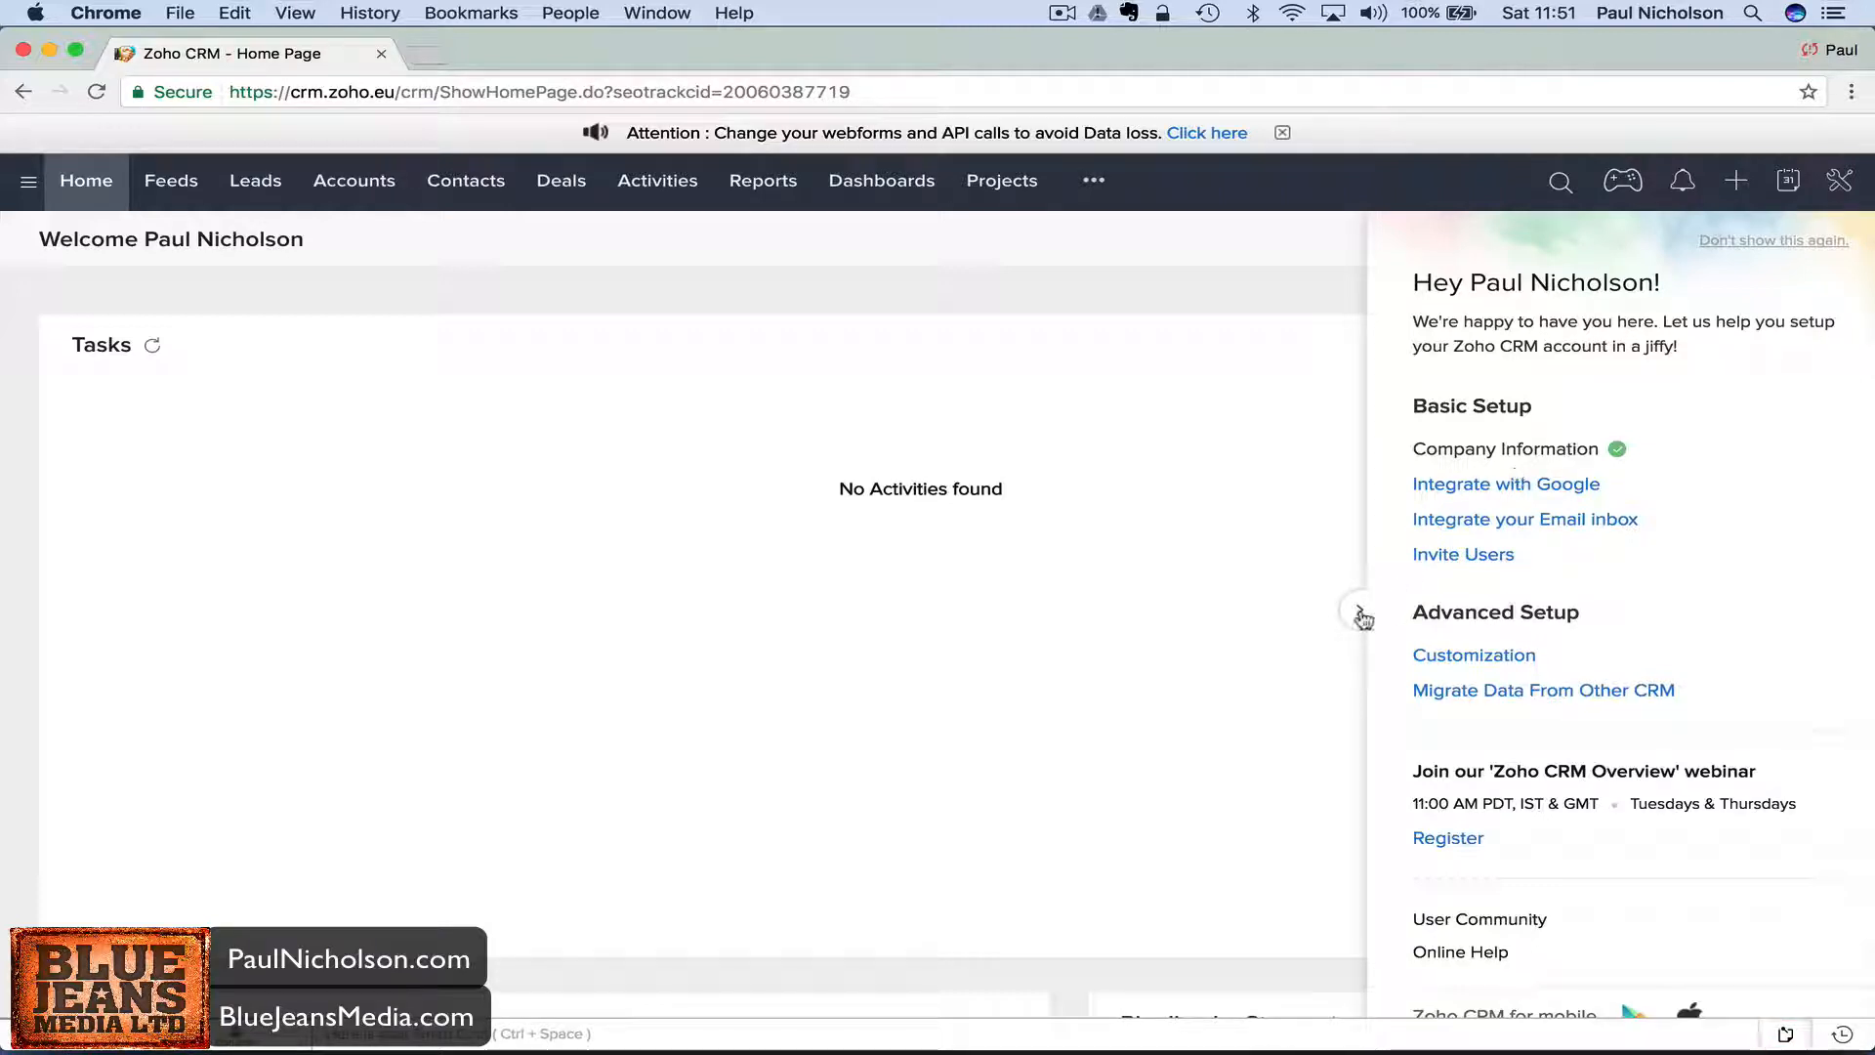
Hide the setup panel and post "Working on setting Zoho up. More to come." in Feeds.
left_click(1359, 617)
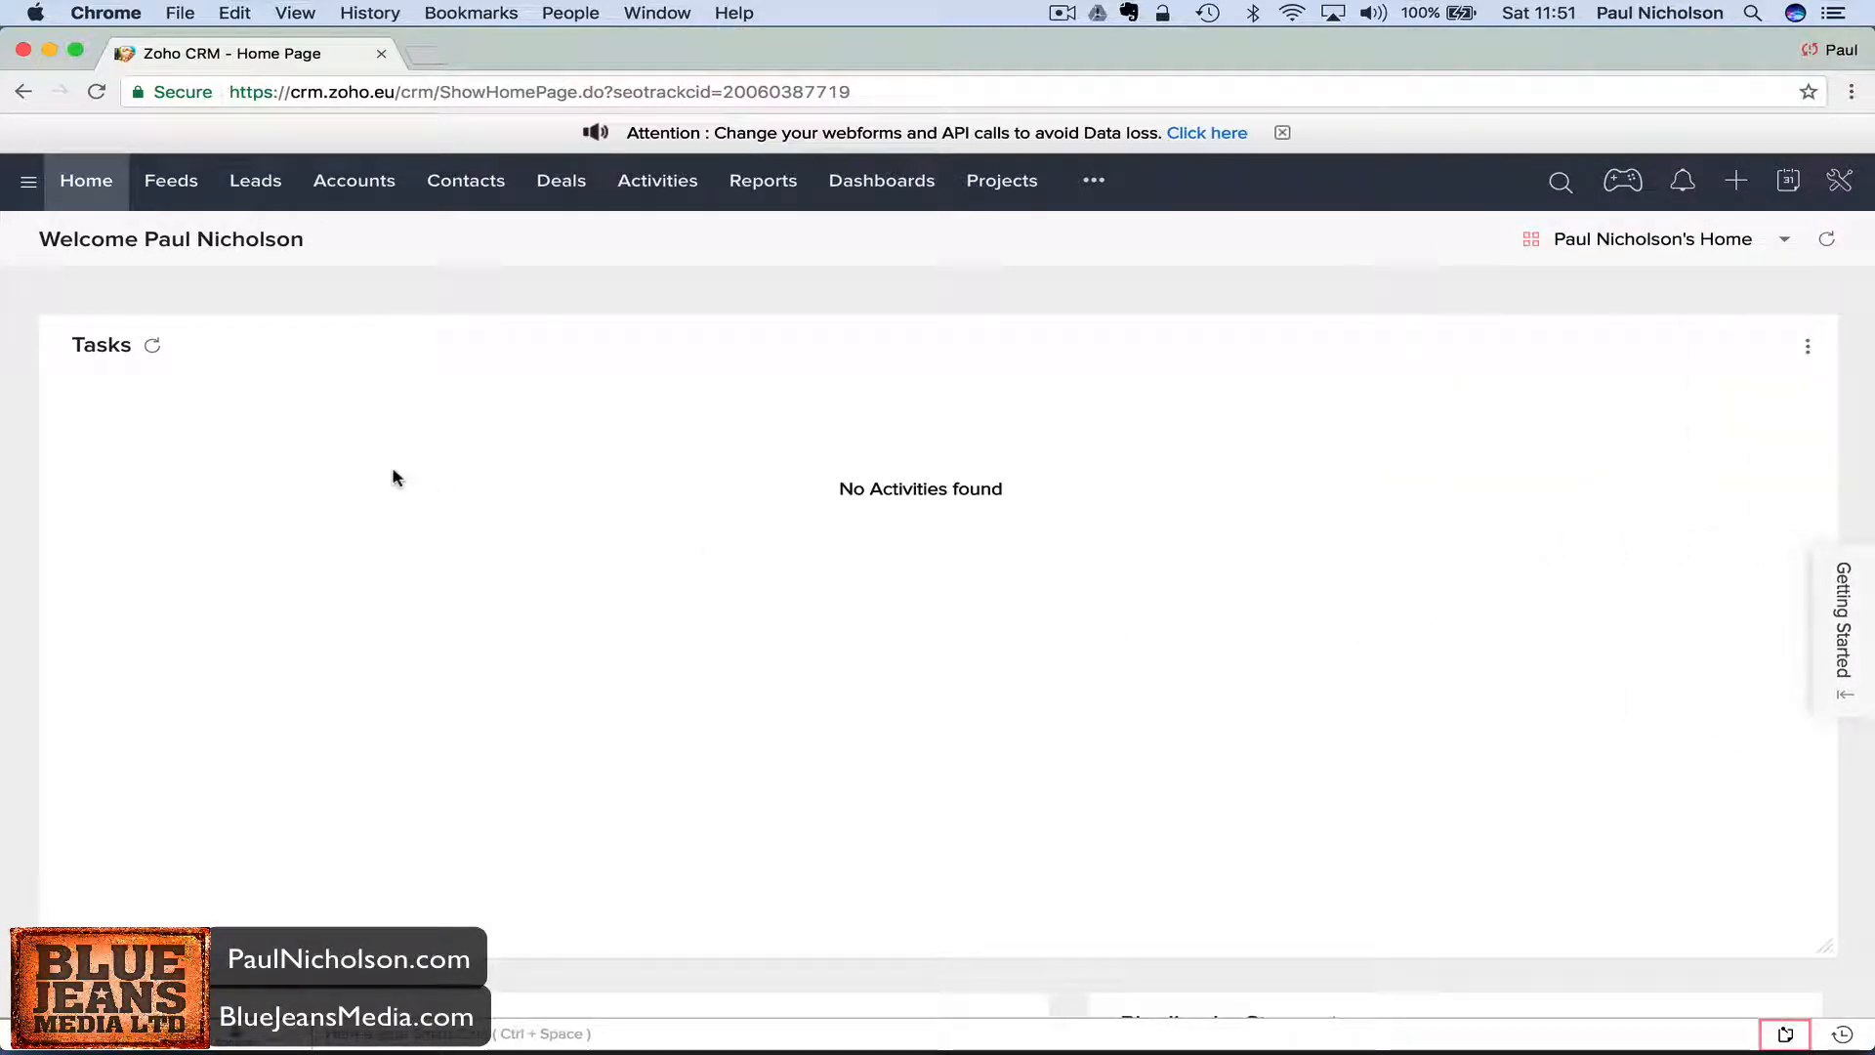
left_click(170, 181)
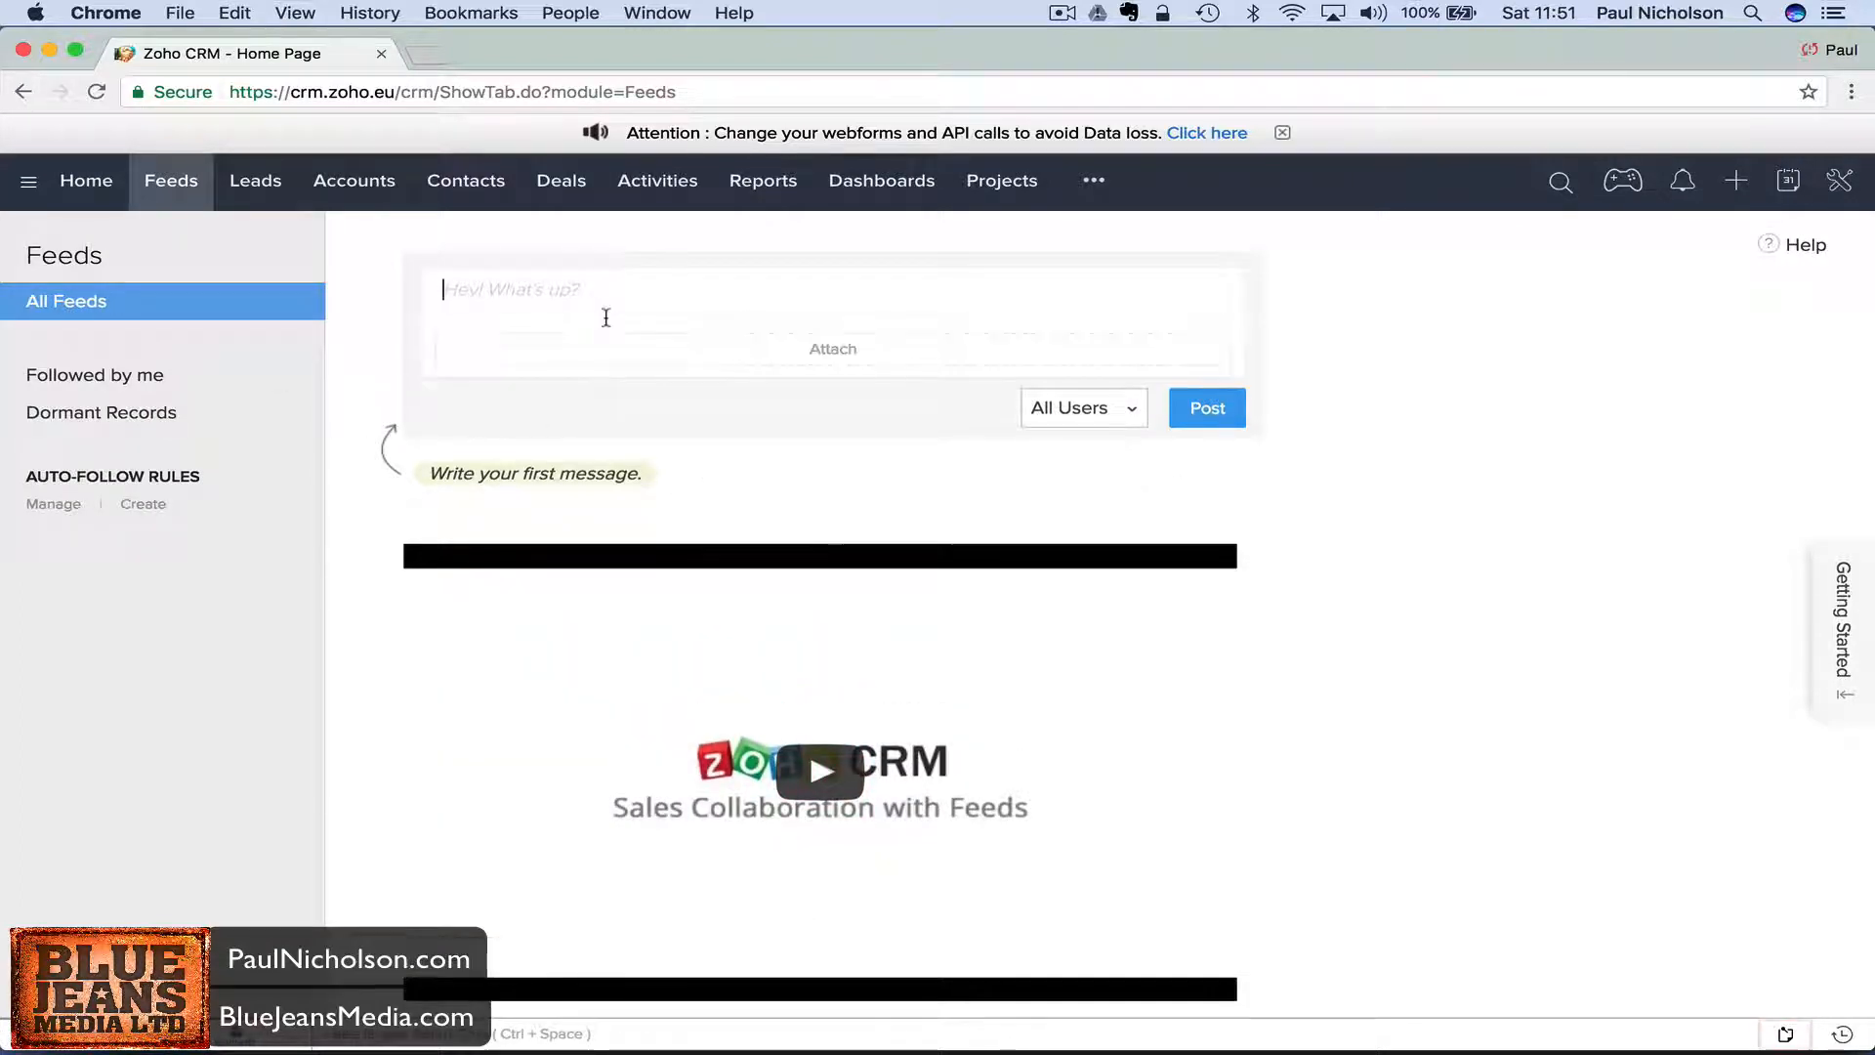
type("Working on se")
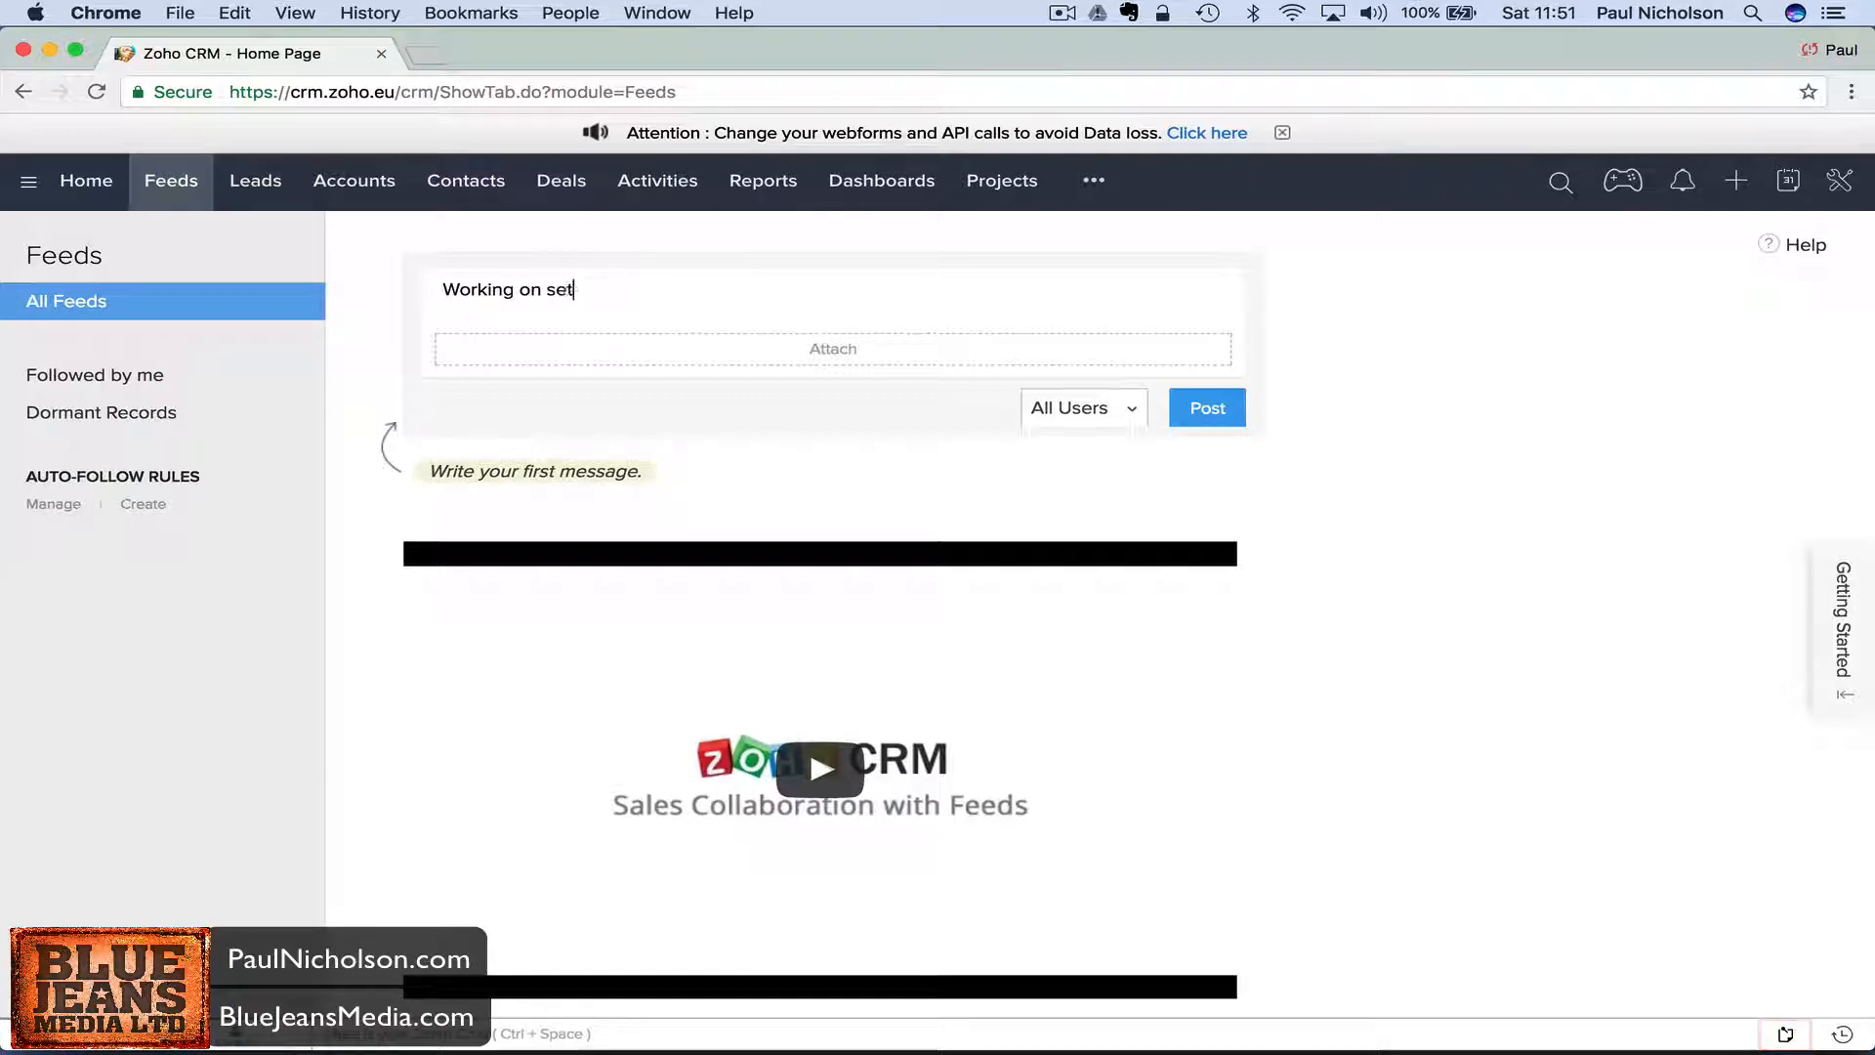
type("ting Zoho up. More to come.")
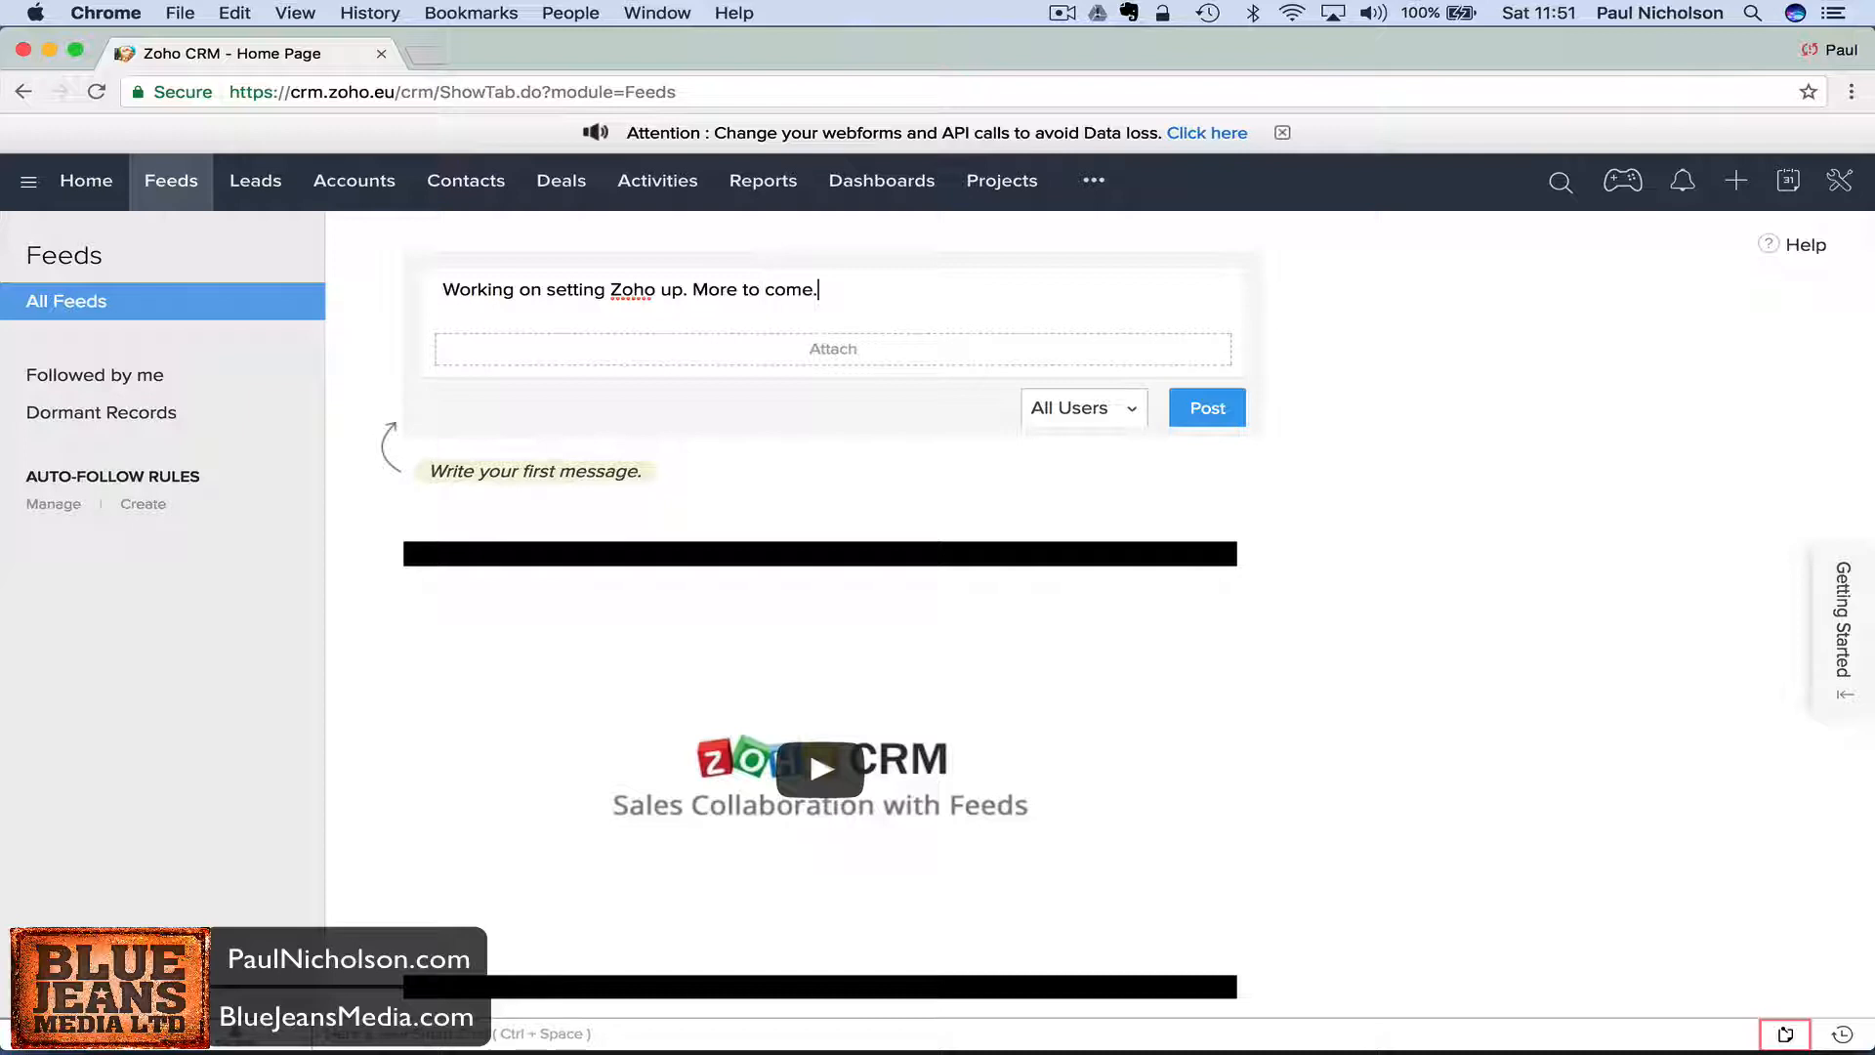
left_click(1205, 408)
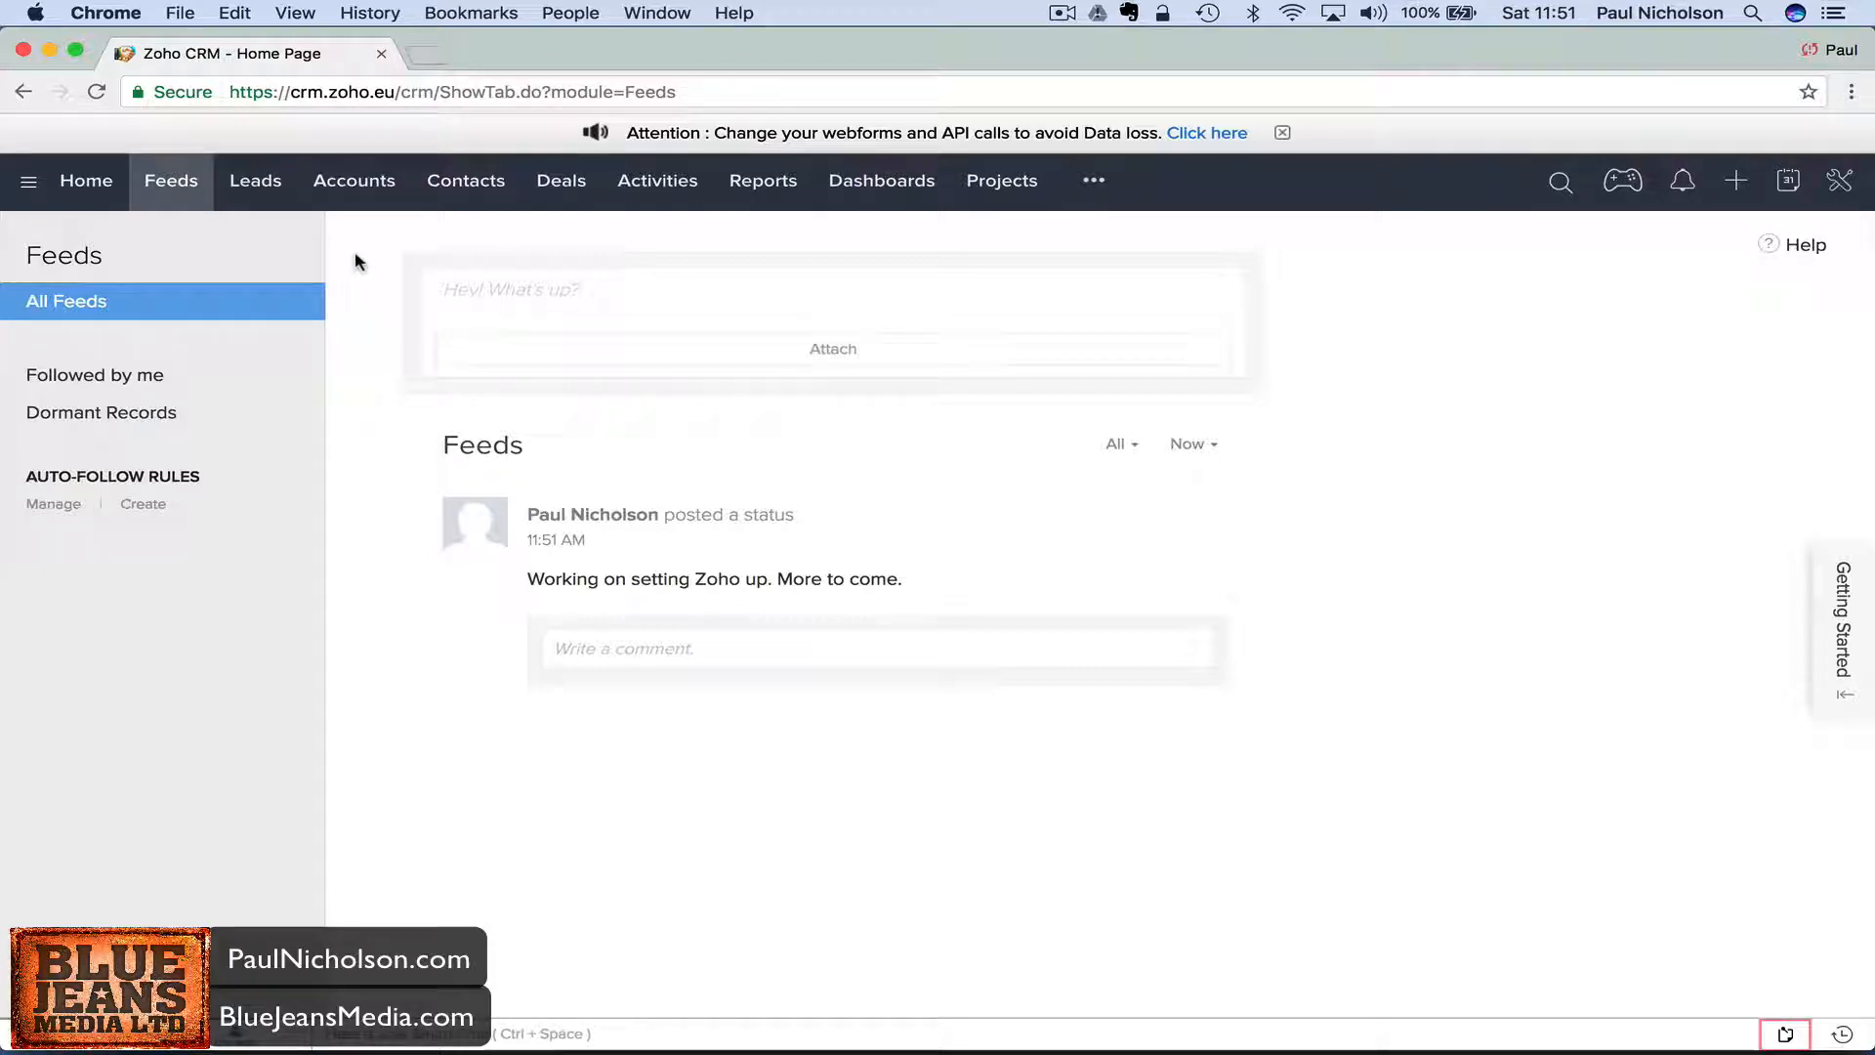
mouse_move(255, 181)
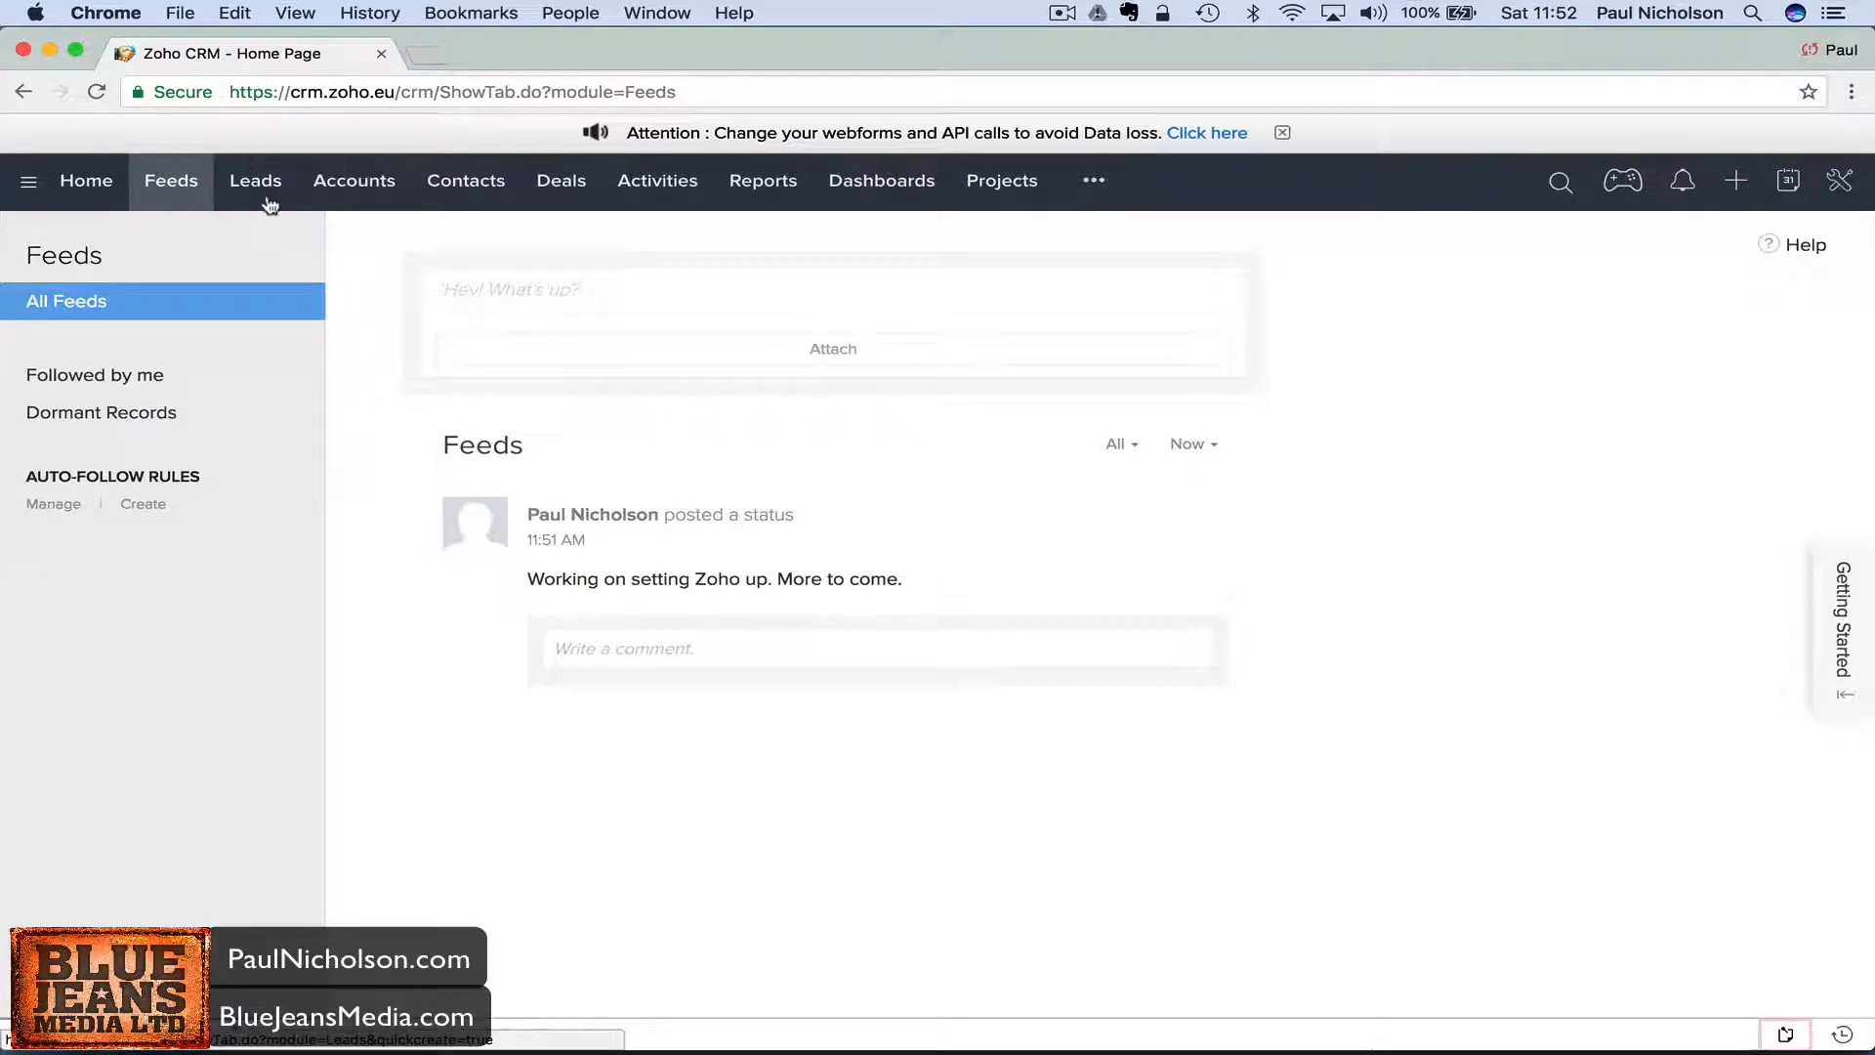
Visit the Leads, Accounts and Contacts tabs in turn, ending on the Deals tab.
left_click(255, 181)
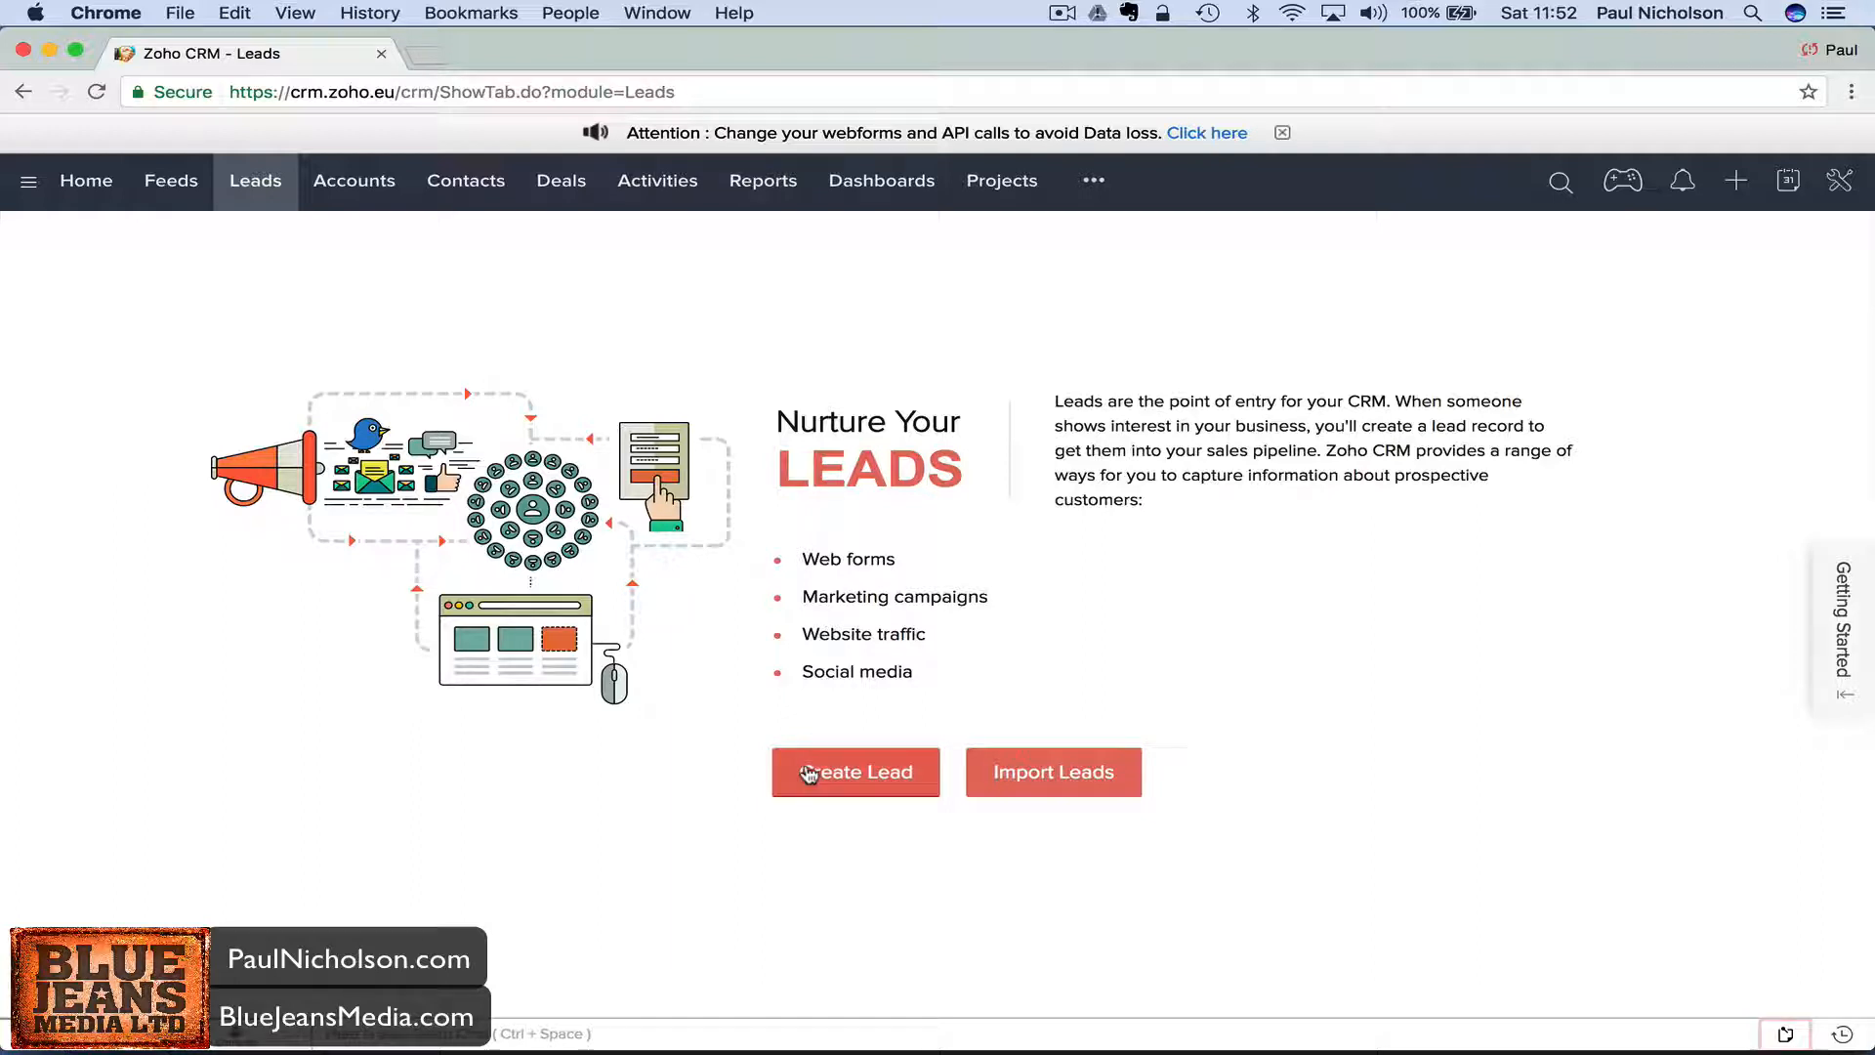
left_click(353, 181)
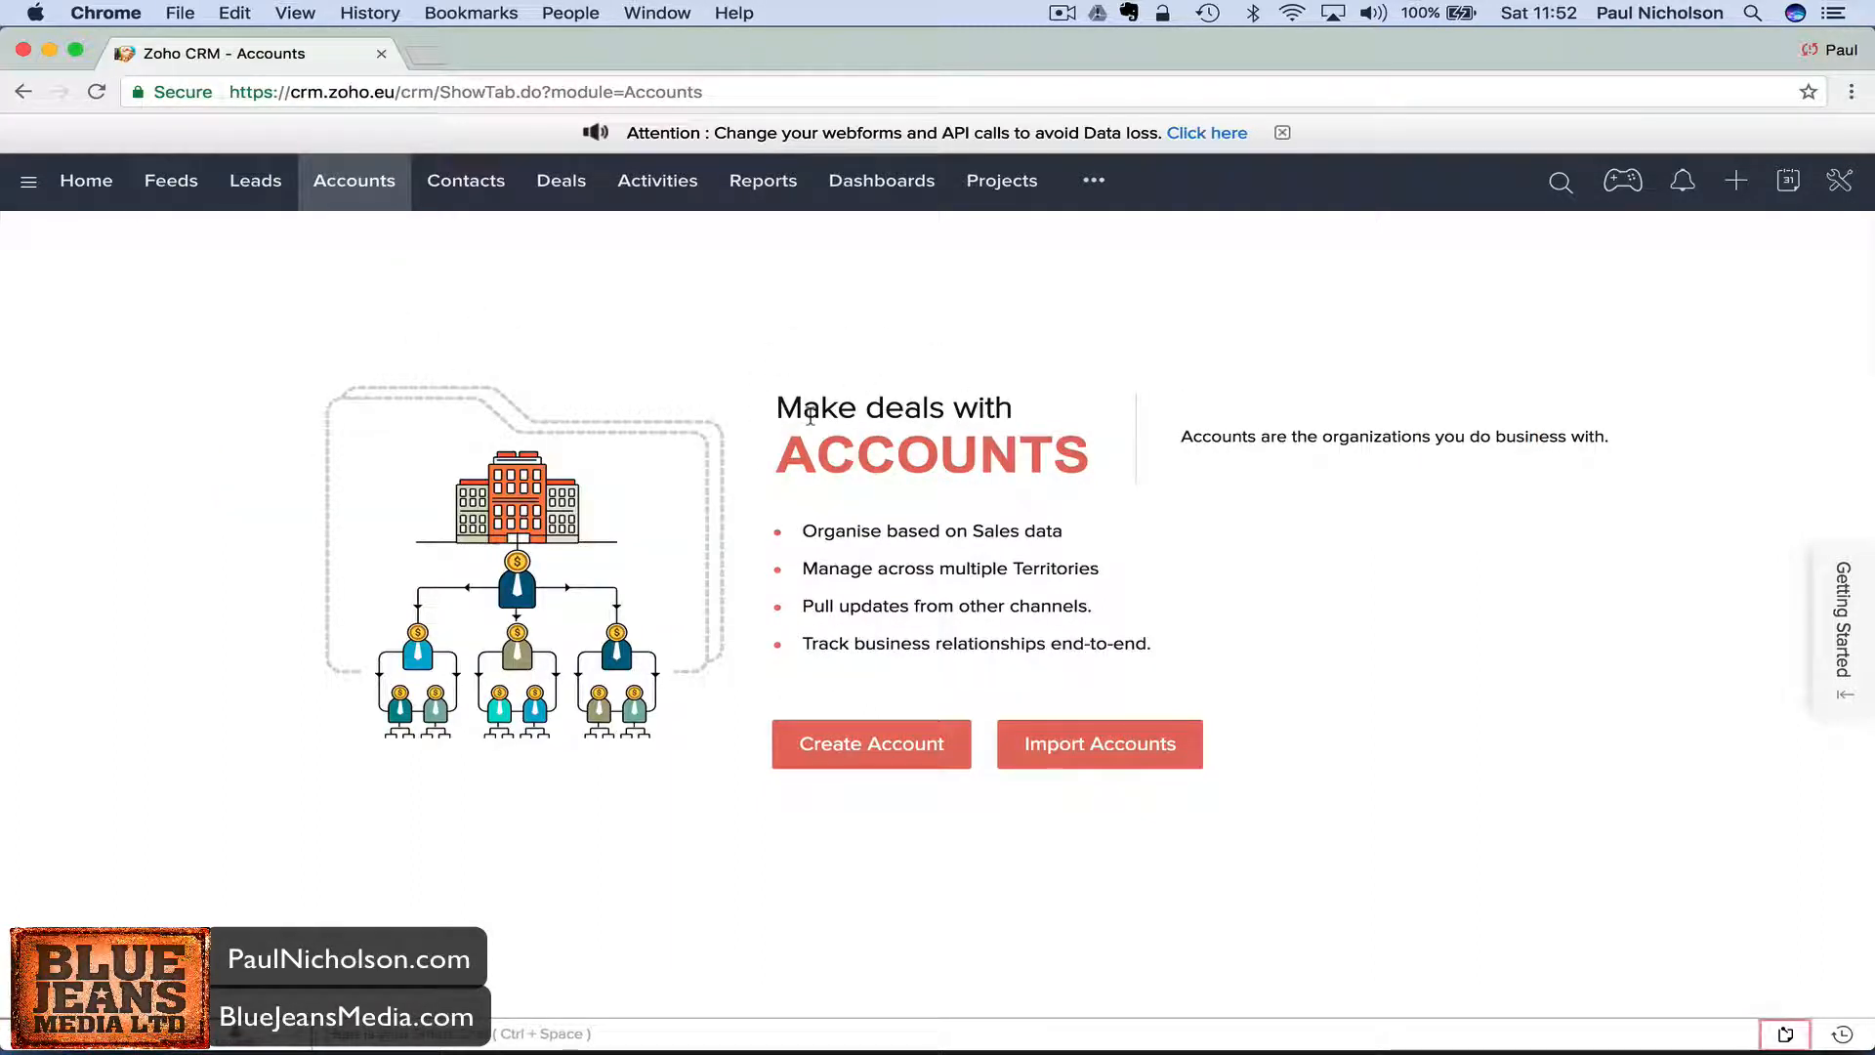
mouse_move(798, 391)
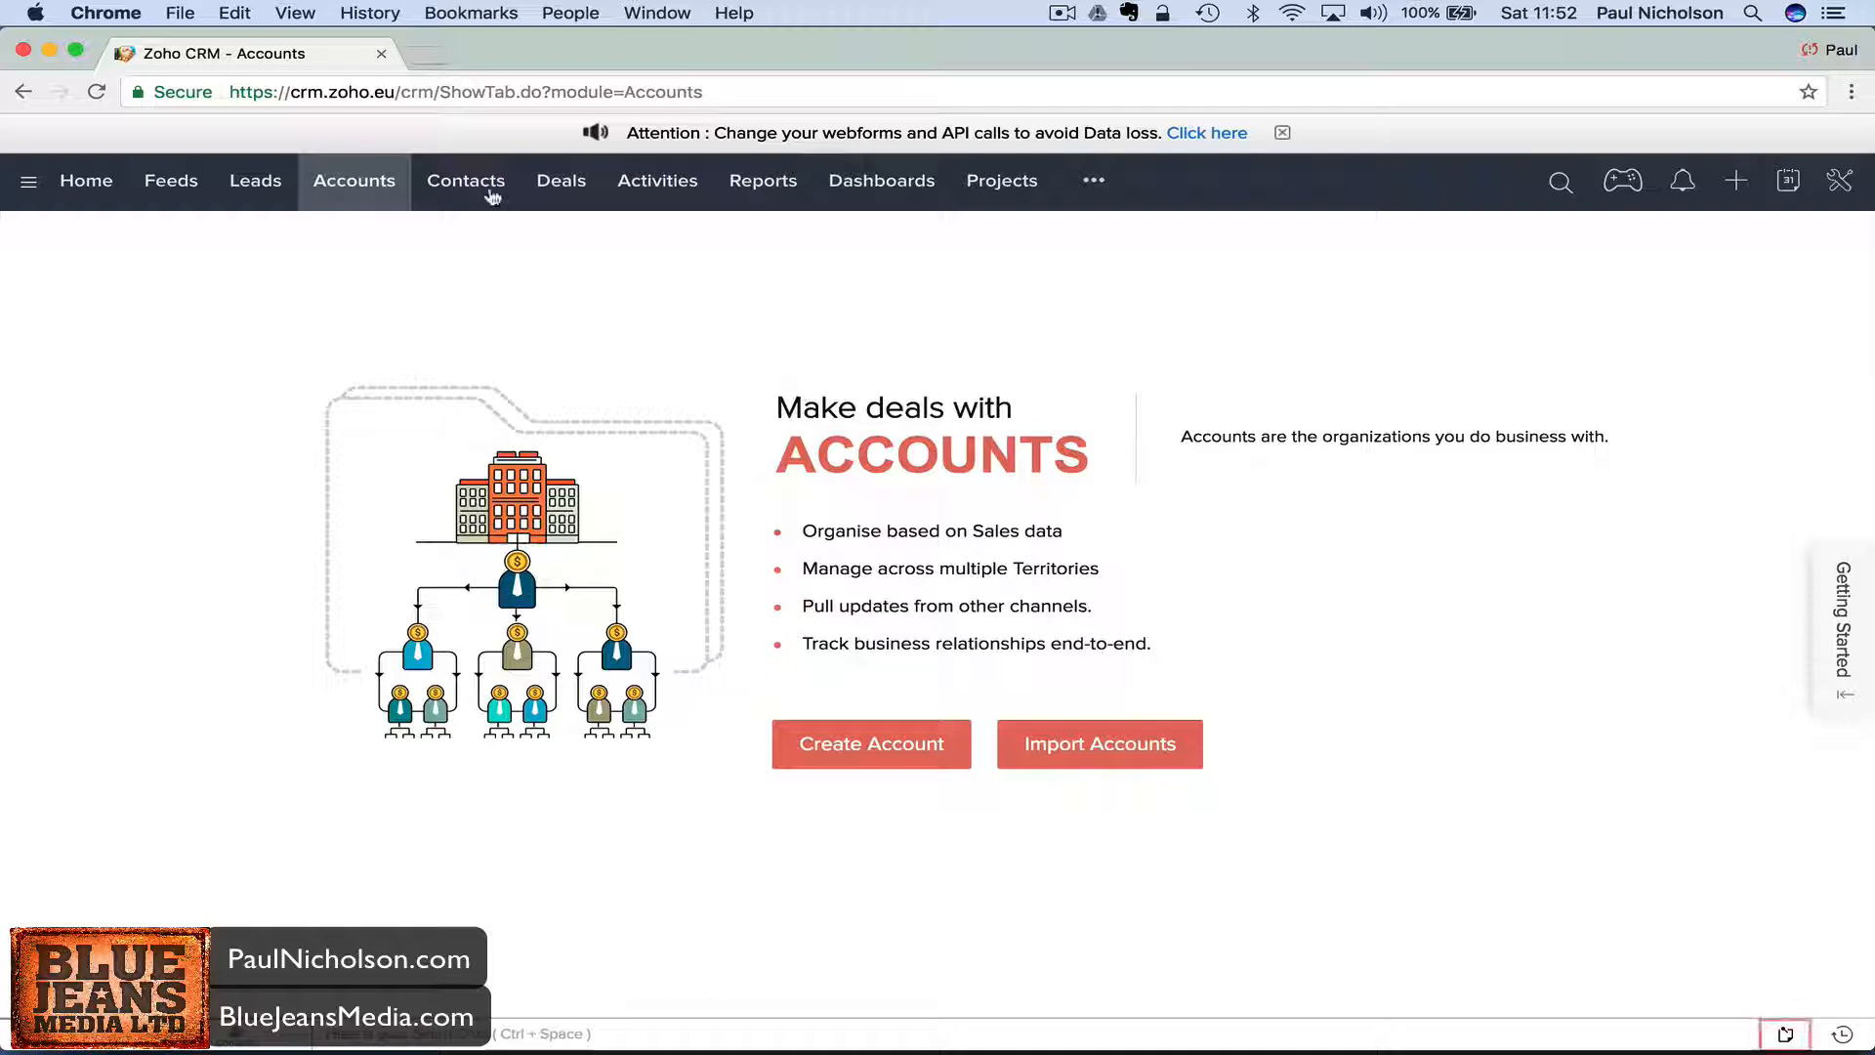
left_click(465, 181)
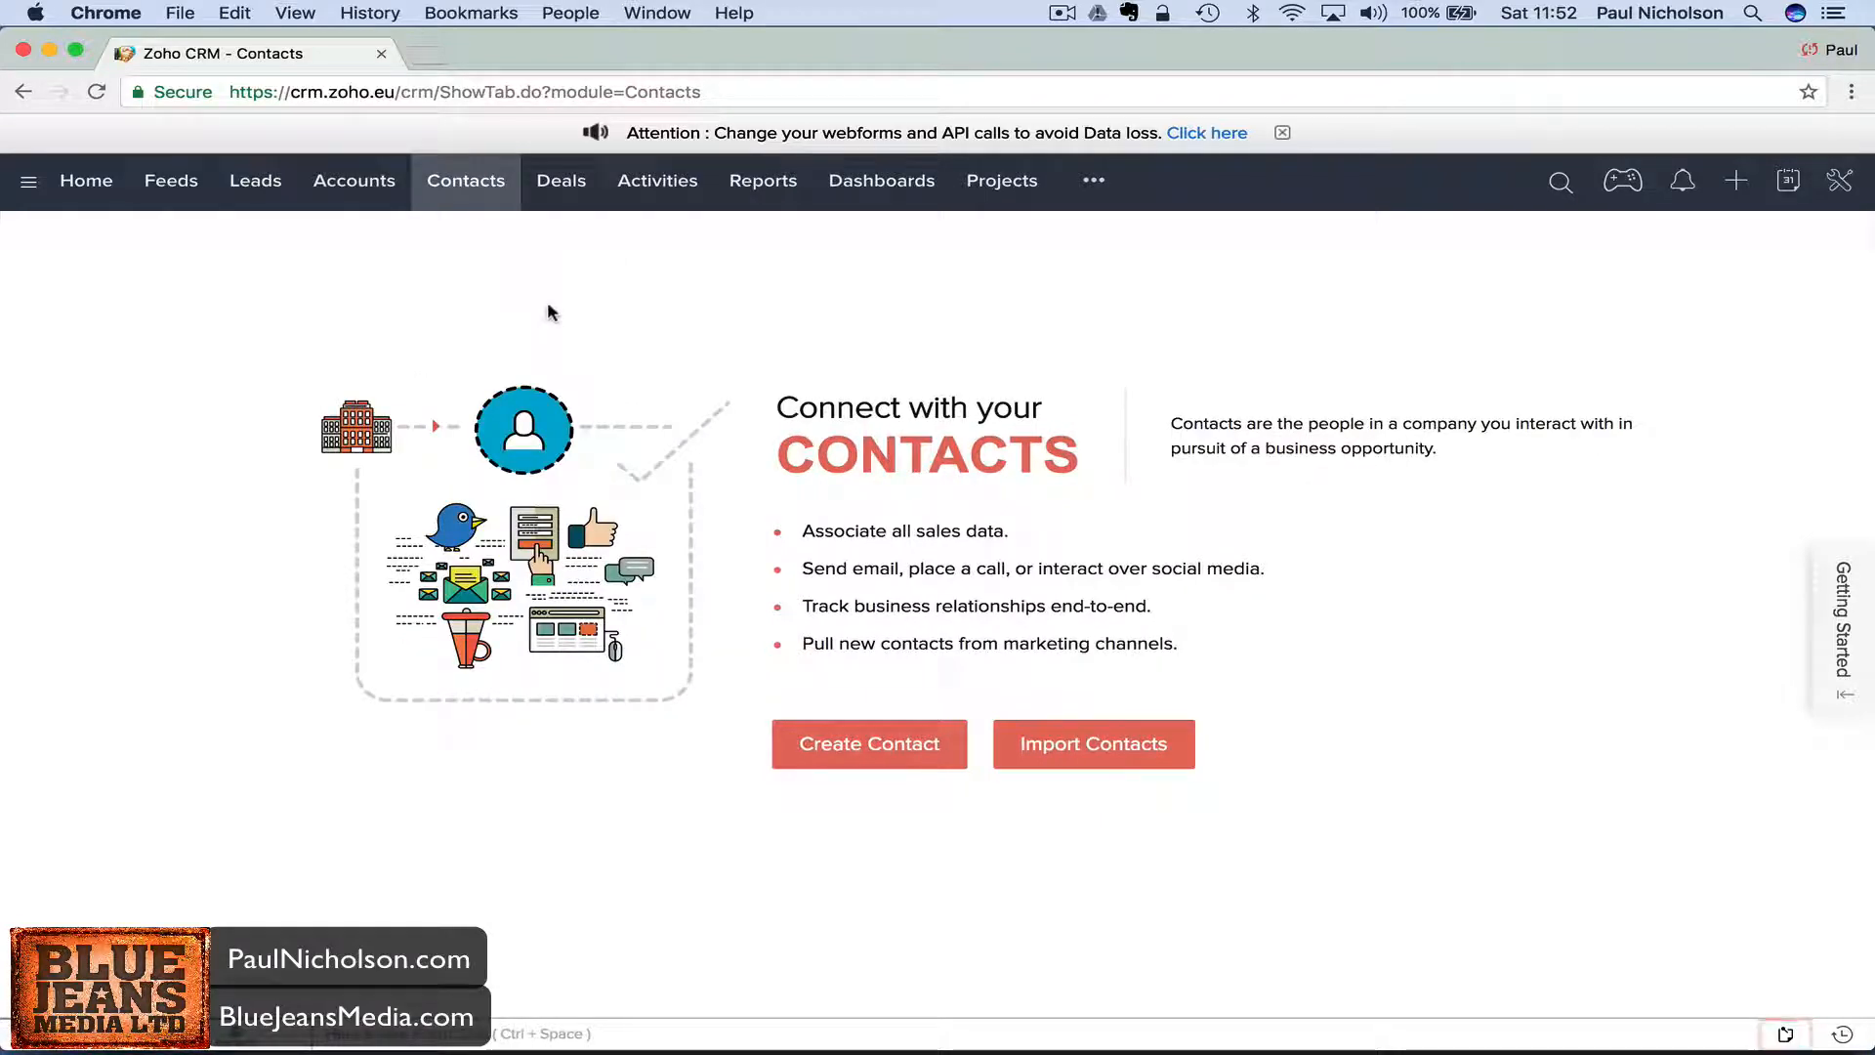
left_click(560, 181)
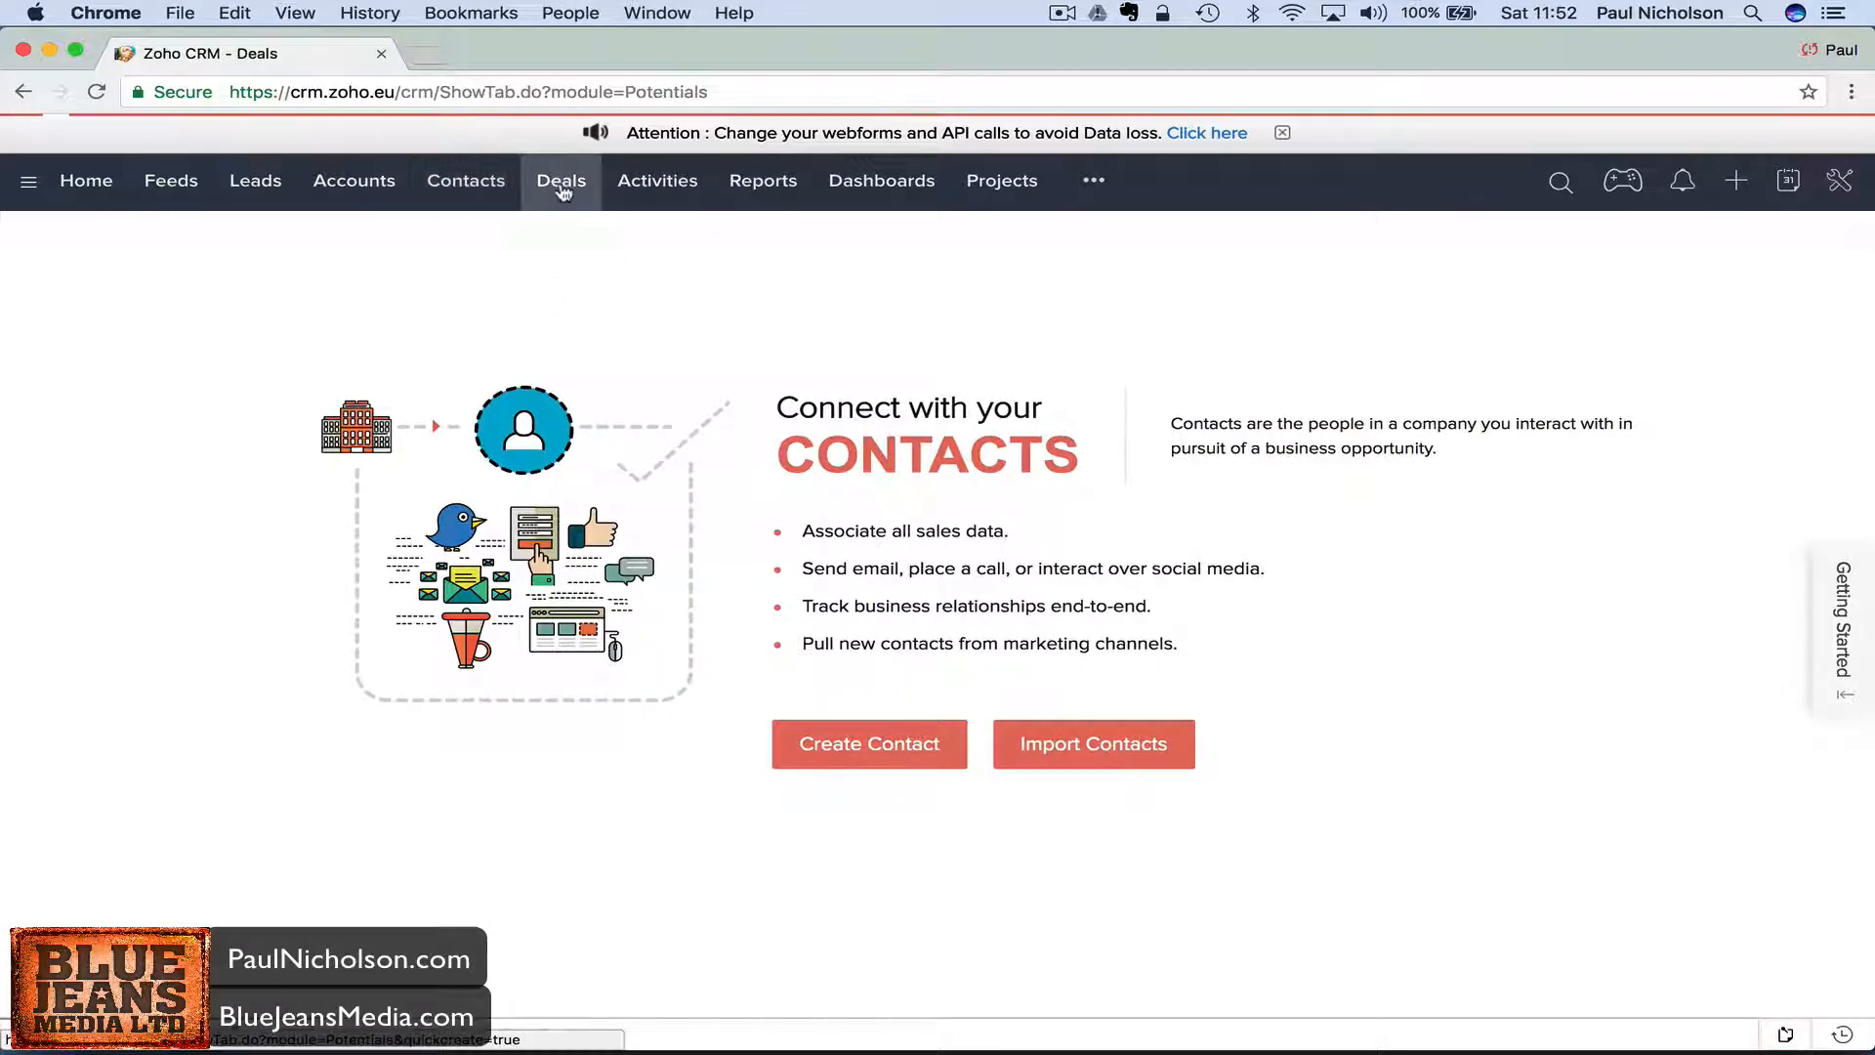
Scroll across the empty $0.00 deal pipeline stages, then switch to Activities.
left_click(560, 180)
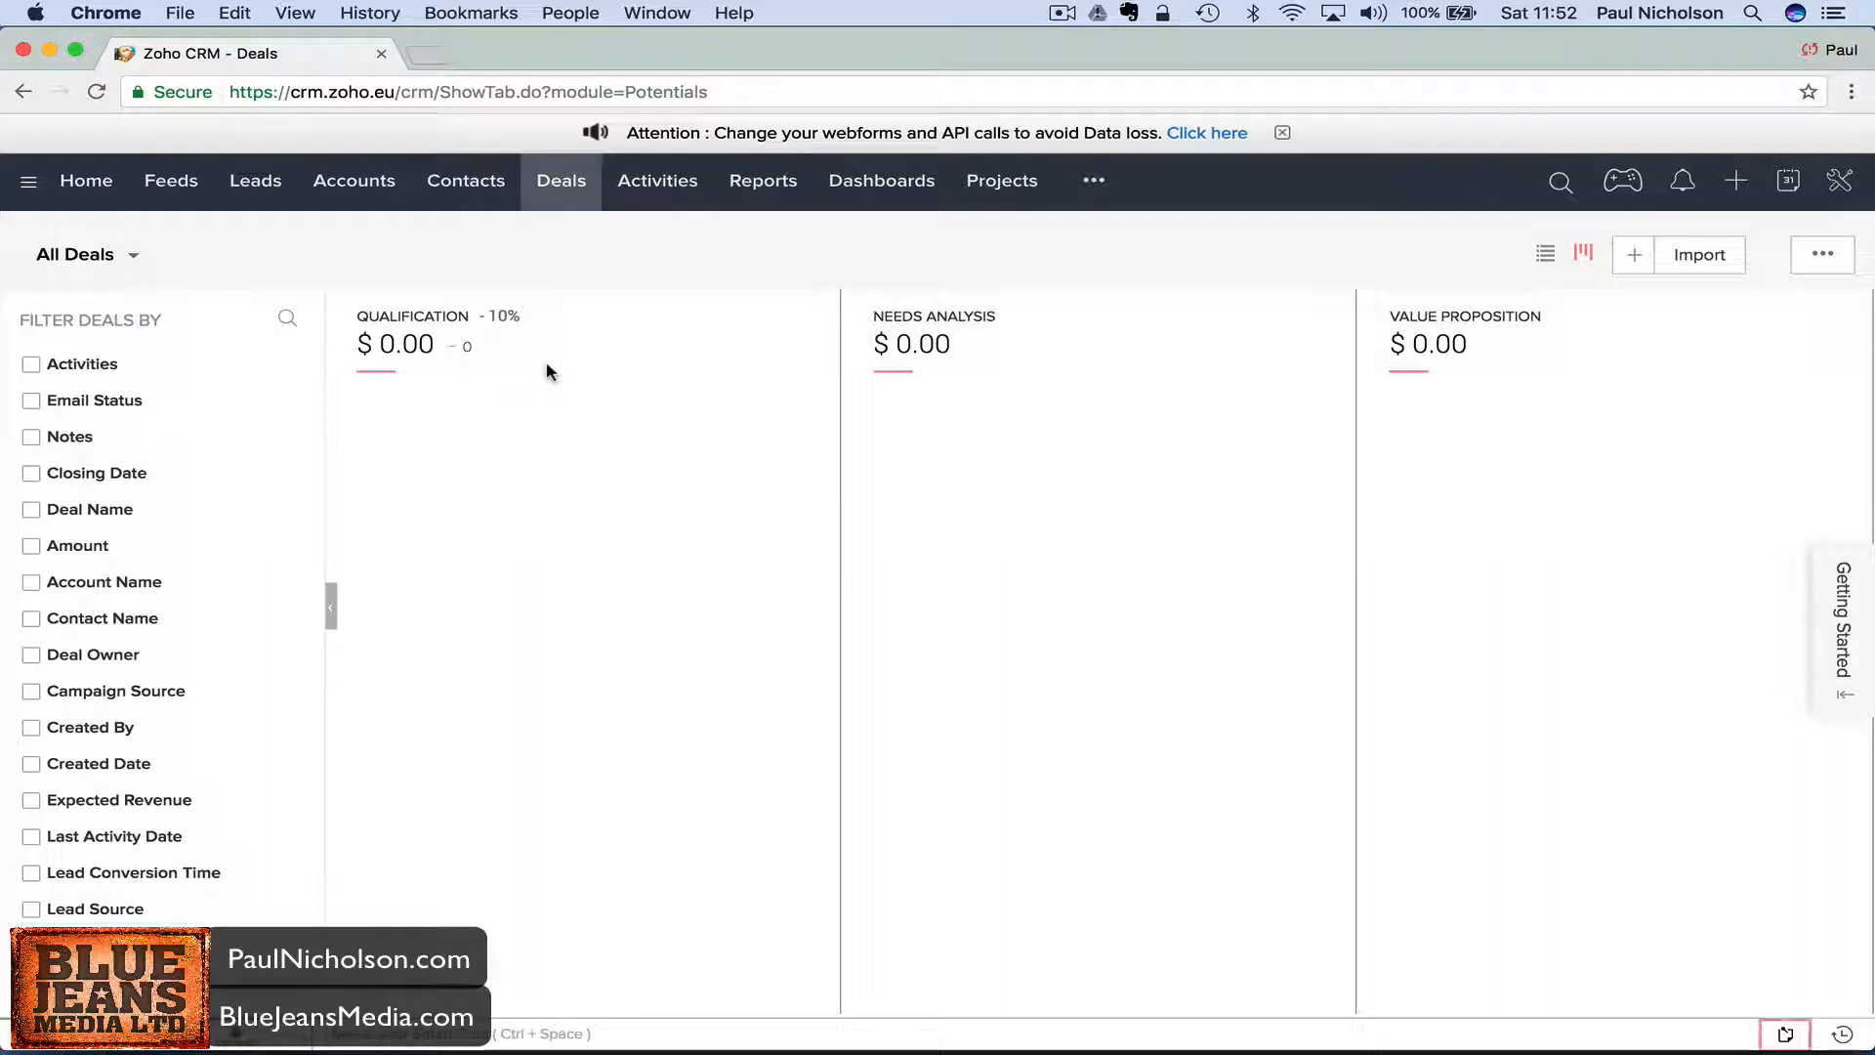
mouse_move(556, 287)
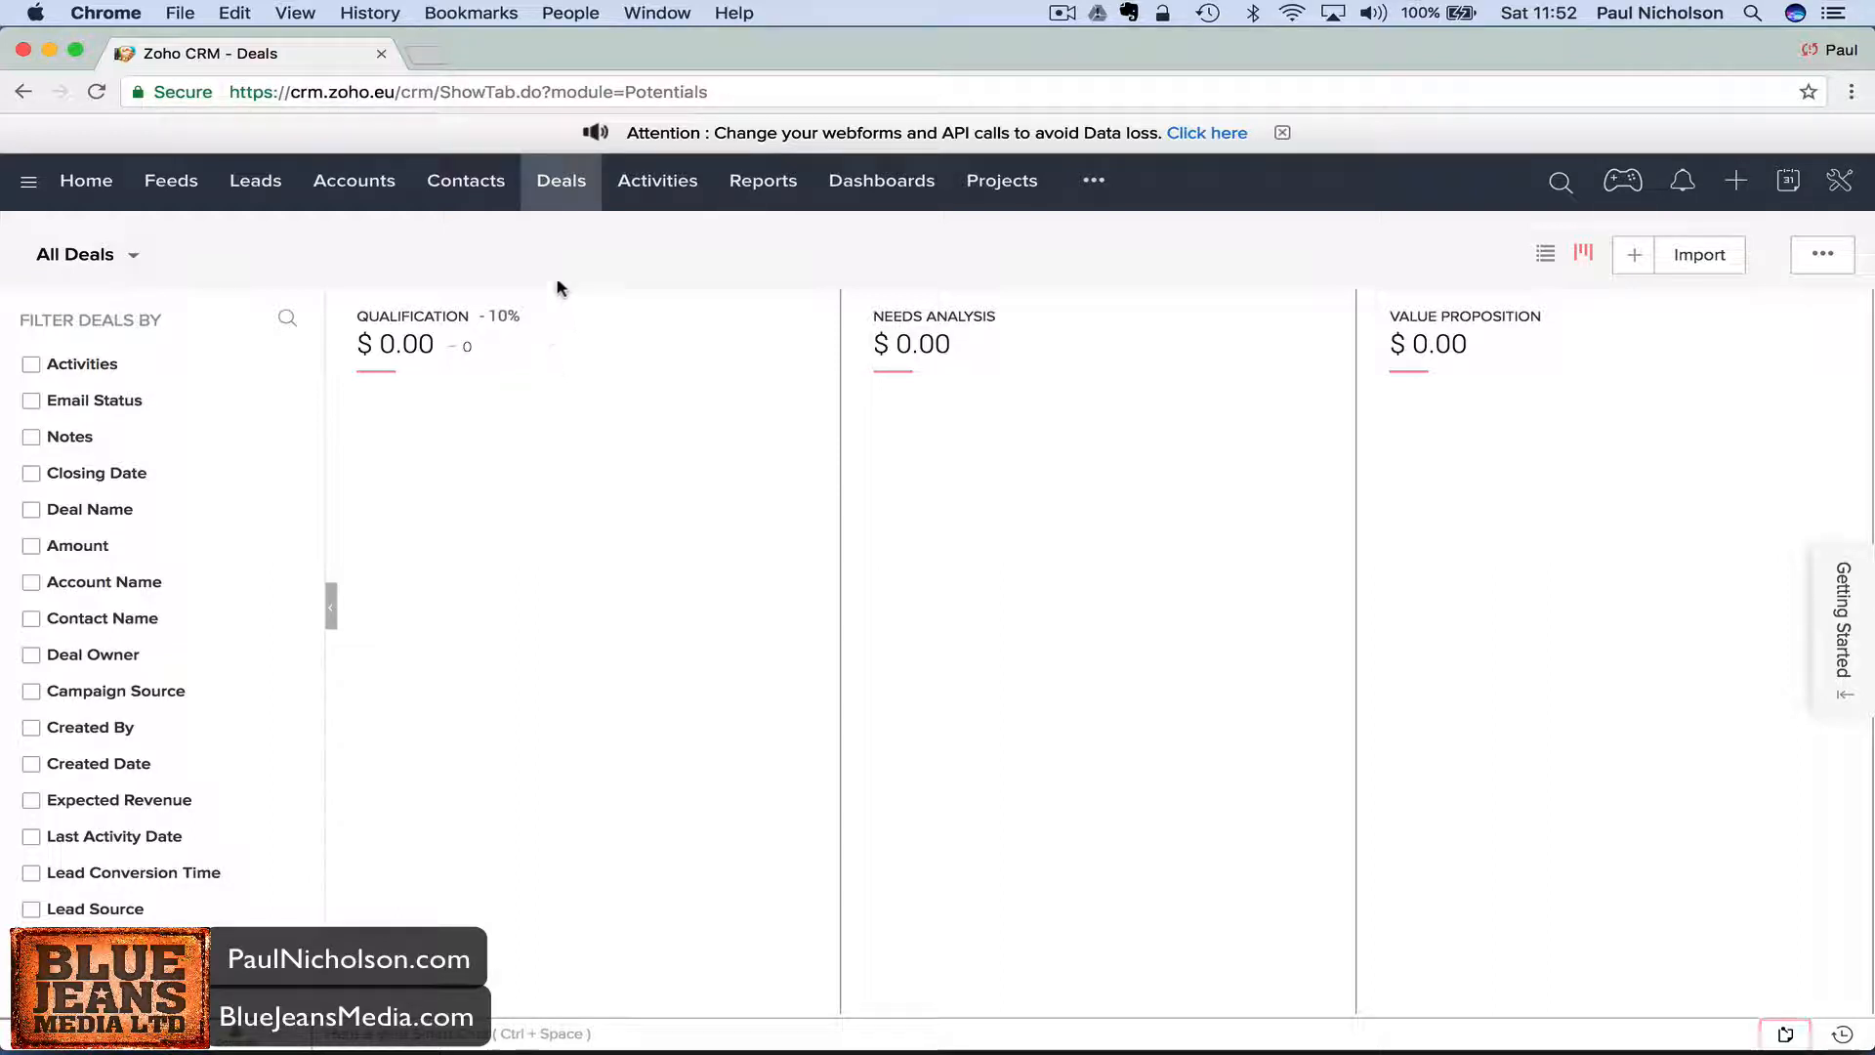
mouse_move(676, 386)
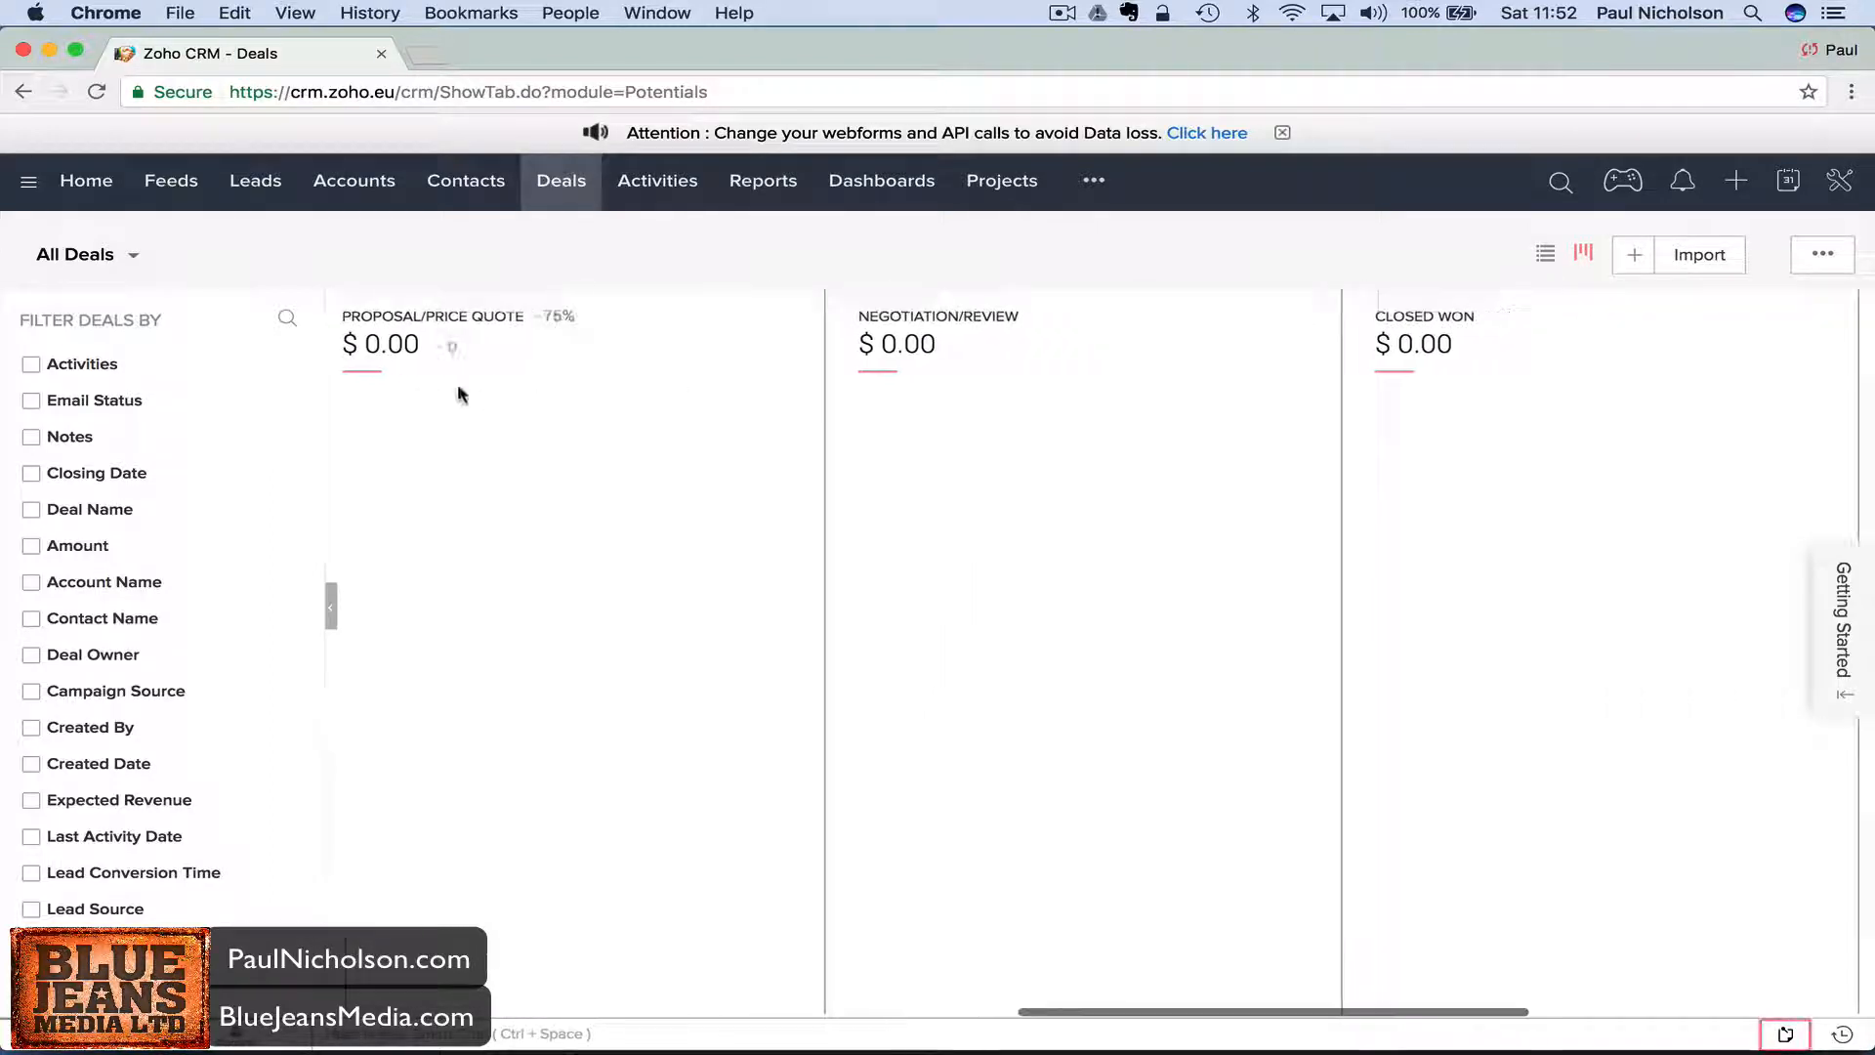
scroll("right", 3)
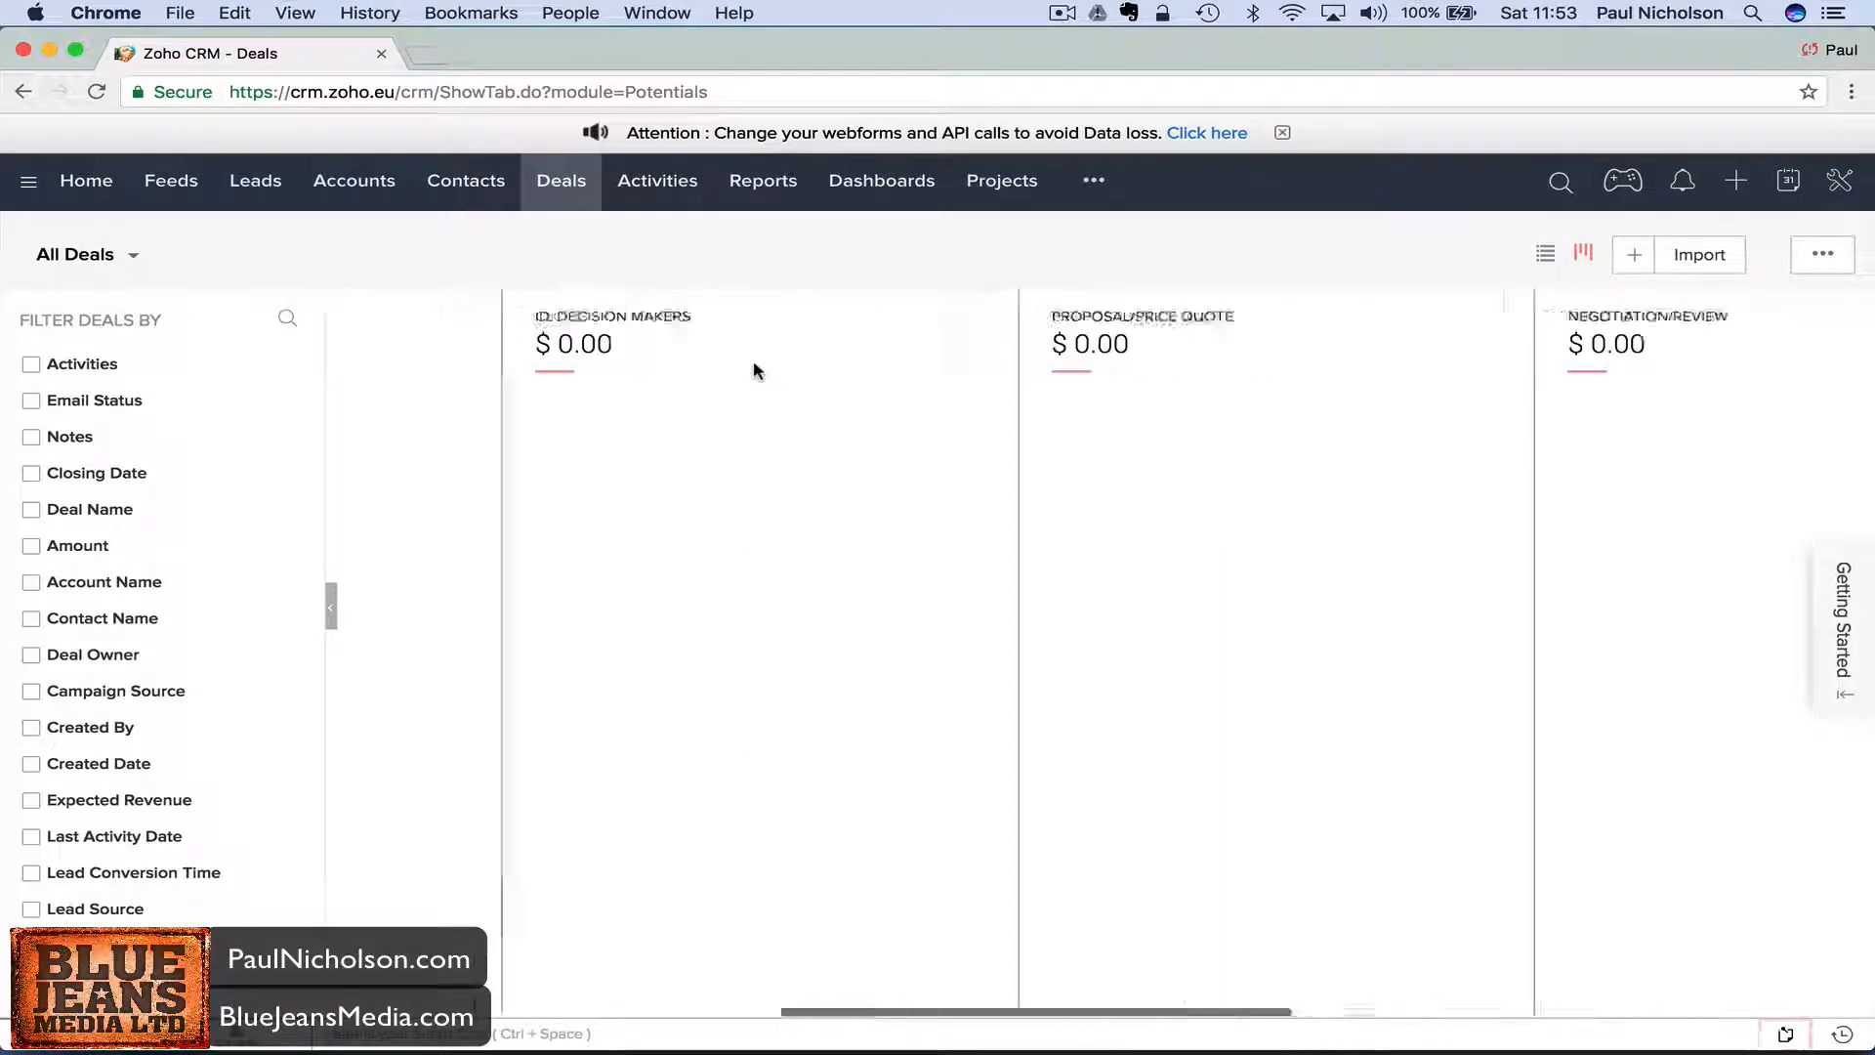
scroll("left", 3)
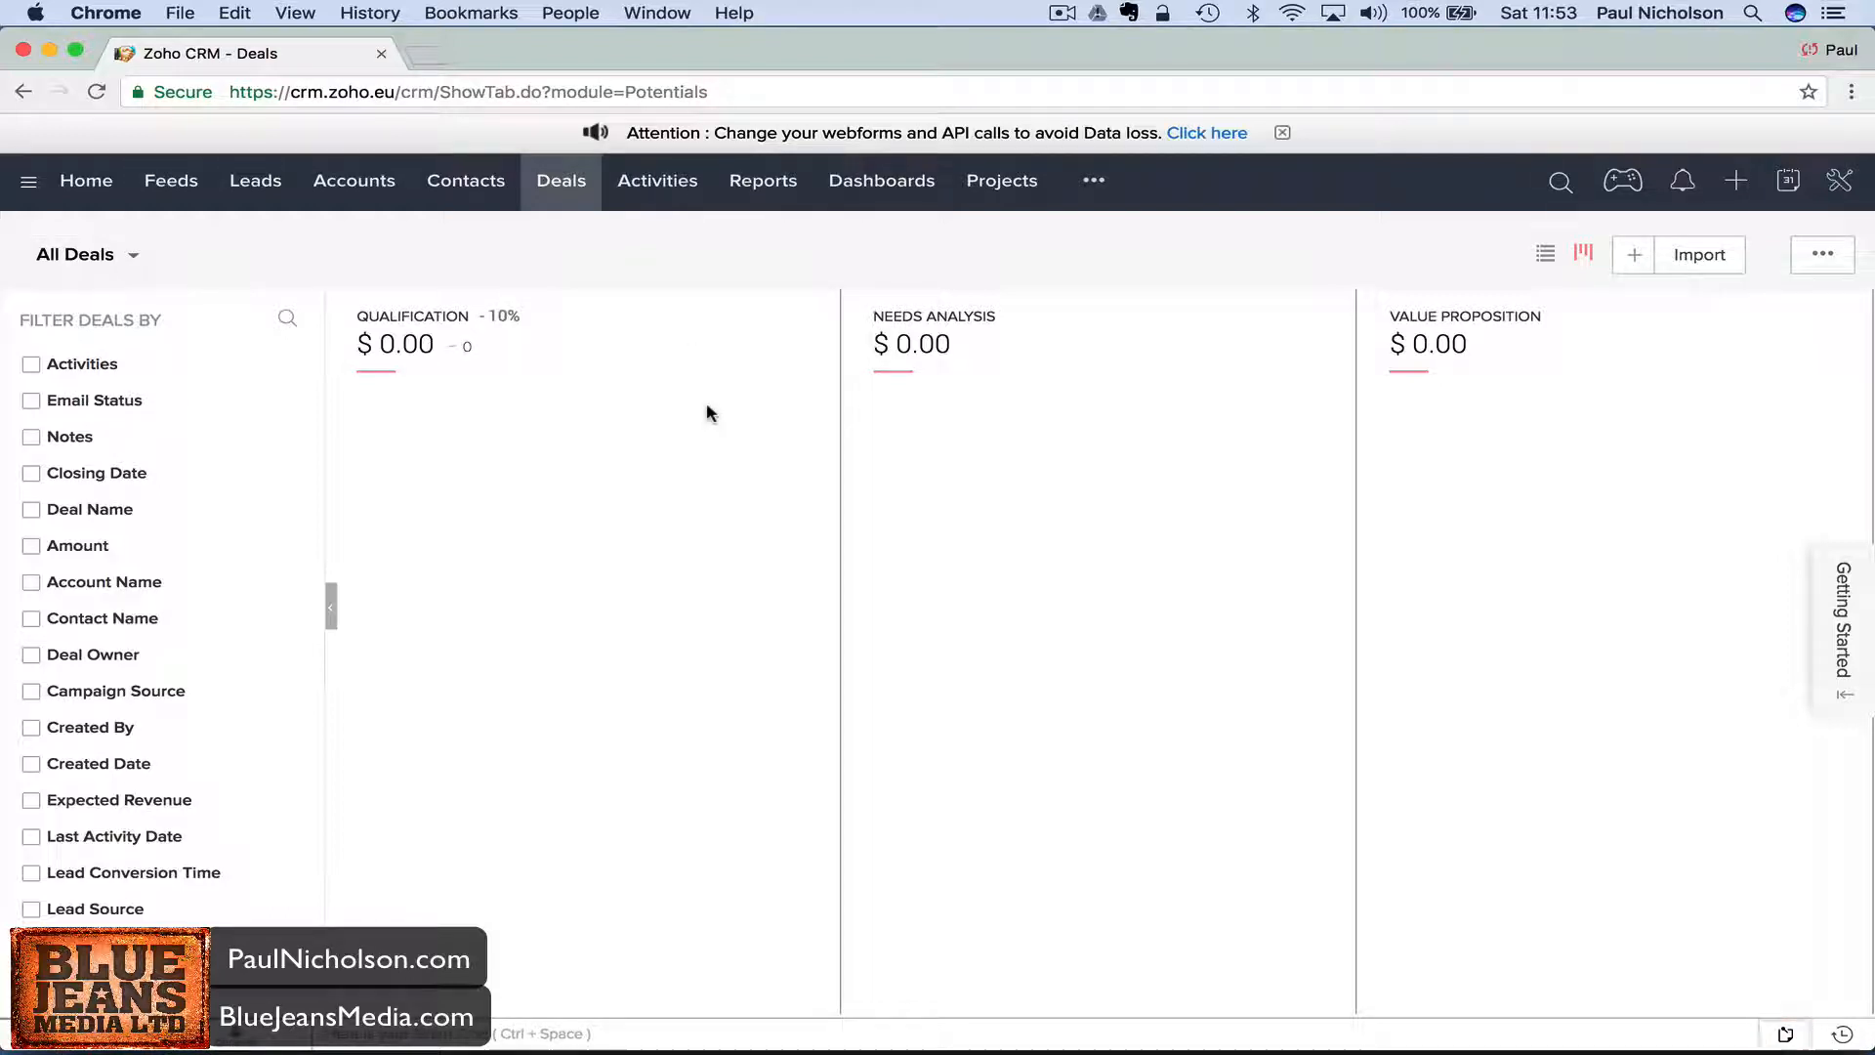
left_click(657, 181)
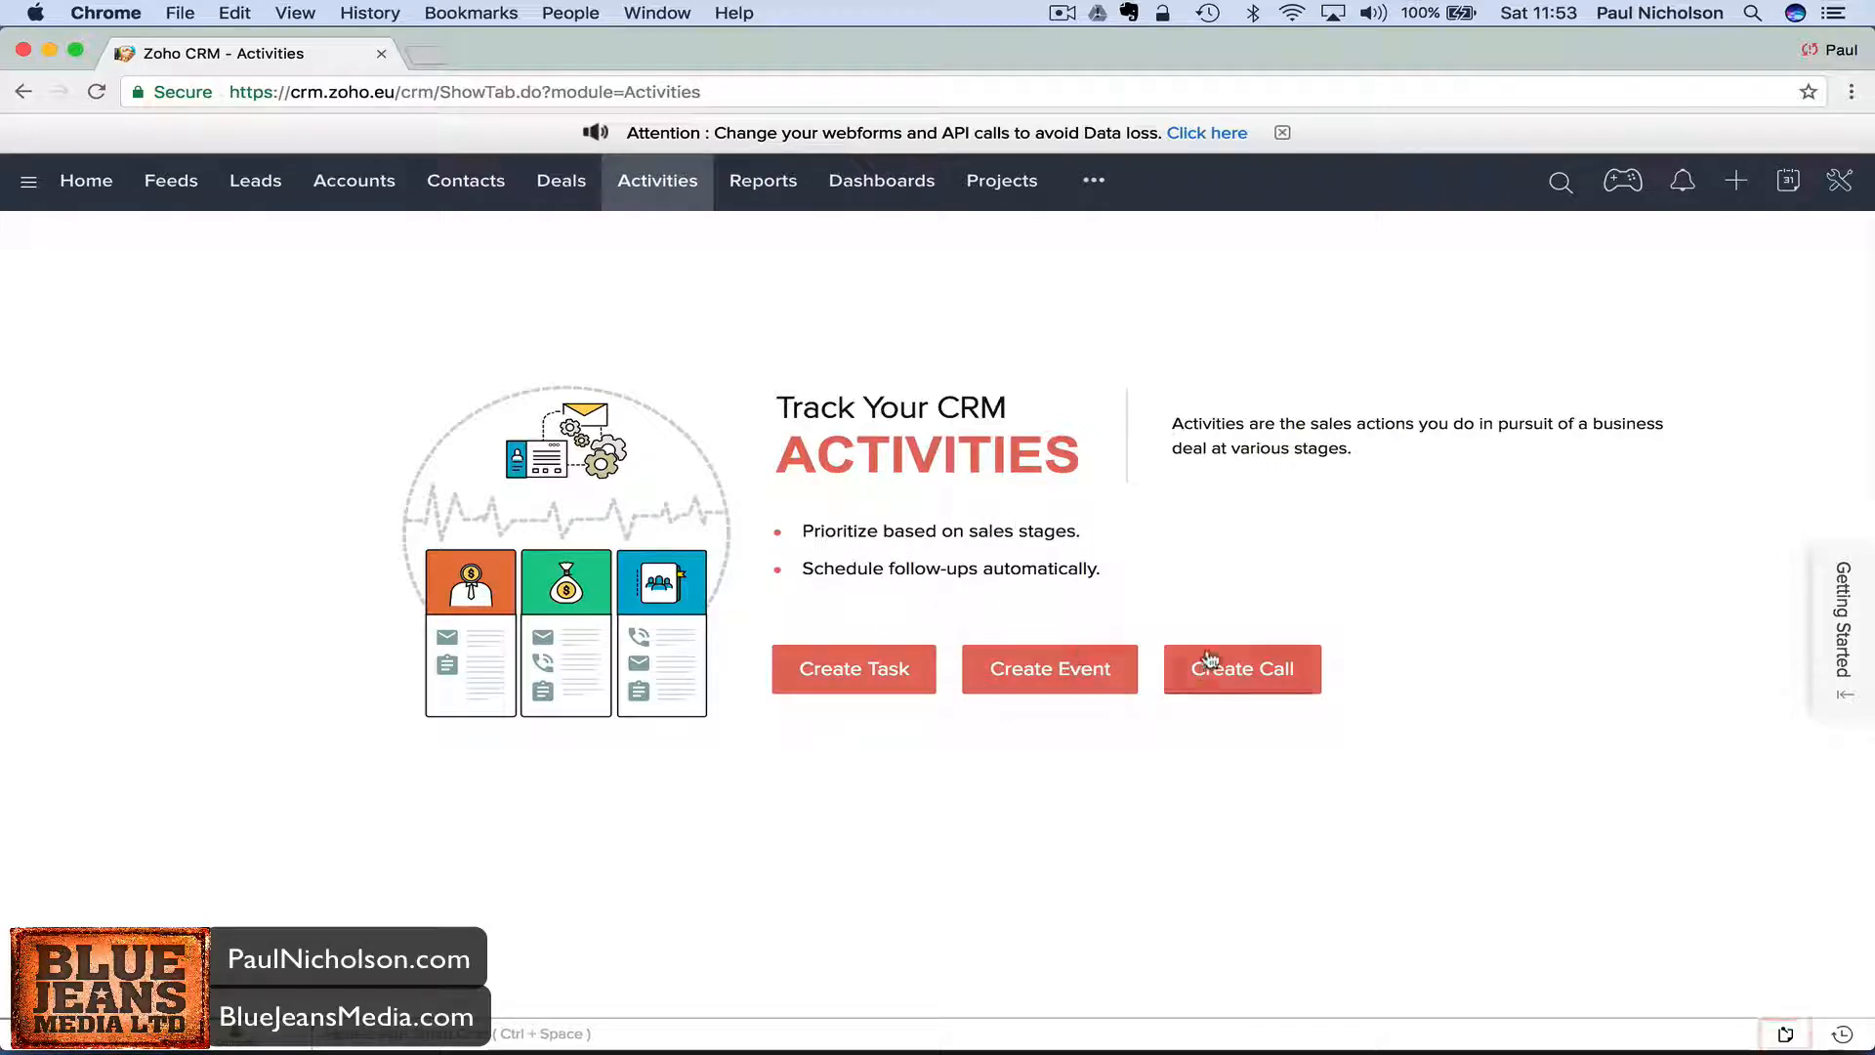
Visit the Reports, Dashboards and Projects tabs in succession.
left_click(762, 180)
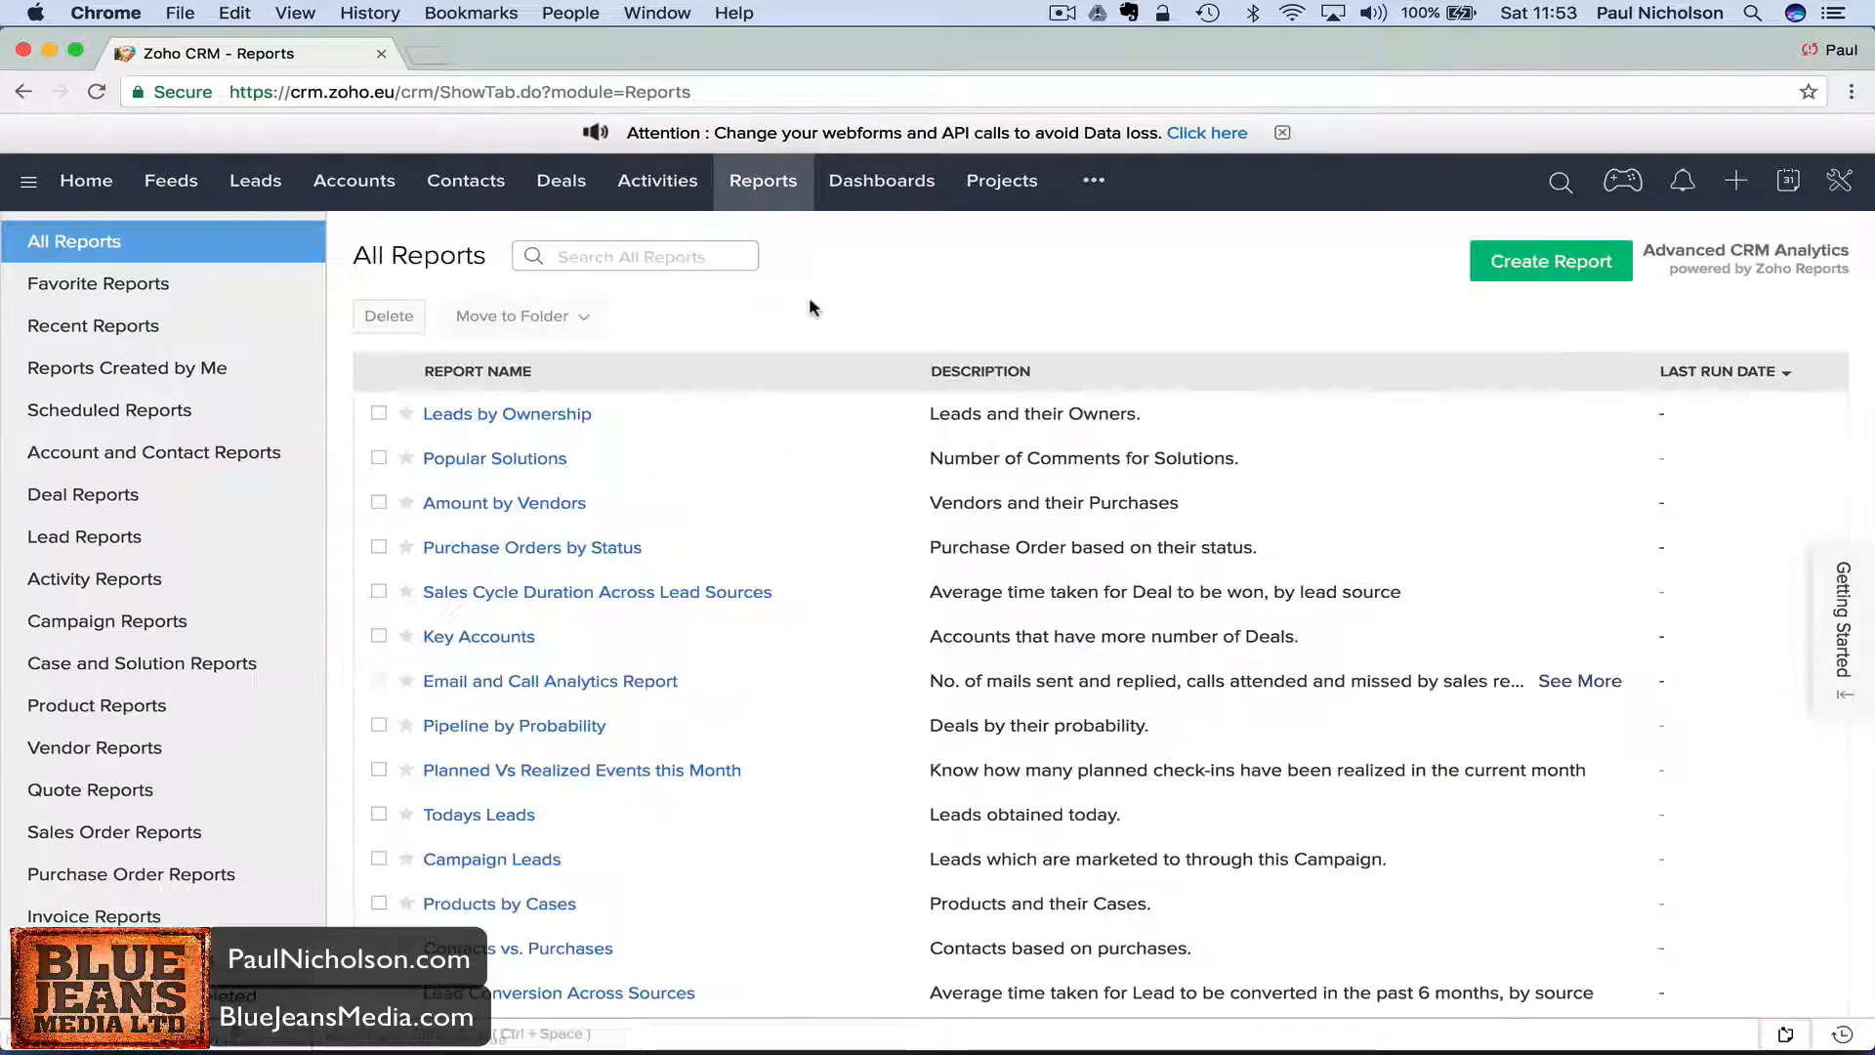
left_click(881, 180)
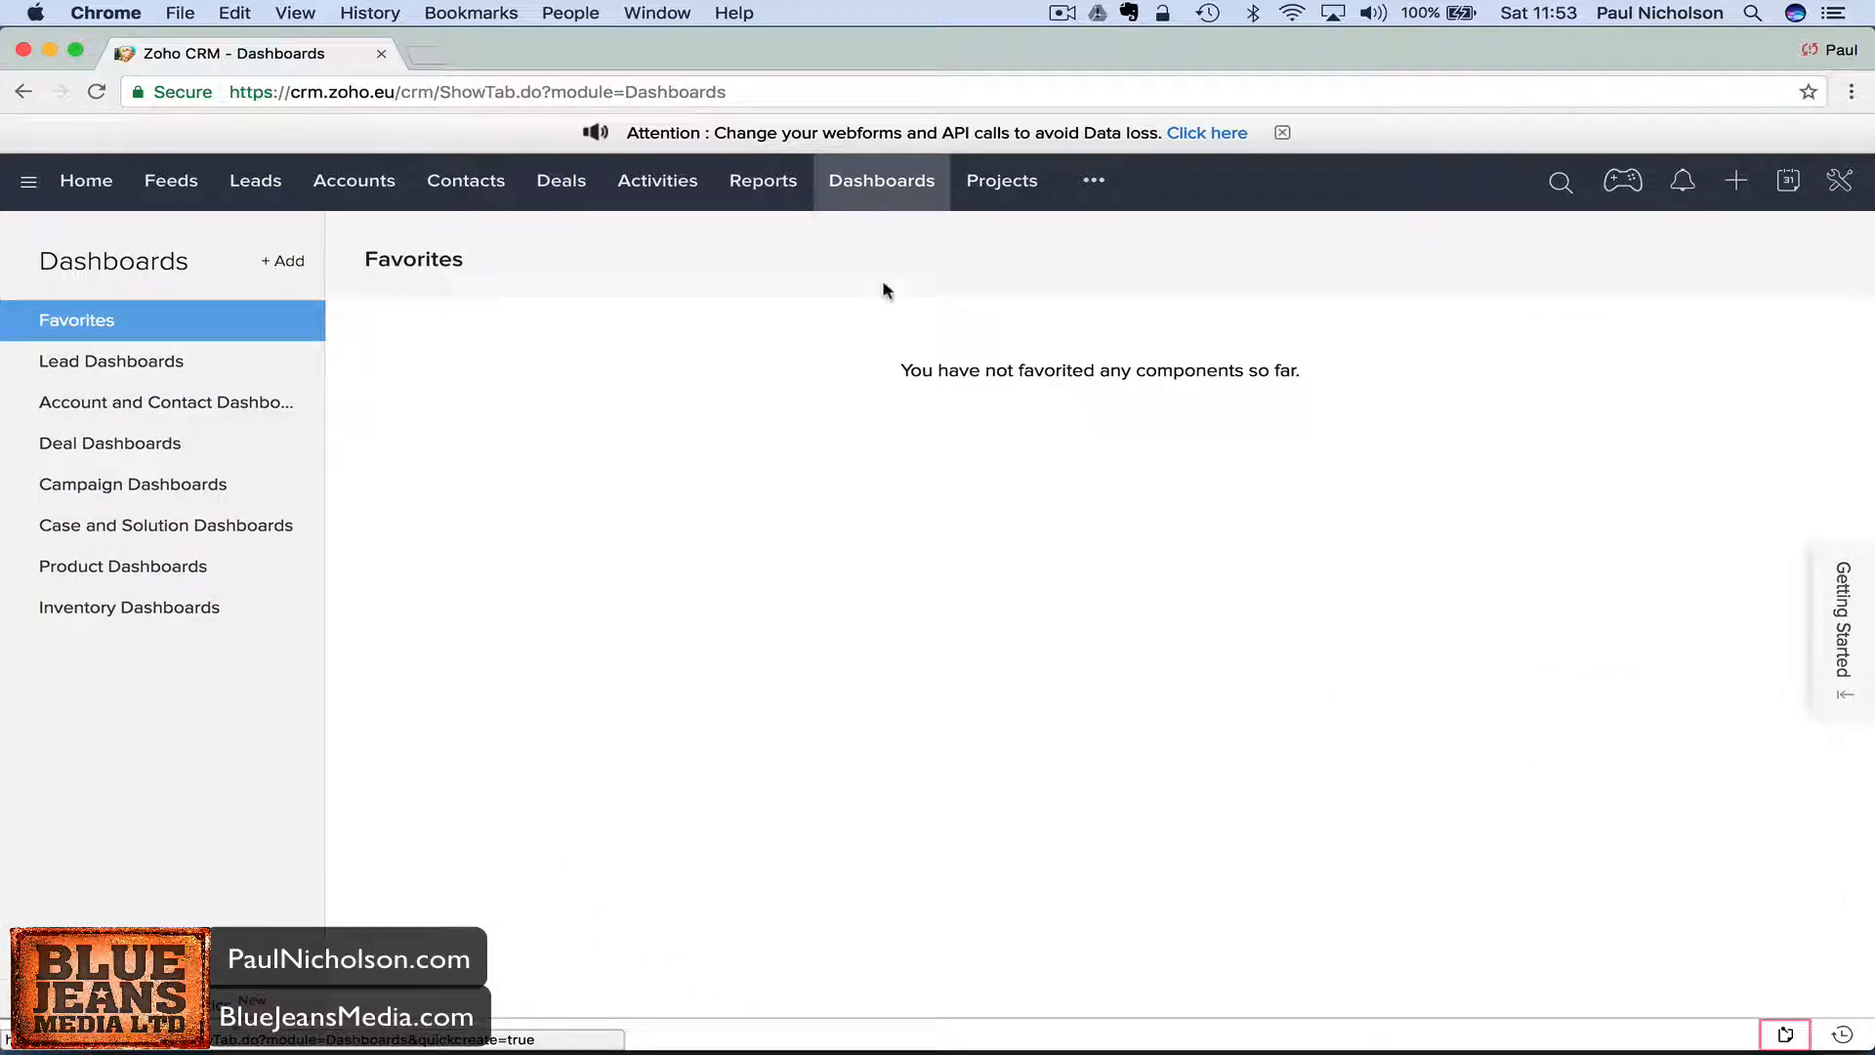
left_click(1001, 181)
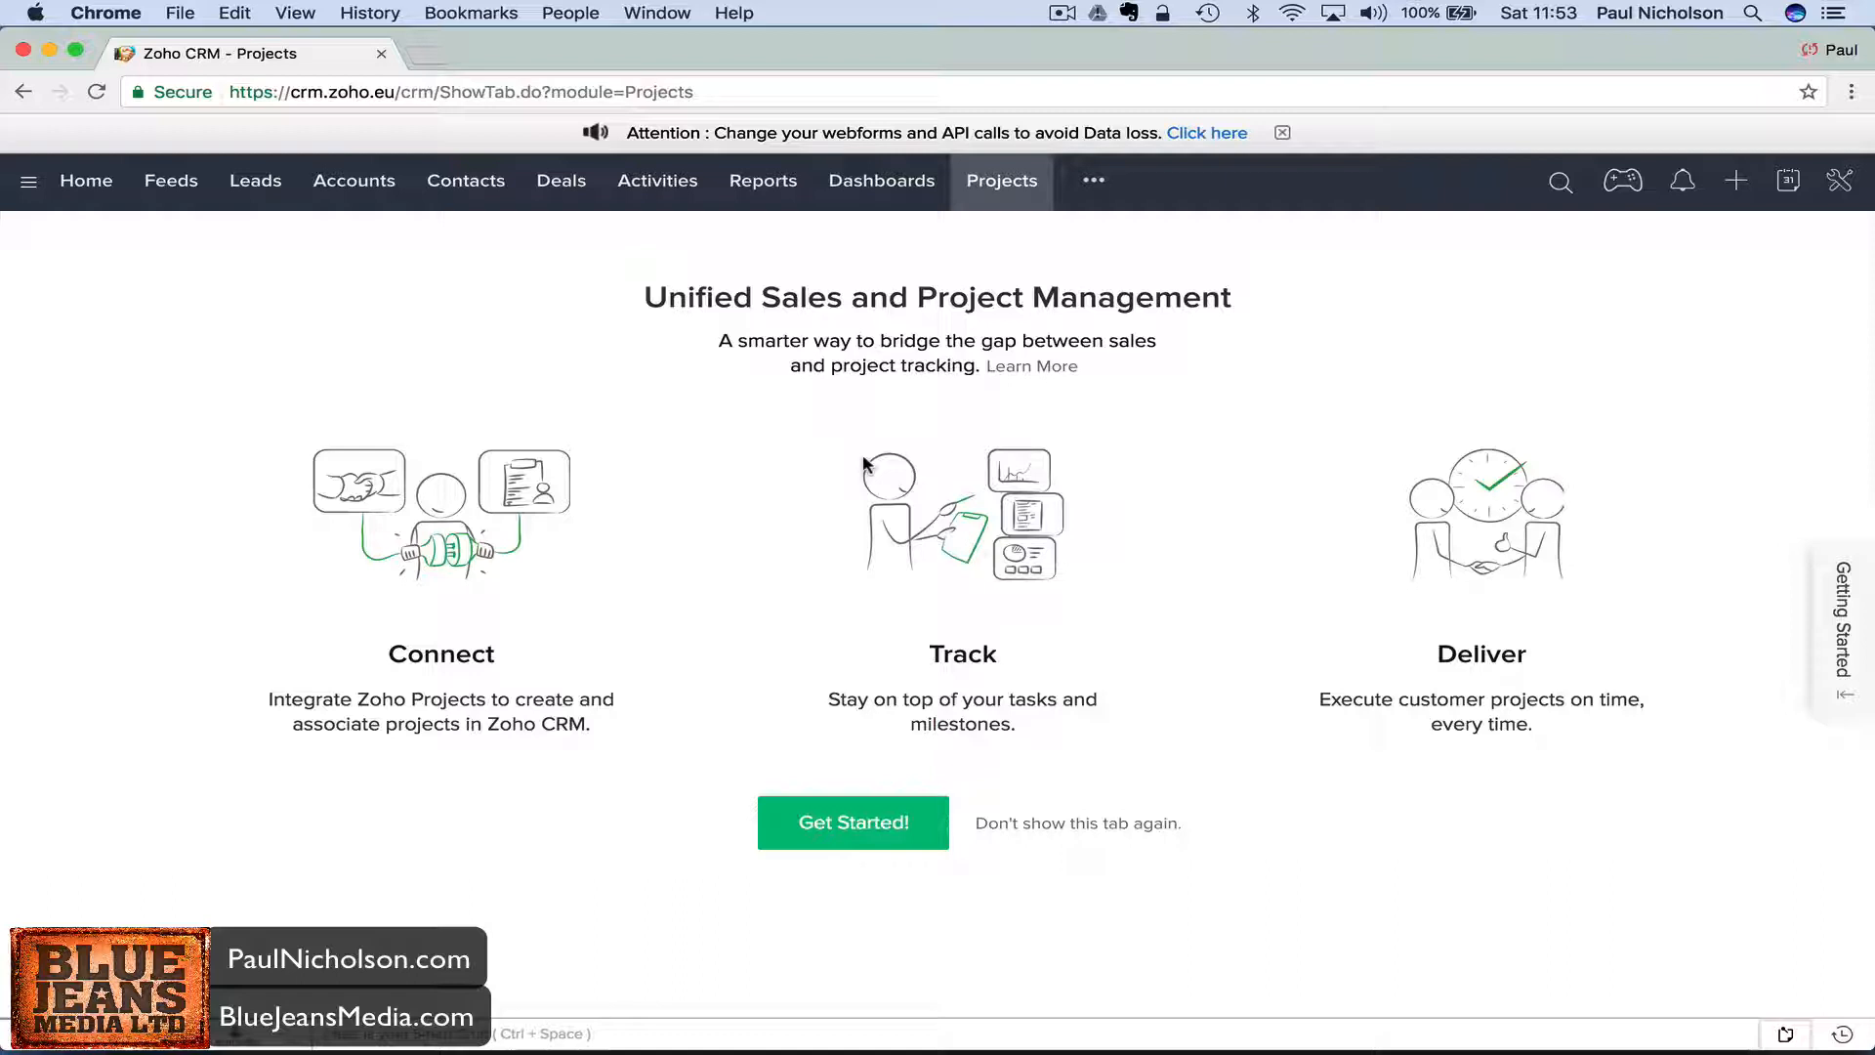
mouse_move(846, 502)
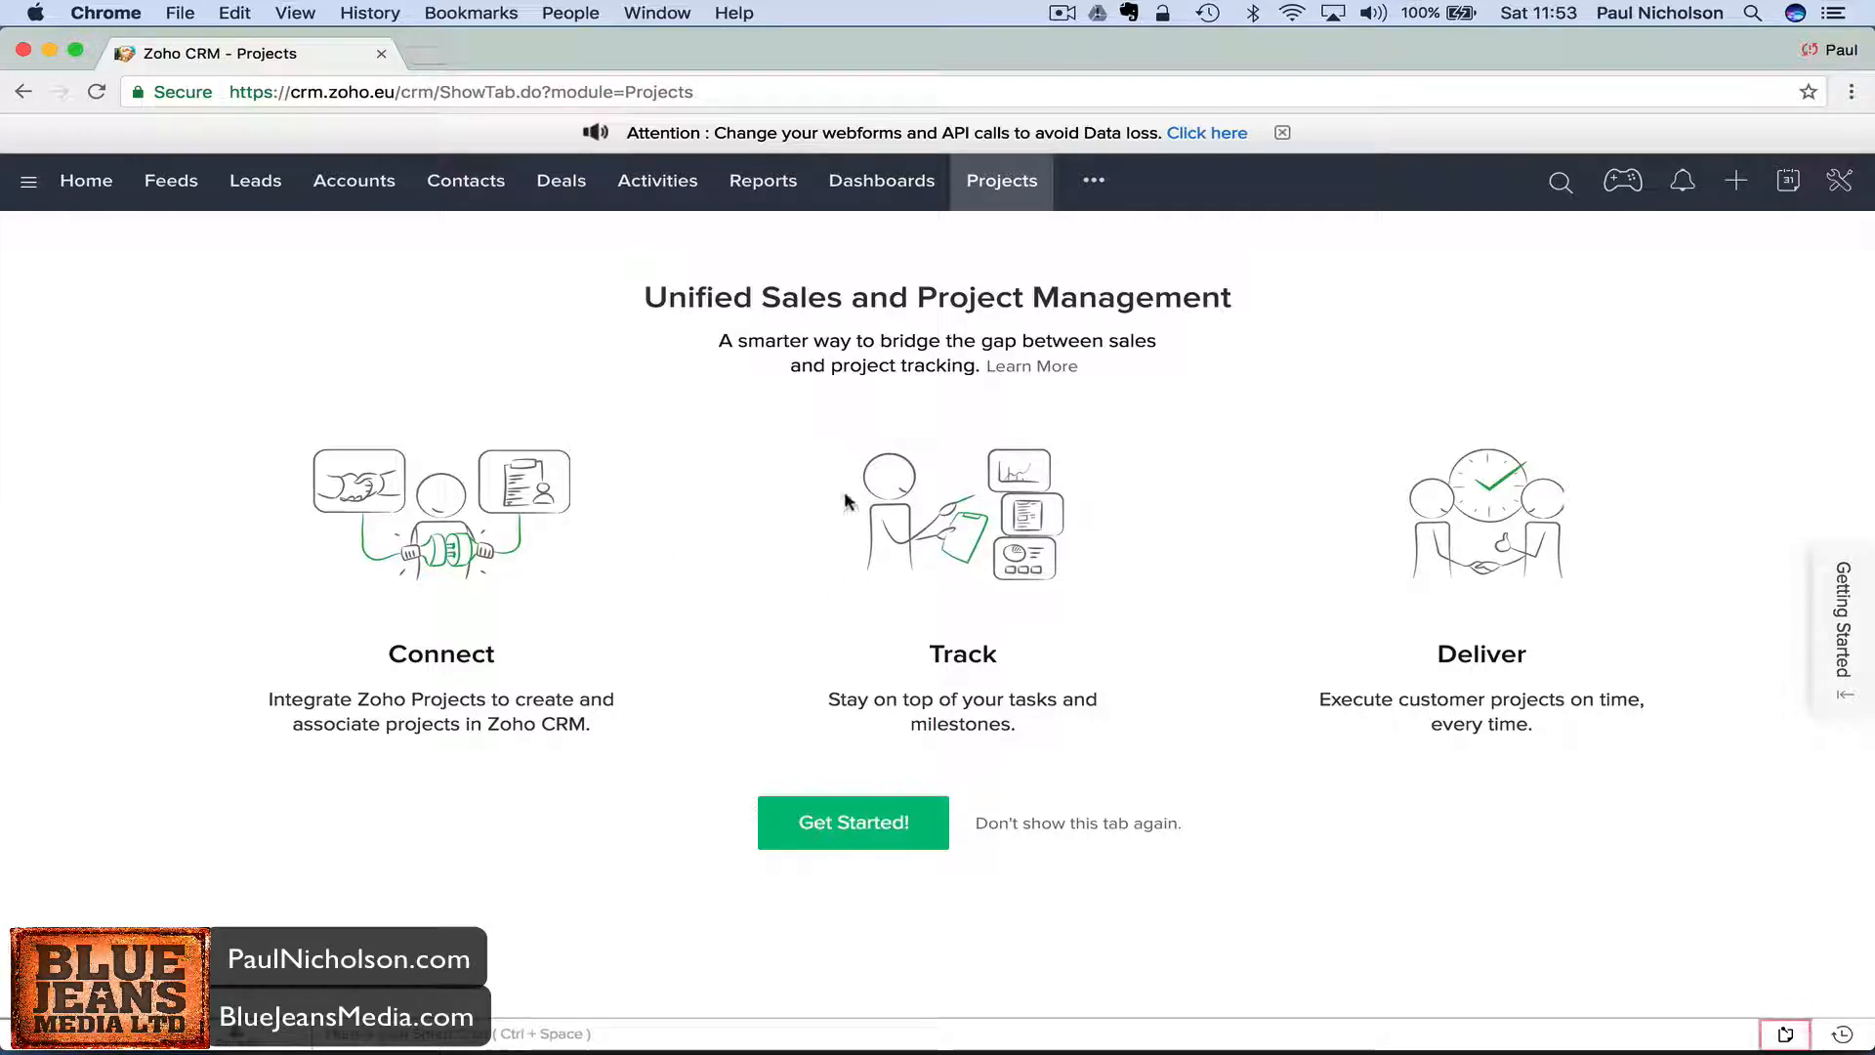
mouse_move(687, 547)
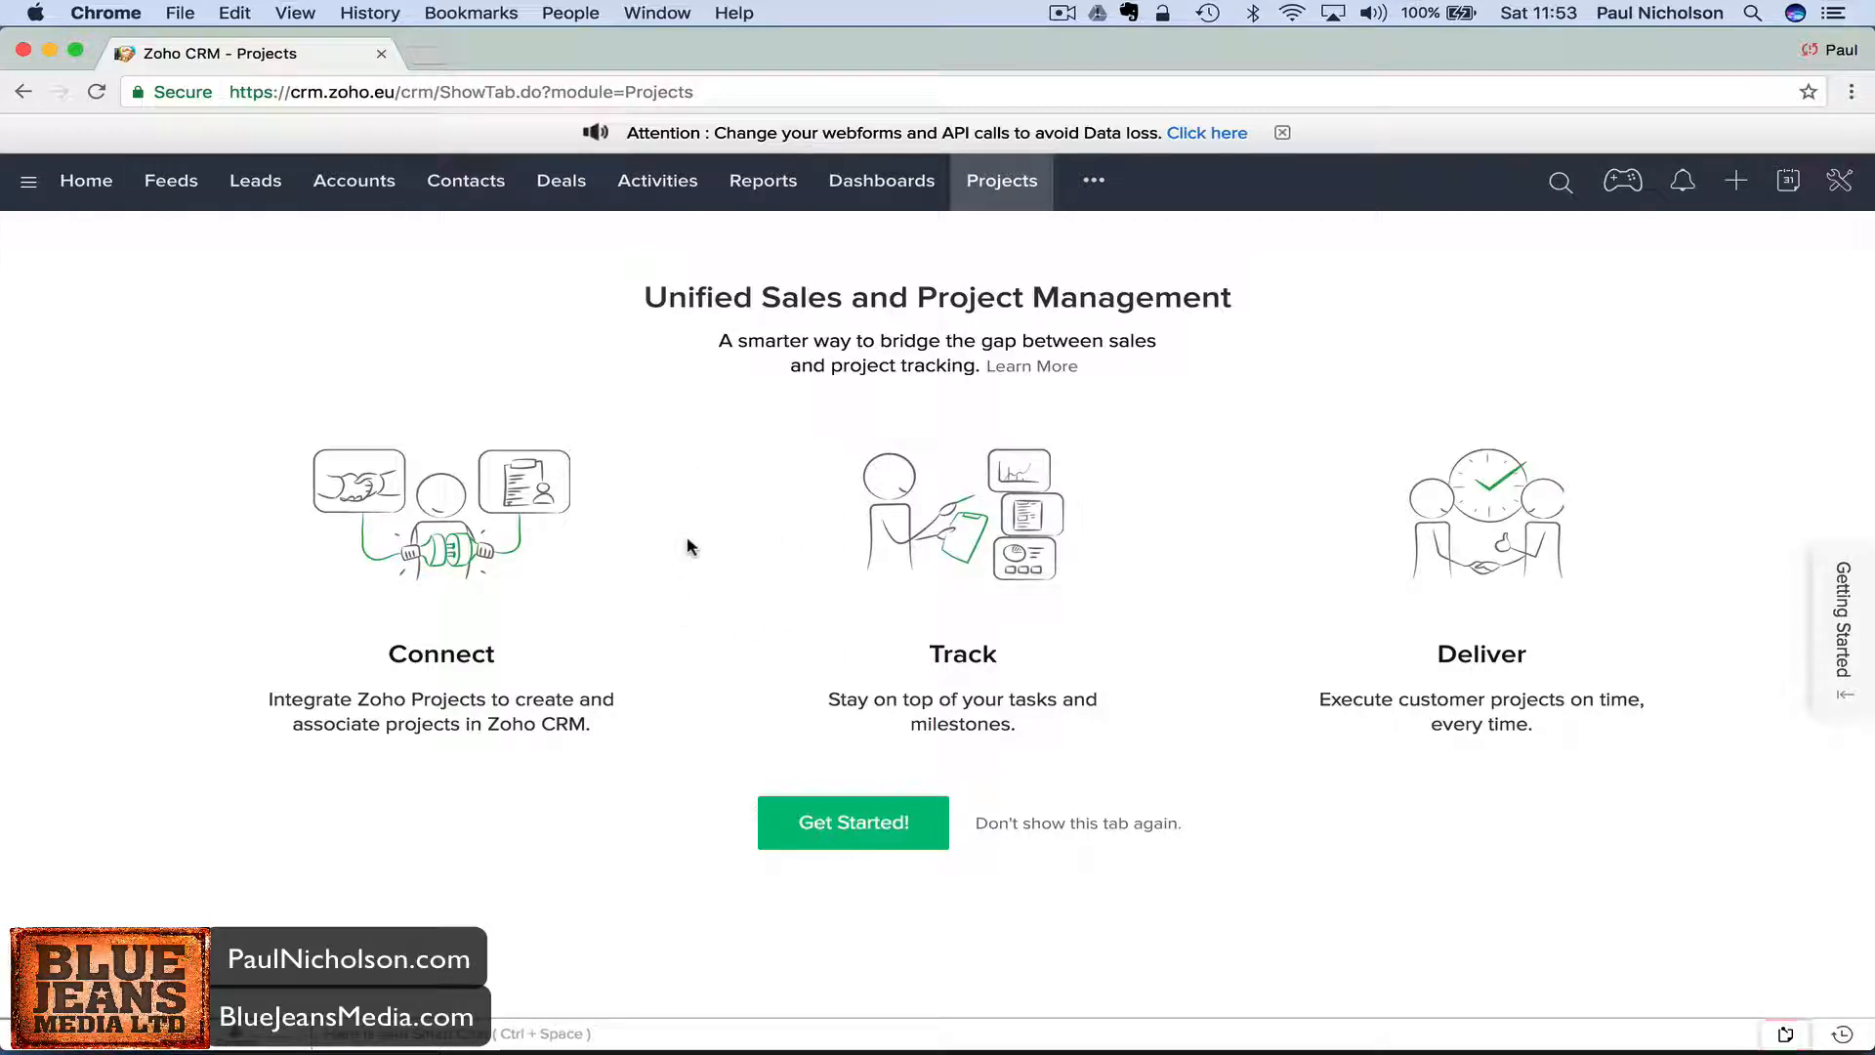
mouse_move(676, 517)
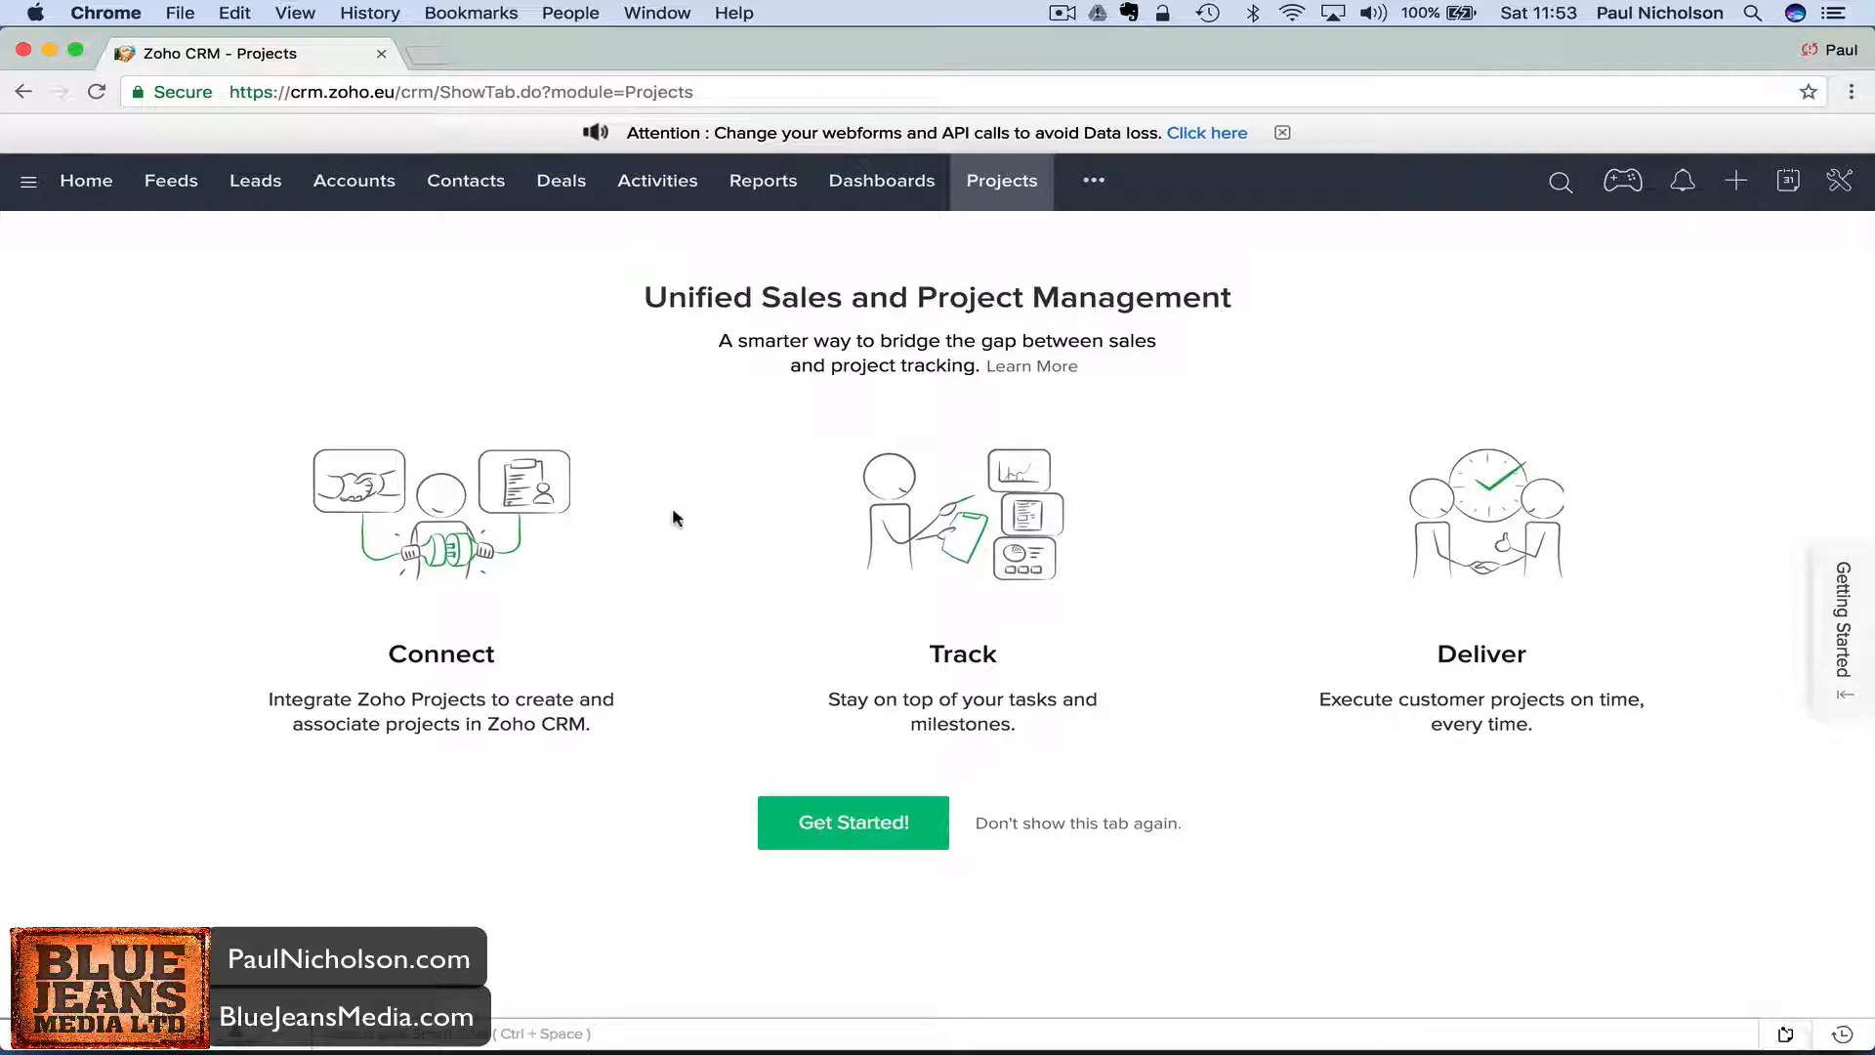